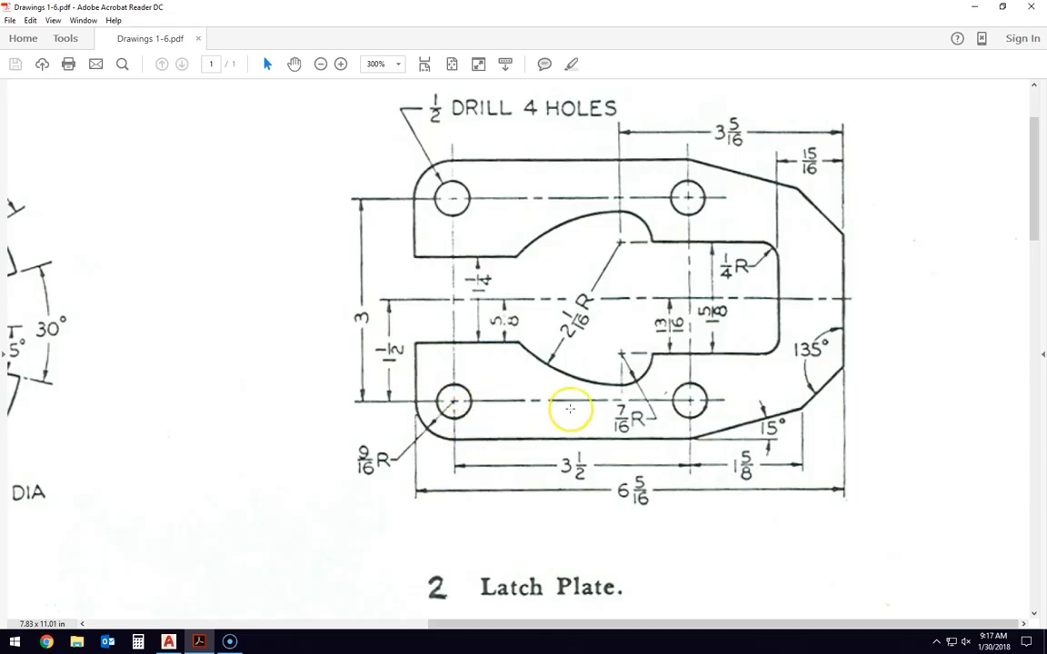
pyautogui.moveTo(458, 407)
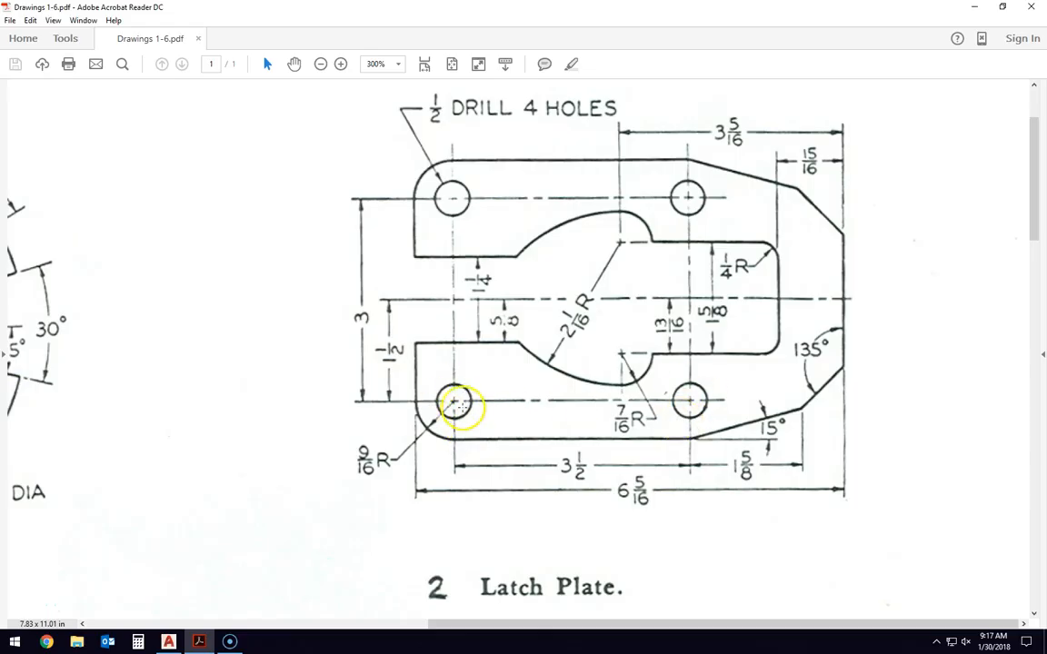
pyautogui.moveTo(432, 451)
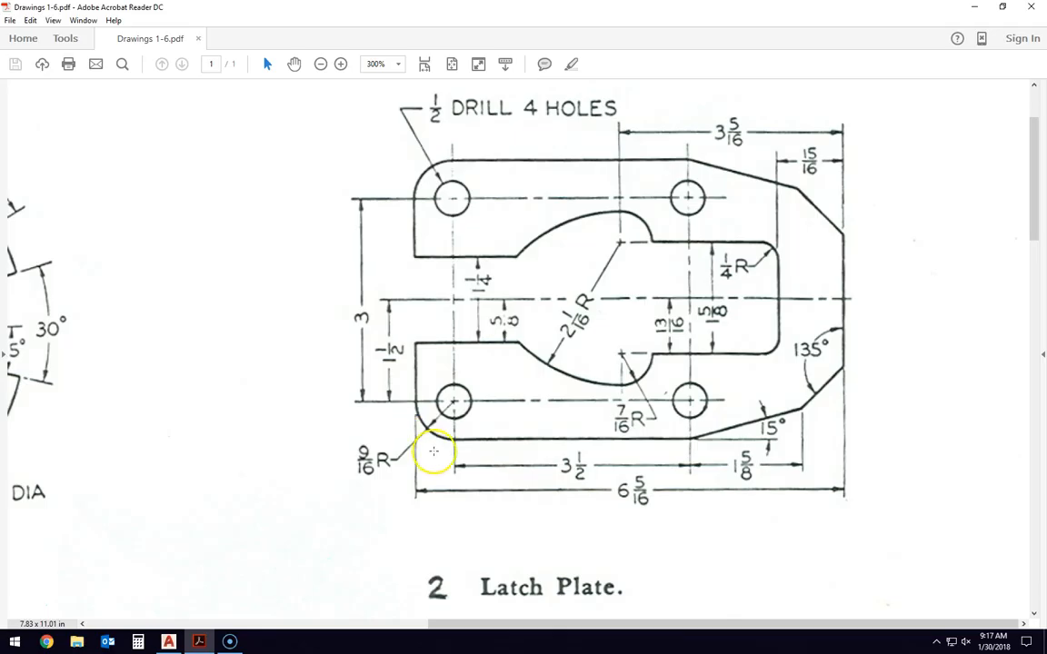
pyautogui.moveTo(770, 429)
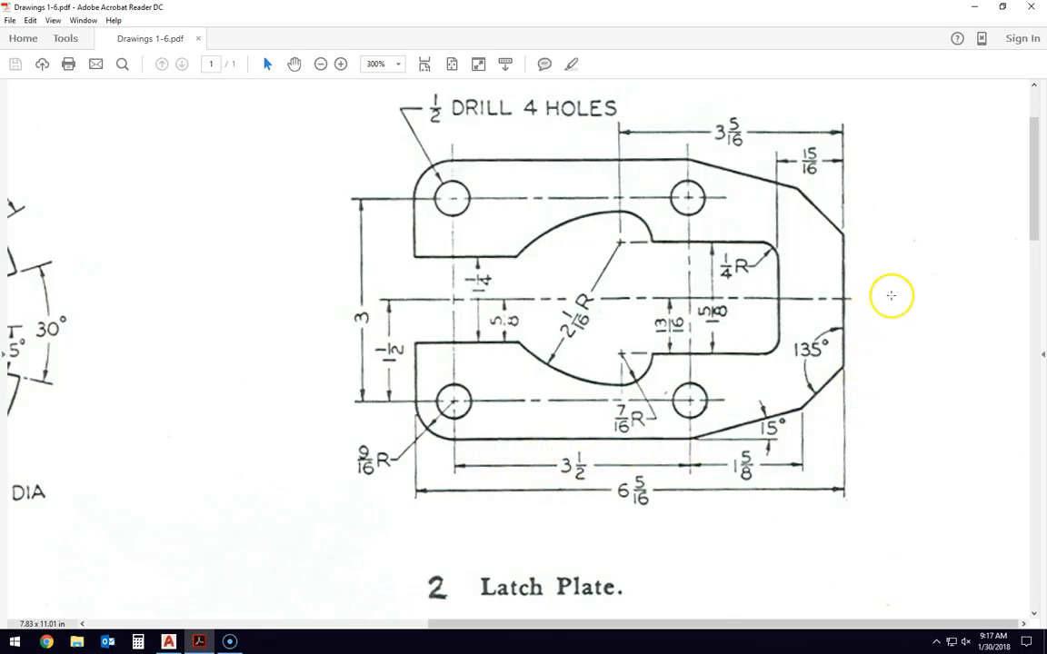
pyautogui.moveTo(611, 292)
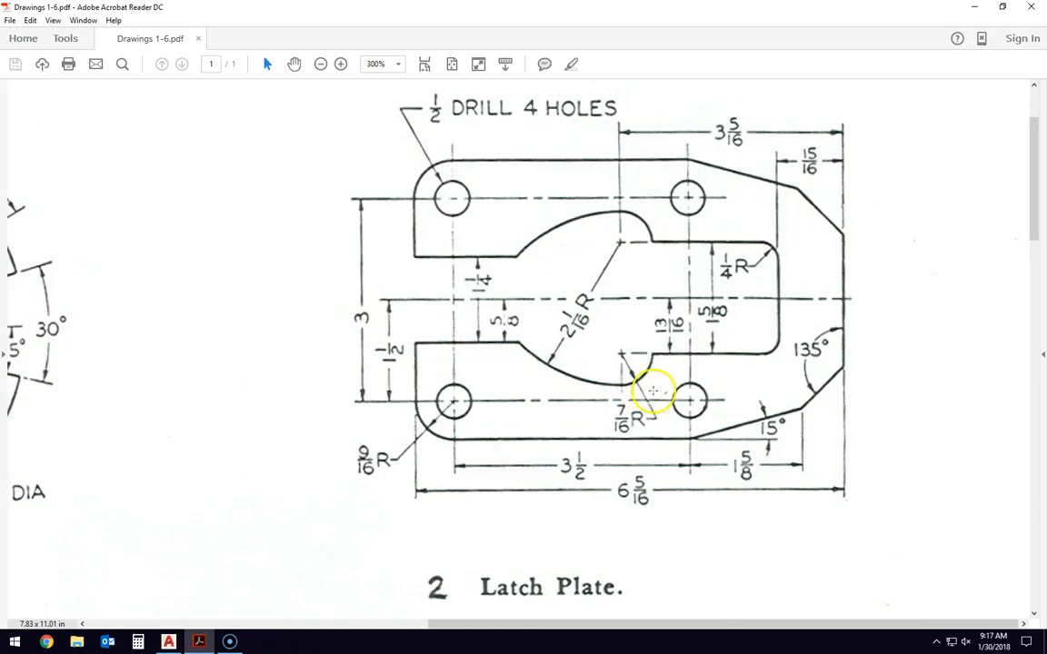
pyautogui.moveTo(603, 269)
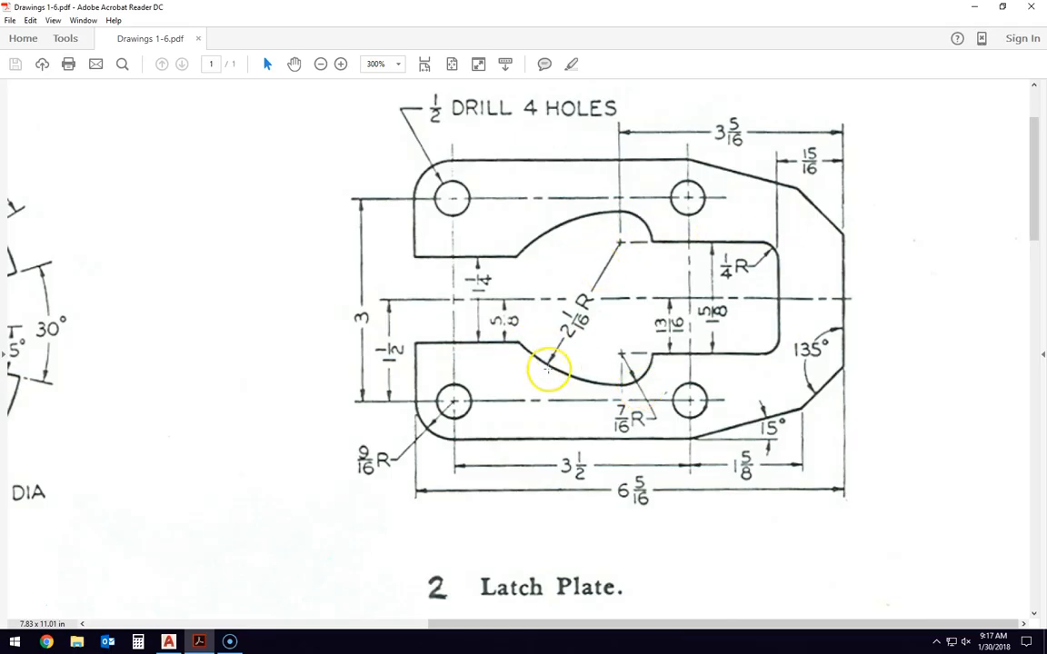
pyautogui.moveTo(592, 345)
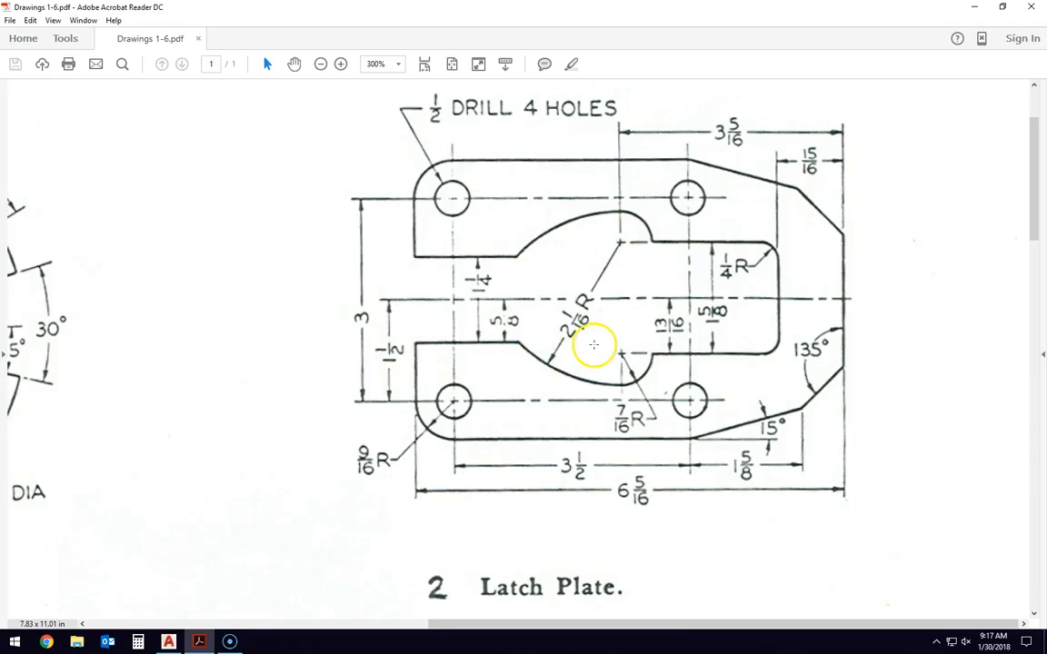
pyautogui.moveTo(446, 403)
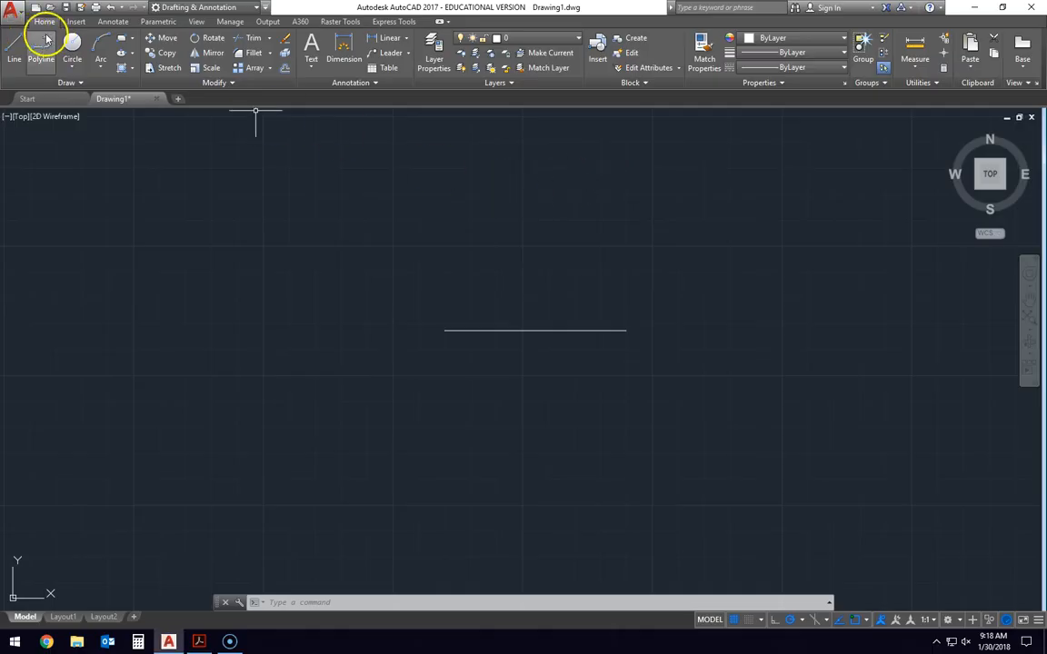
# Draw the 0.5 hole circles at both ends of the centre line and the larger 0.25-offset corner circle on the left
pyautogui.click(73, 58)
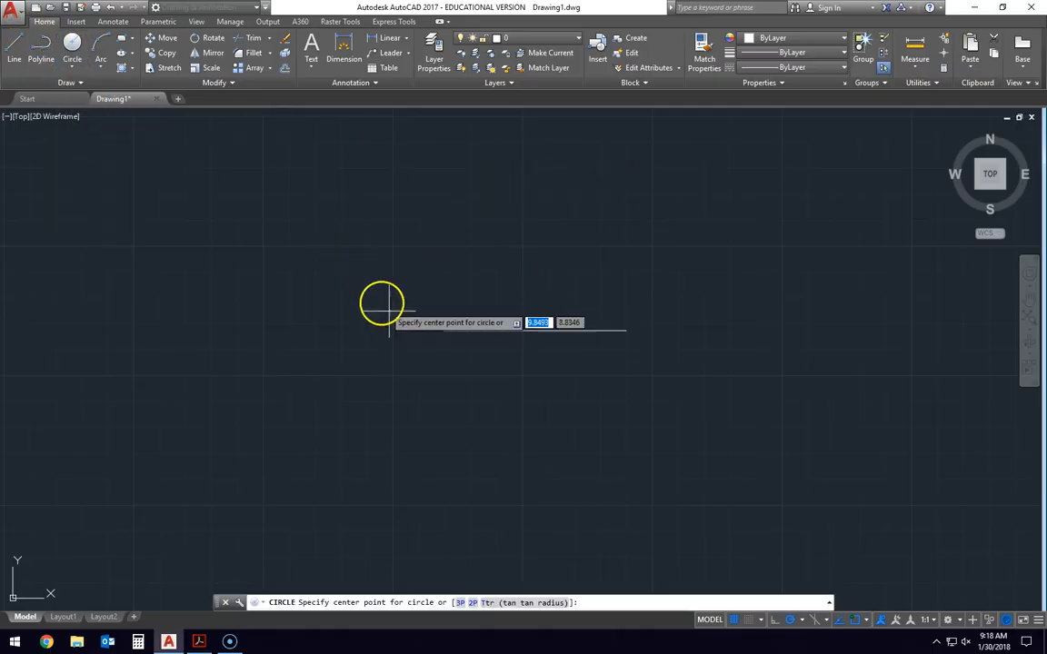
pyautogui.click(382, 302)
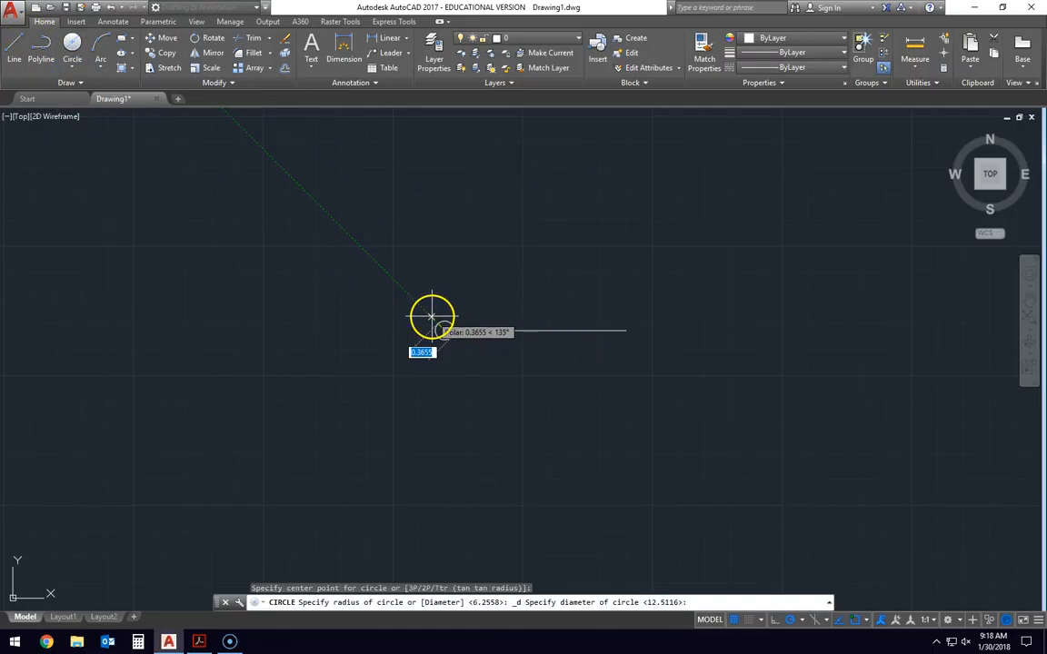
pyautogui.write('.5')
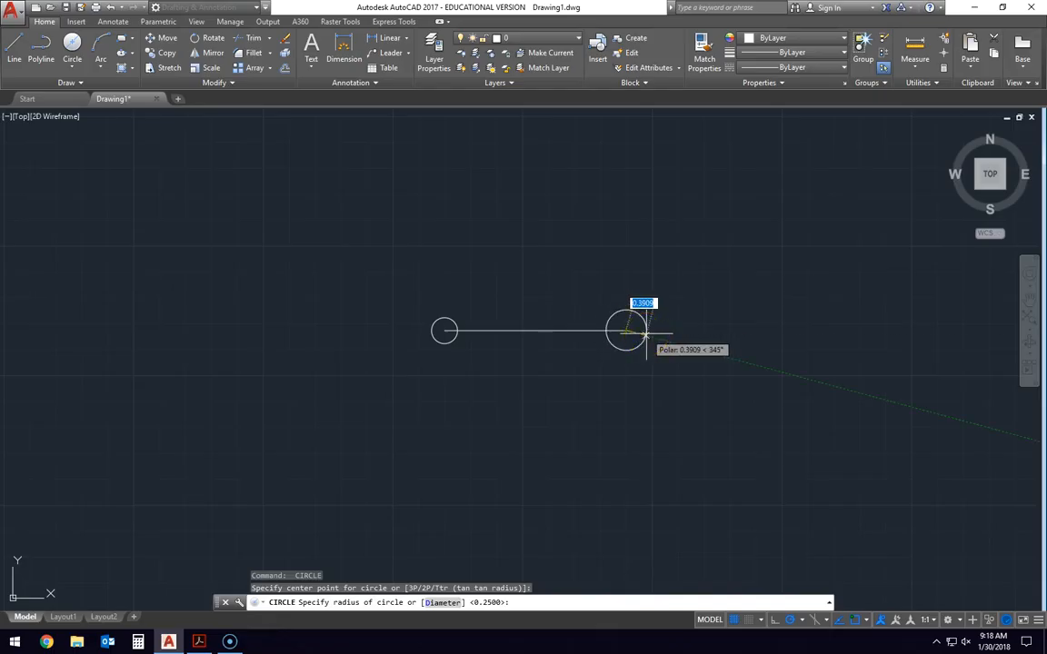
pyautogui.write('25')
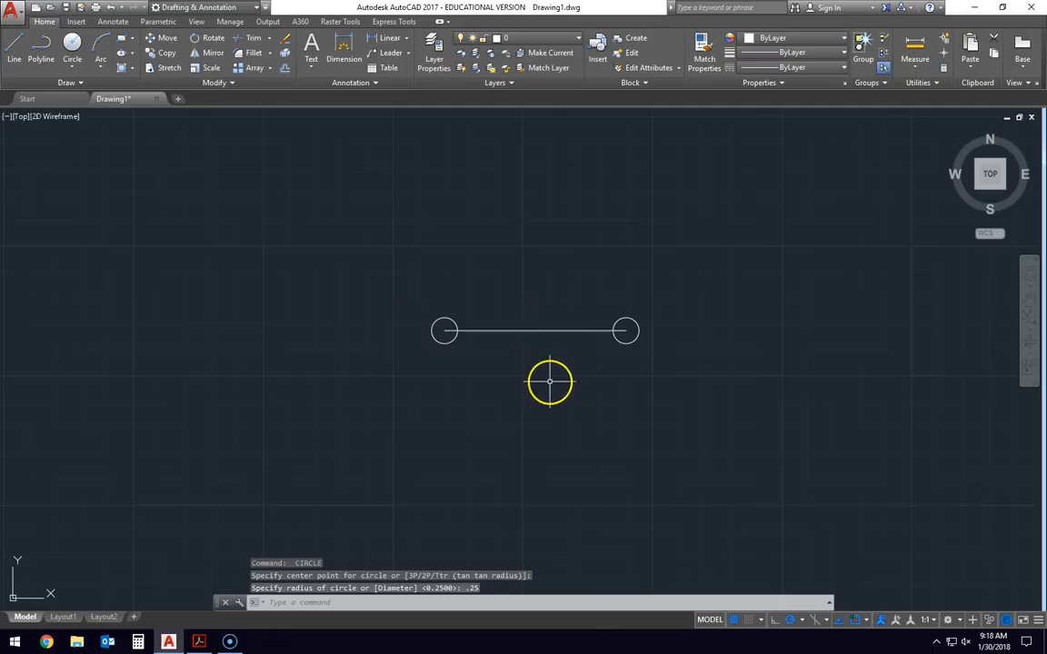
pyautogui.click(198, 644)
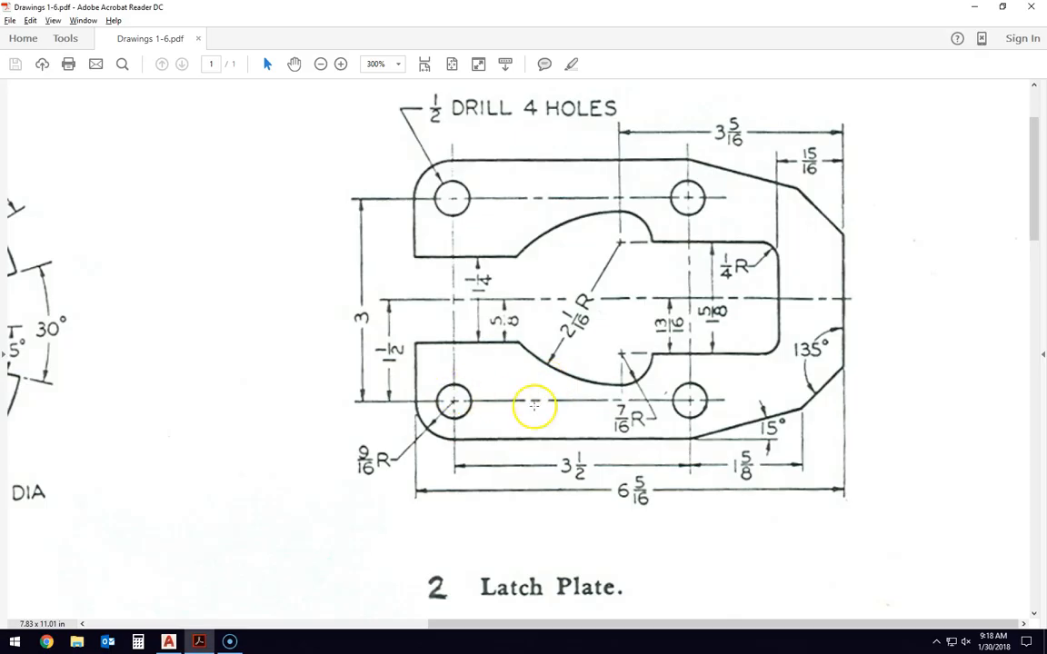
pyautogui.moveTo(414, 409)
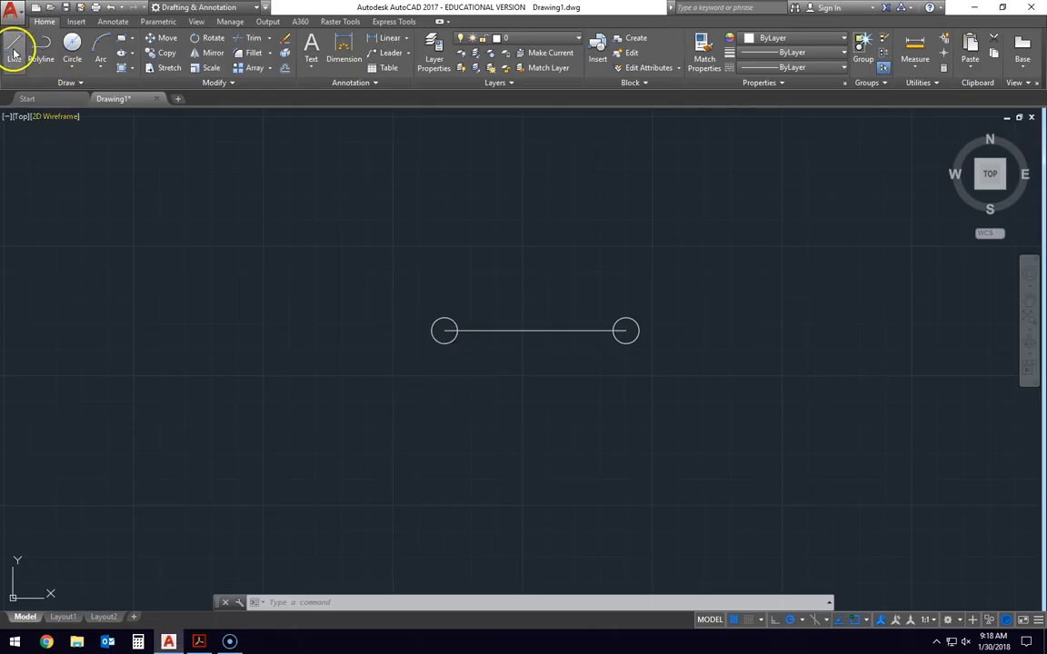
# Add the second circle and draw the 3.5 bottom edge line with object snap turned on
pyautogui.click(73, 58)
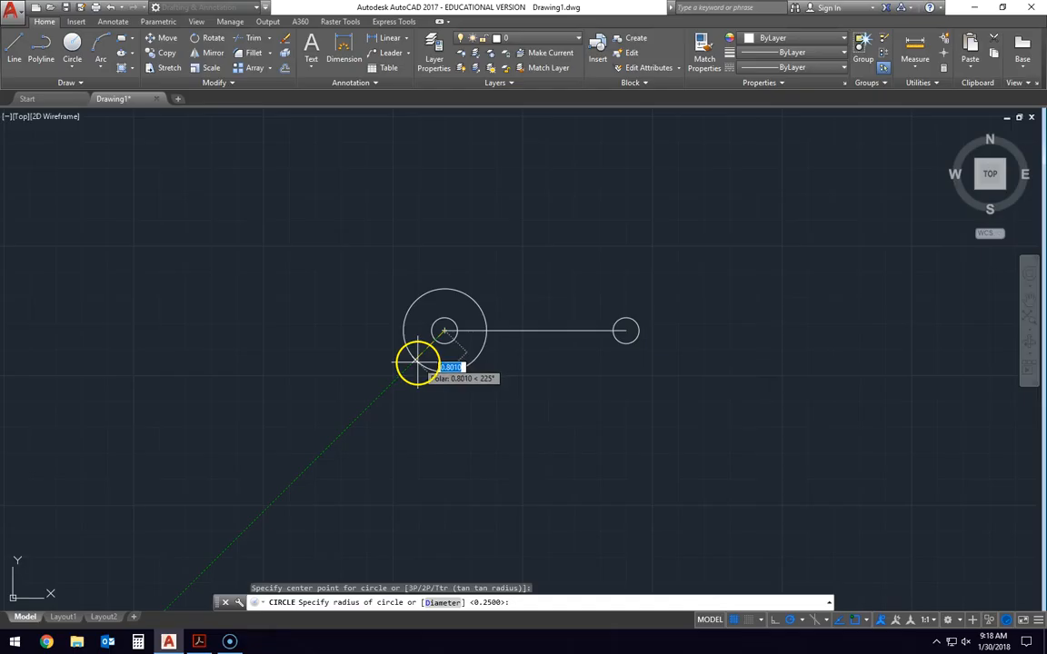
pyautogui.write('0/1')
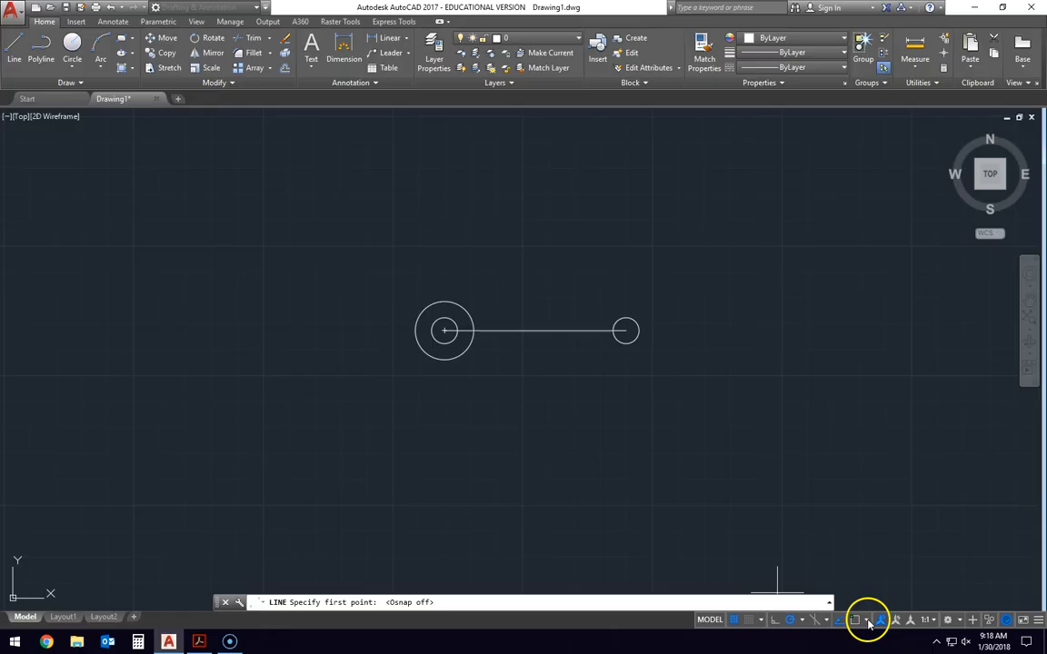
pyautogui.click(867, 618)
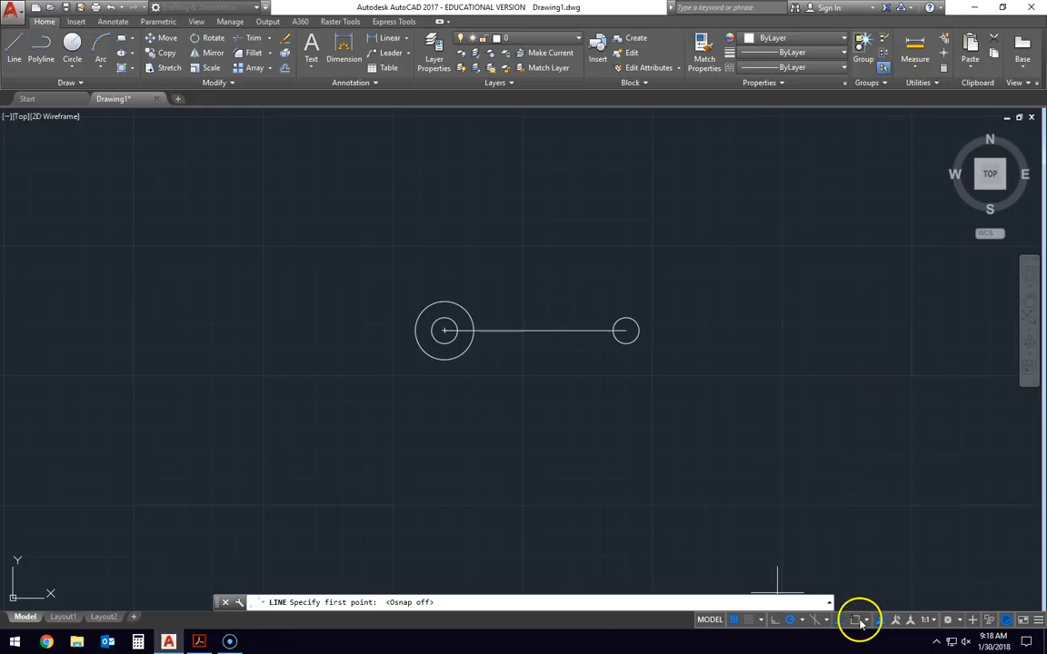
pyautogui.click(858, 618)
pyautogui.write('3.5')
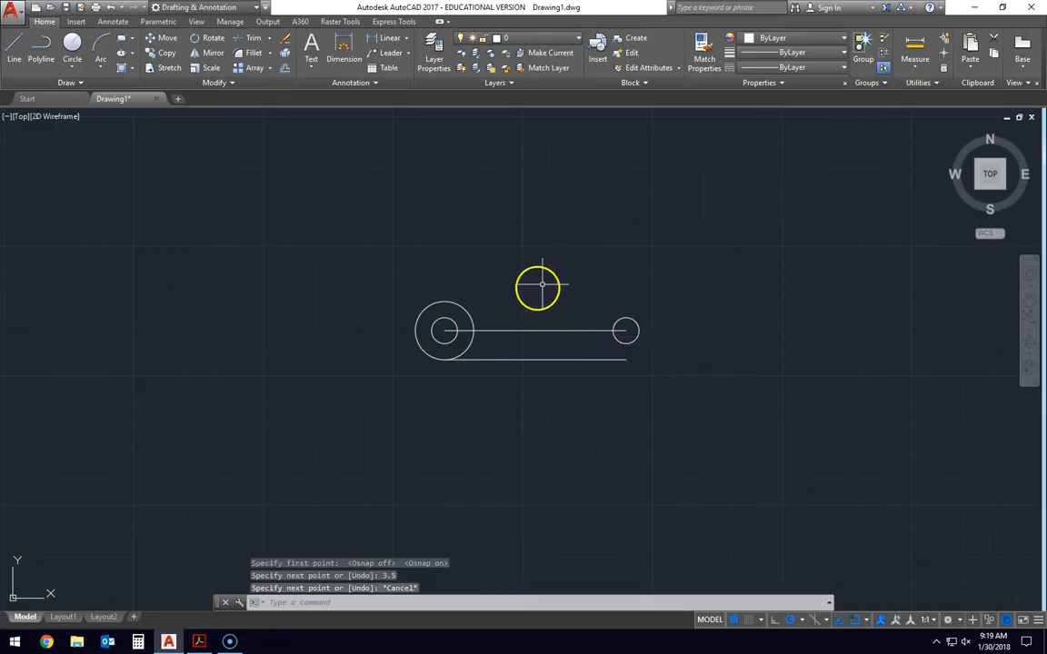
# Draw the short angled edge rising right from the right hole's lower edge after checking the reference
pyautogui.click(198, 642)
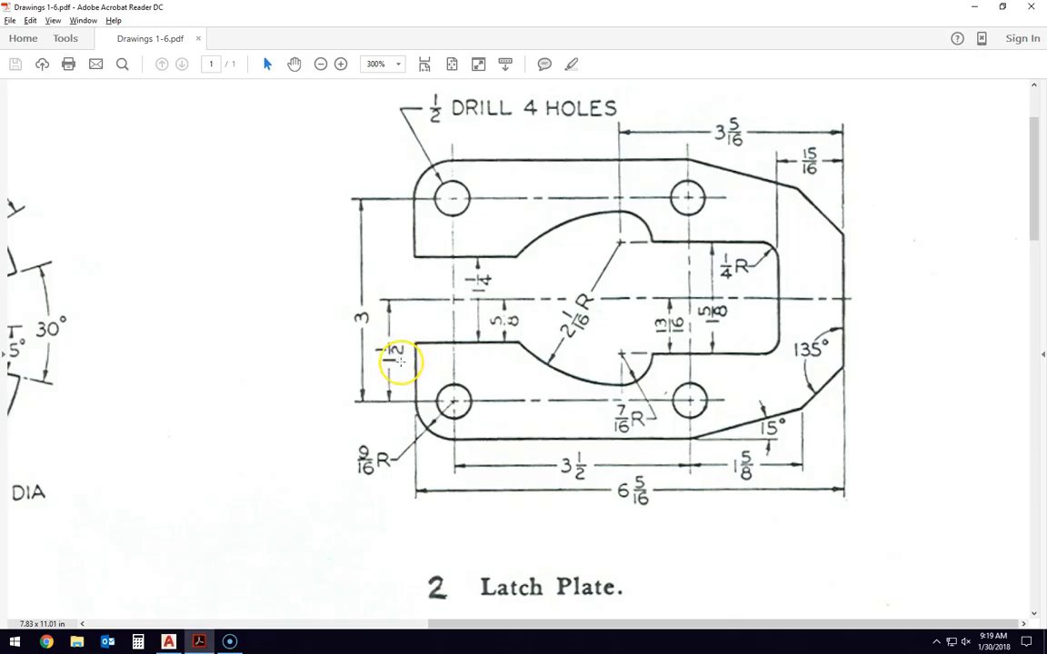
pyautogui.moveTo(479, 438)
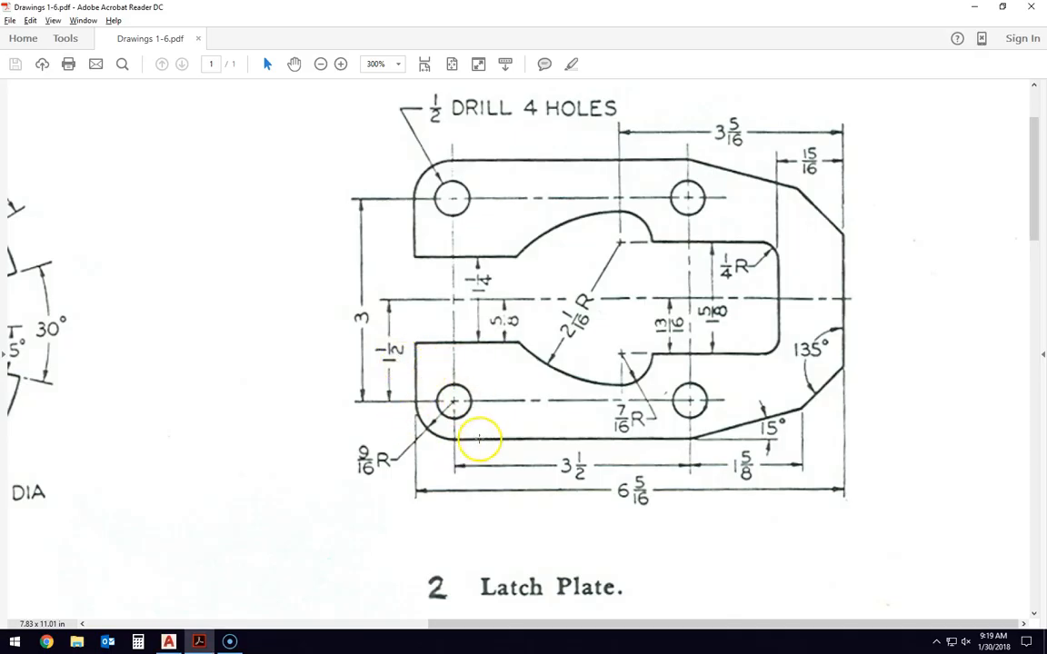
pyautogui.moveTo(796, 408)
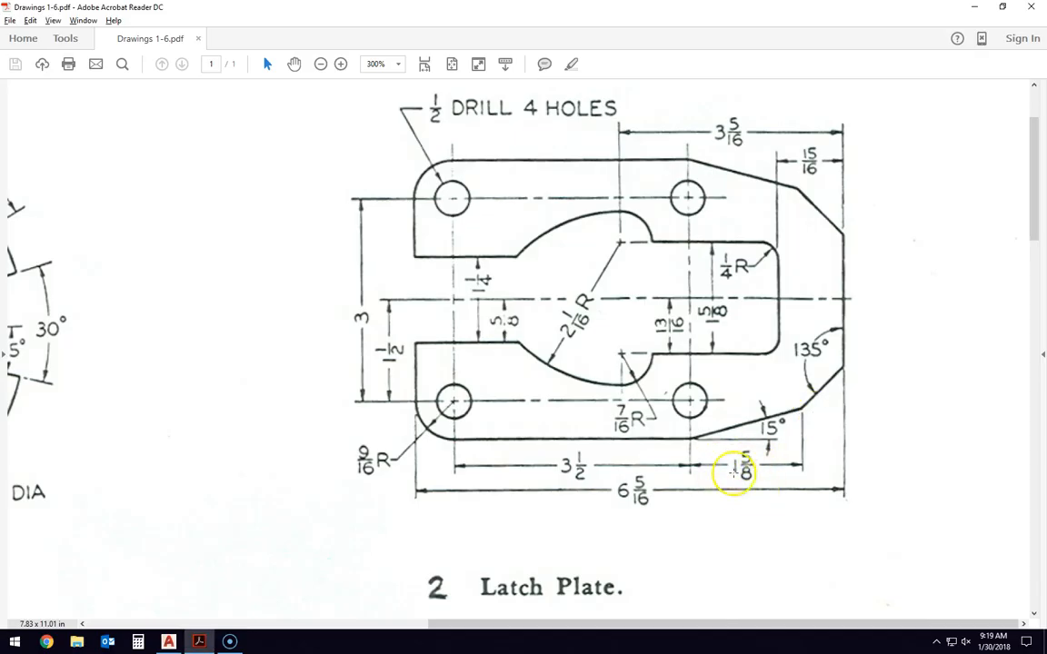
pyautogui.moveTo(691, 437)
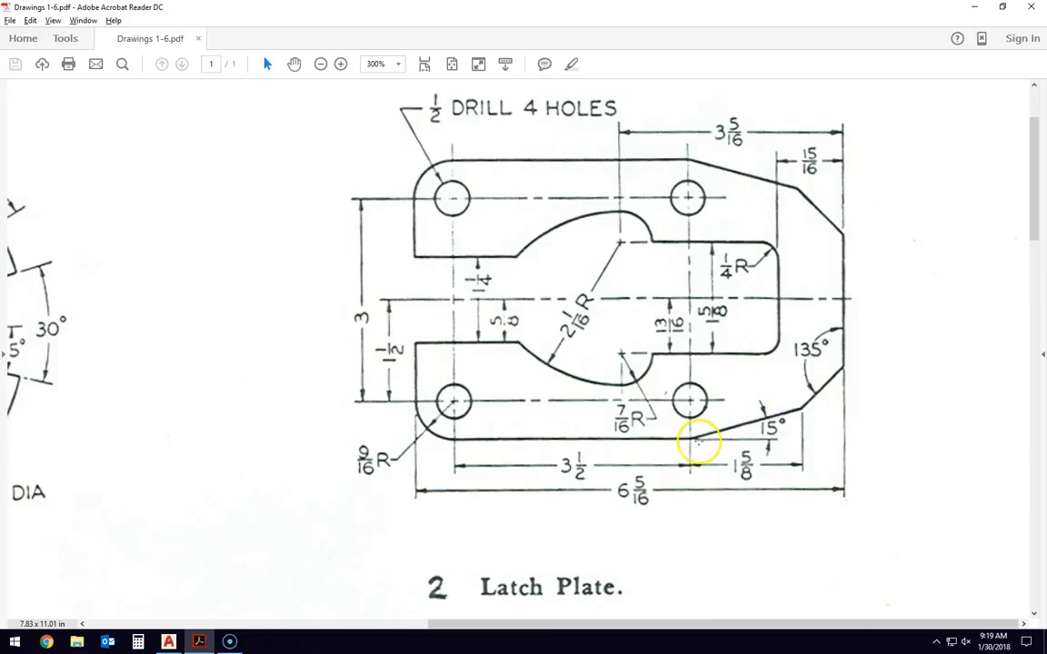
pyautogui.click(200, 643)
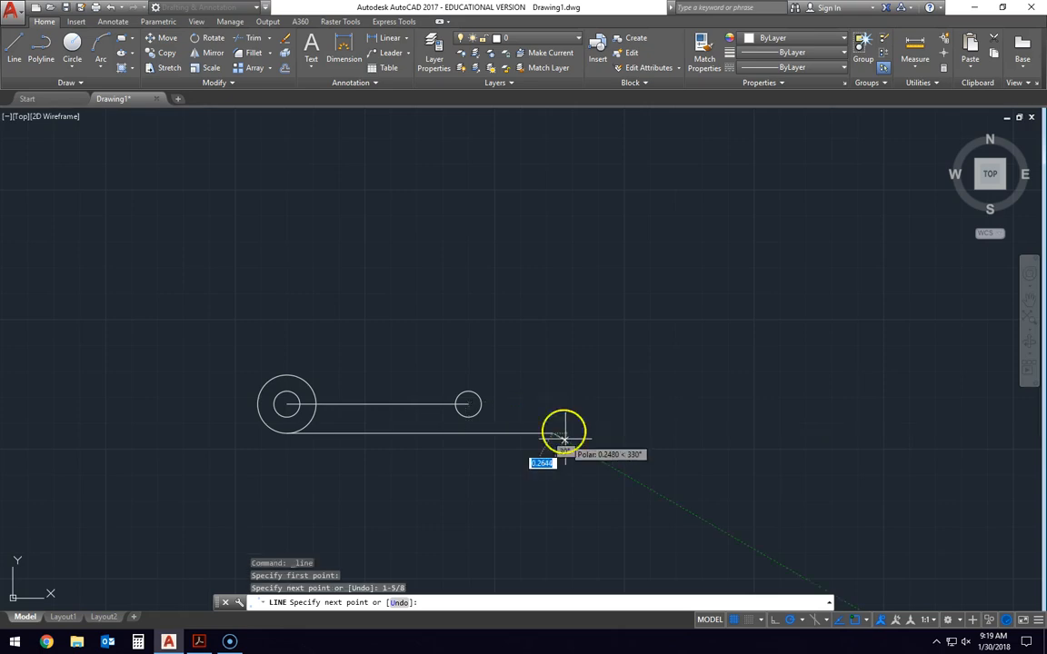
pyautogui.press('Escape')
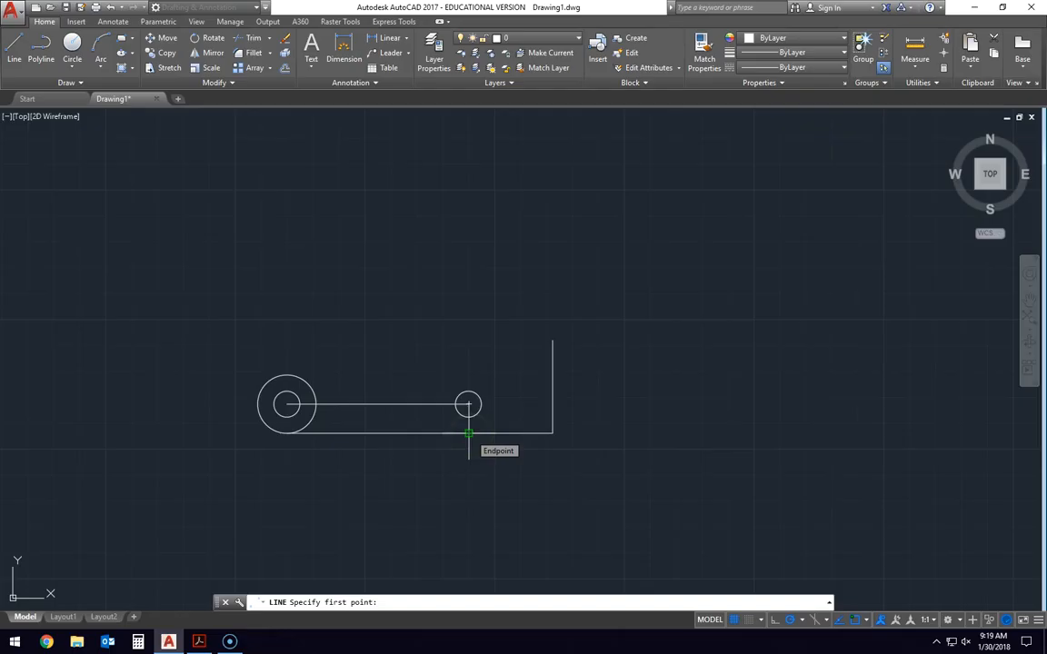
pyautogui.click(469, 433)
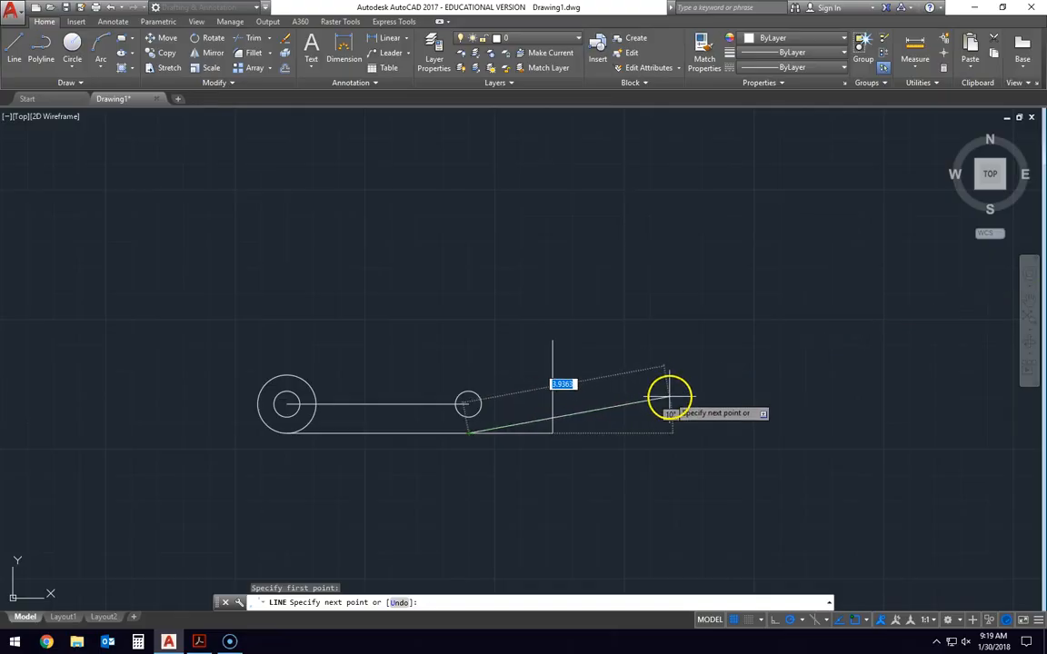
pyautogui.moveTo(664, 382)
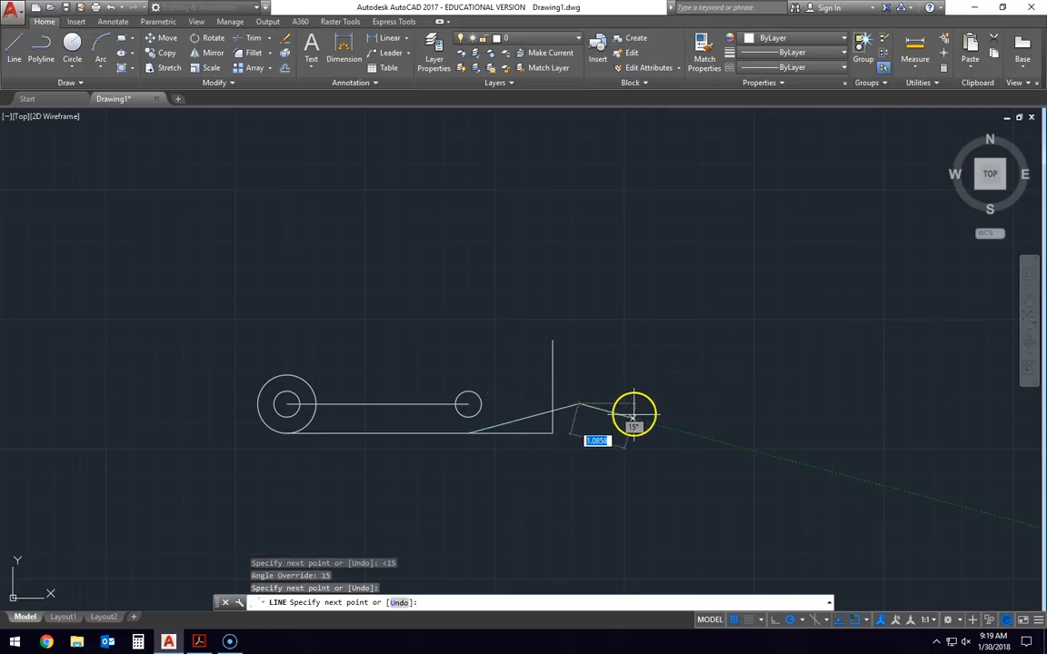
pyautogui.press('Escape')
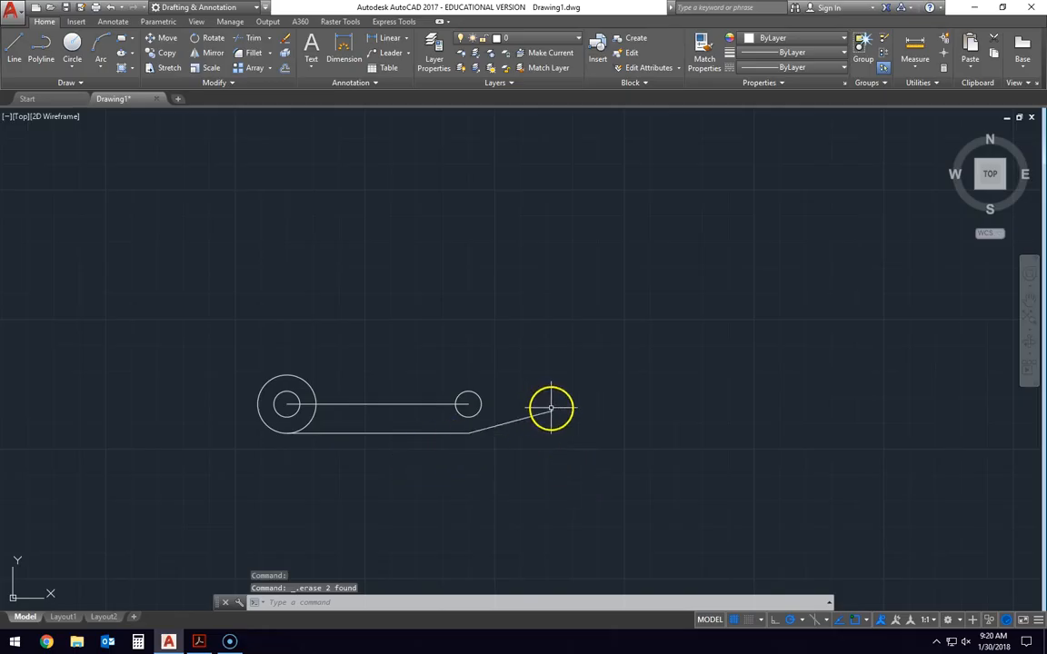
# Draw the left vertical, top horizontal and right vertical edges framing the plate
pyautogui.click(198, 643)
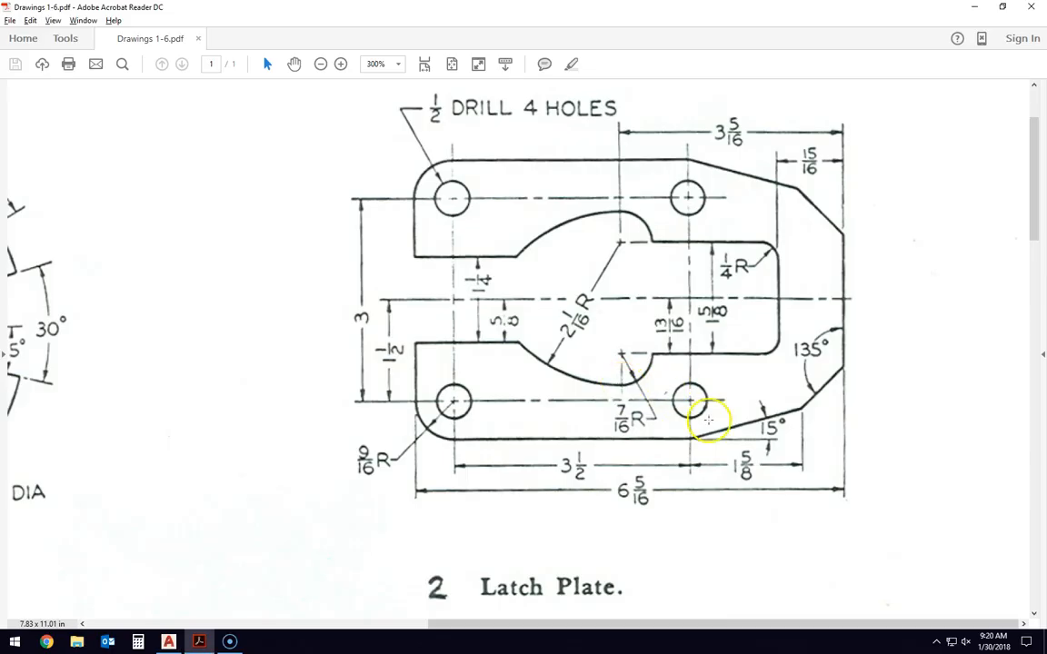
pyautogui.moveTo(802, 393)
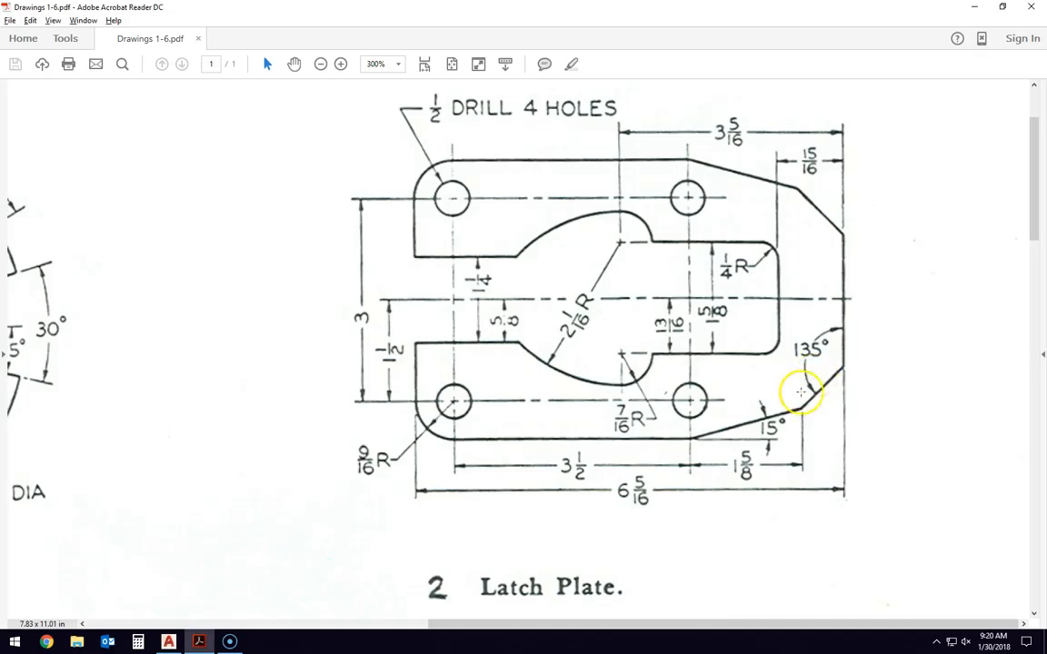
pyautogui.moveTo(825, 389)
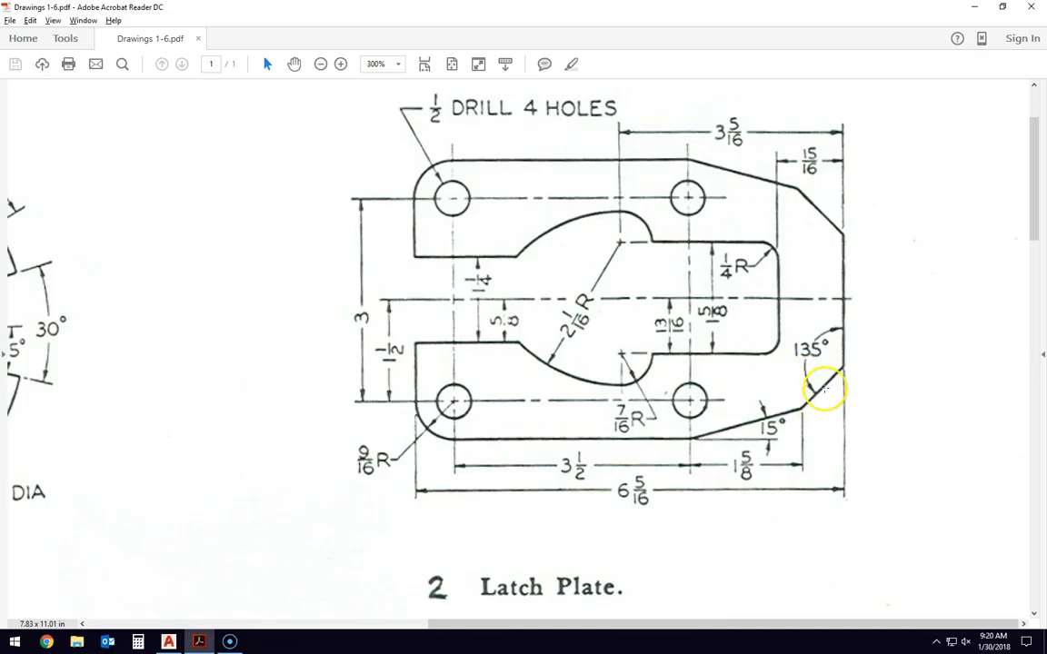
pyautogui.moveTo(835, 216)
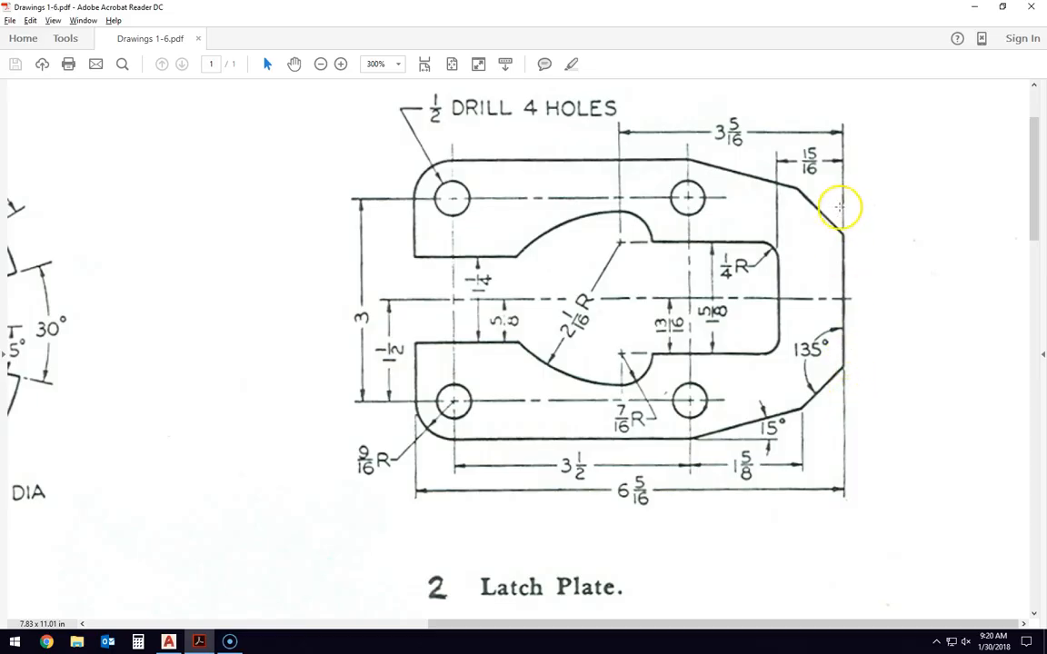
pyautogui.moveTo(422, 454)
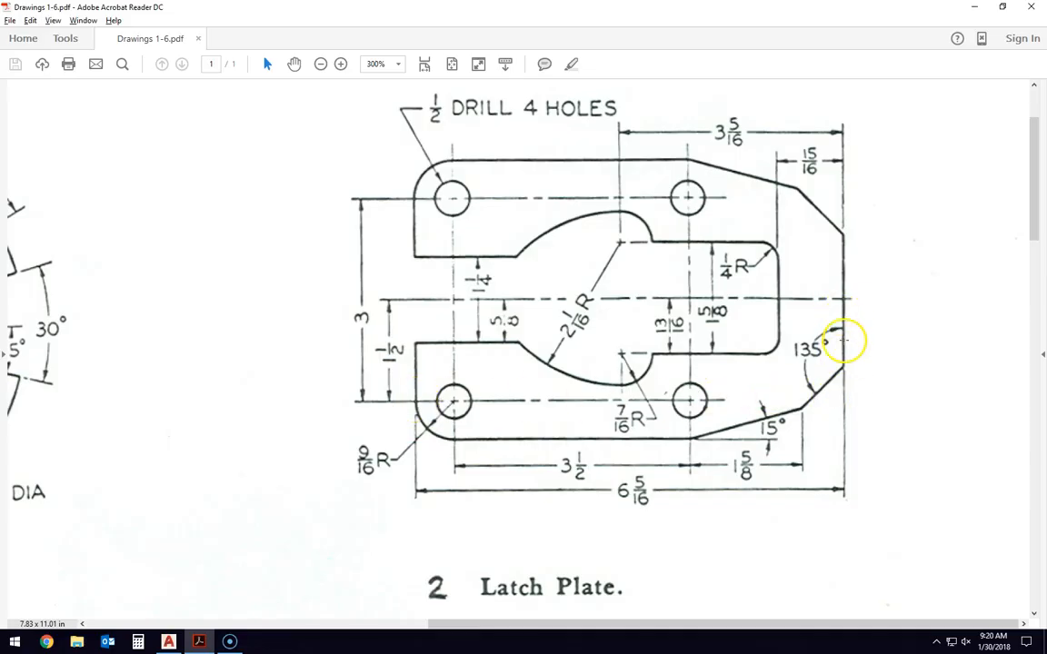
pyautogui.moveTo(765, 386)
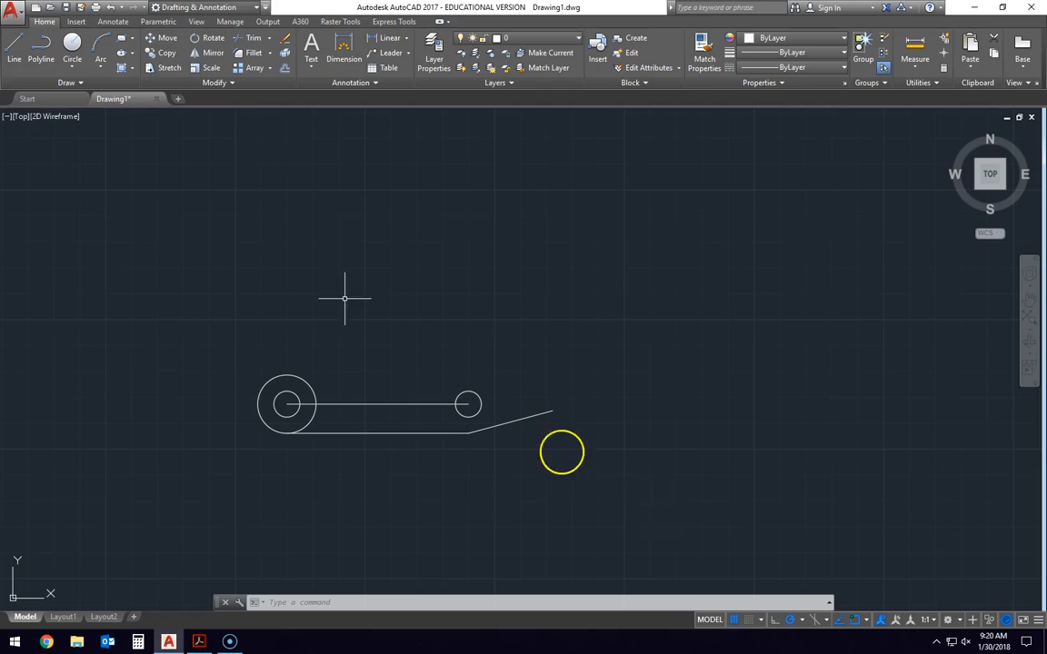
pyautogui.click(15, 58)
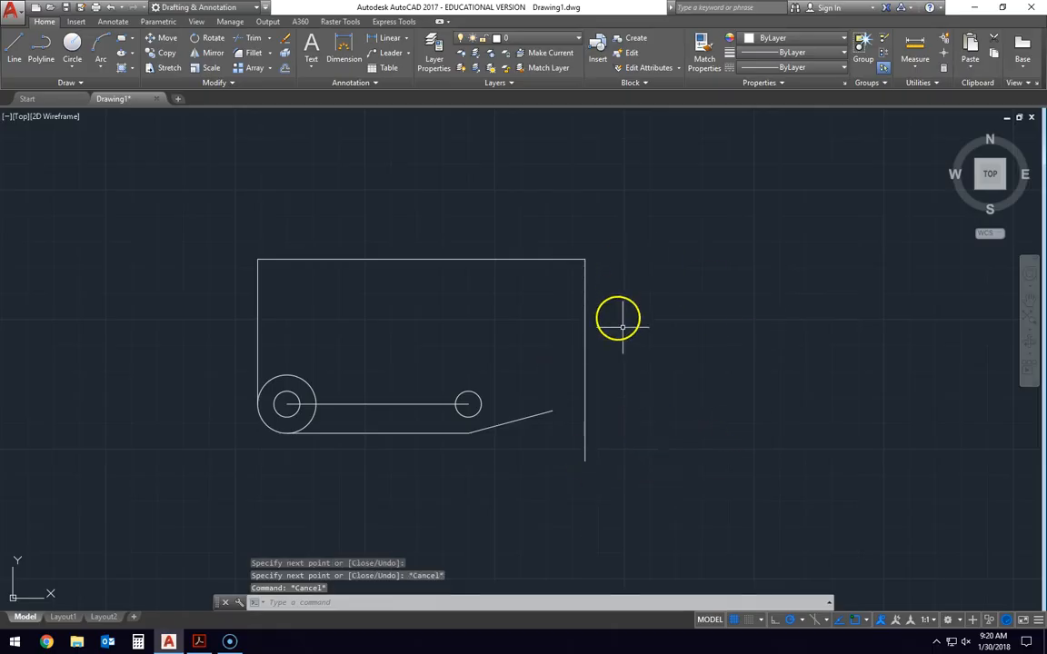
pyautogui.moveTo(566, 398)
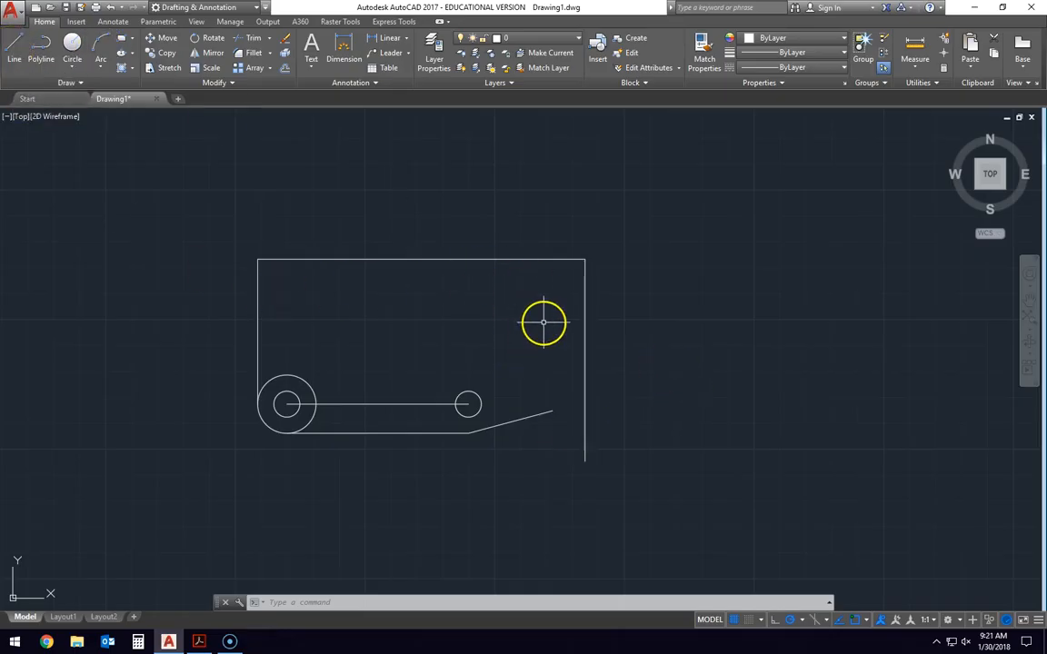
# Erase the boxed lines, extend the slanted edge to a new vertical right edge, and consult the PDF
pyautogui.click(199, 643)
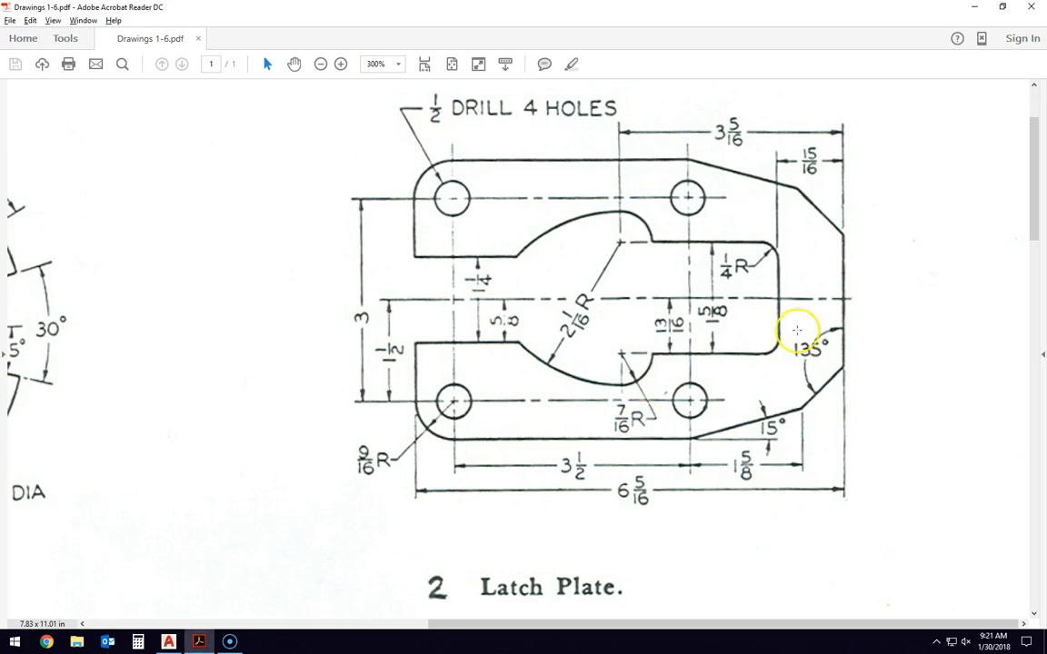
pyautogui.moveTo(838, 356)
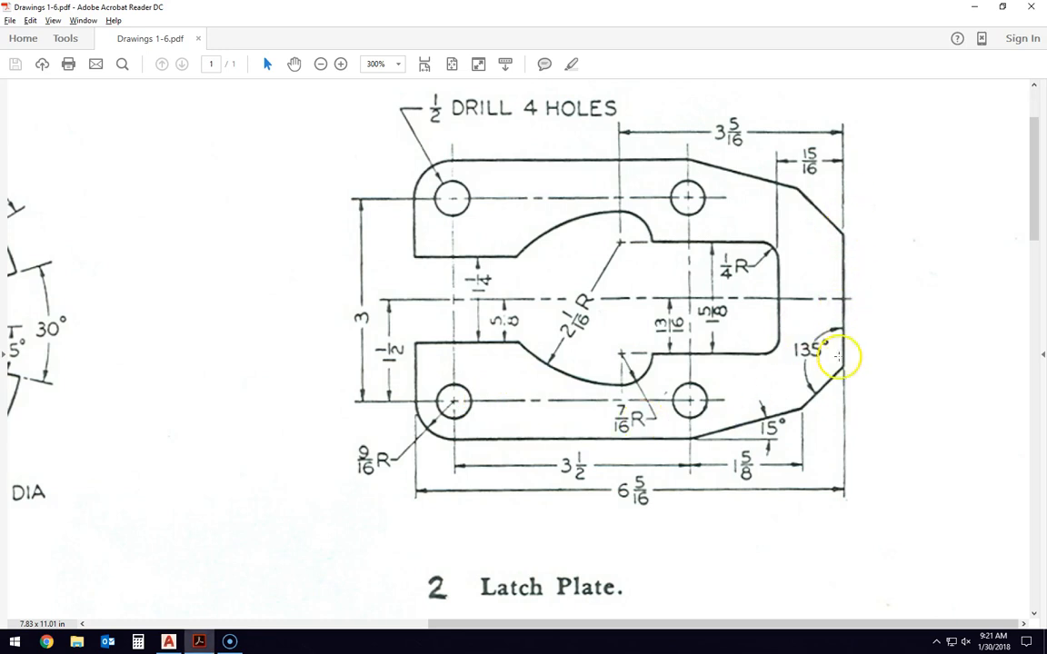
pyautogui.moveTo(807, 392)
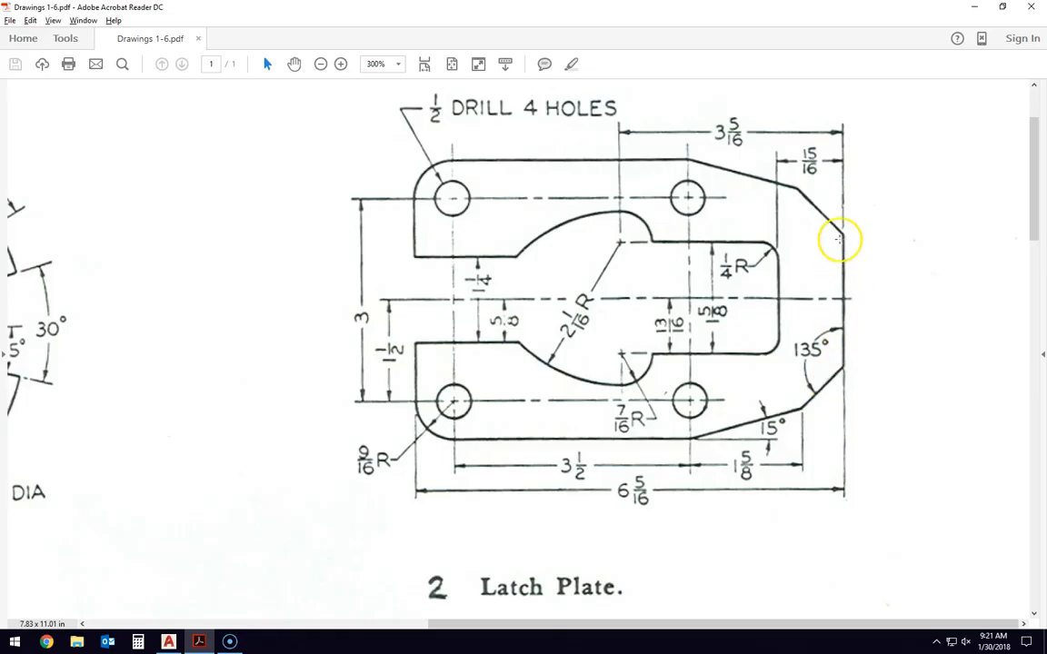
pyautogui.moveTo(840, 353)
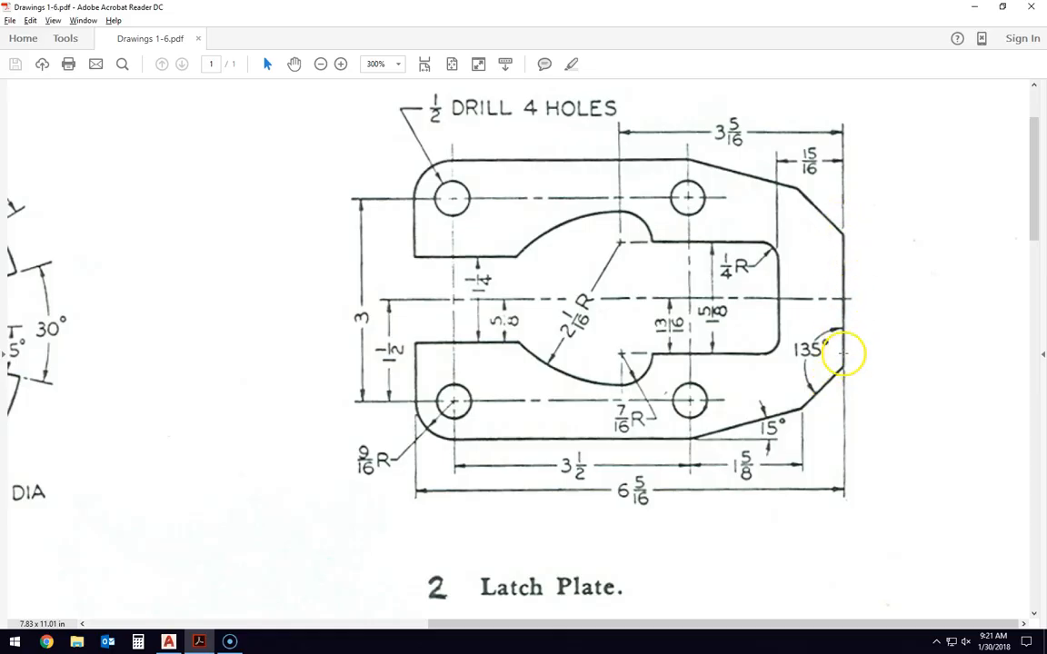
pyautogui.moveTo(843, 271)
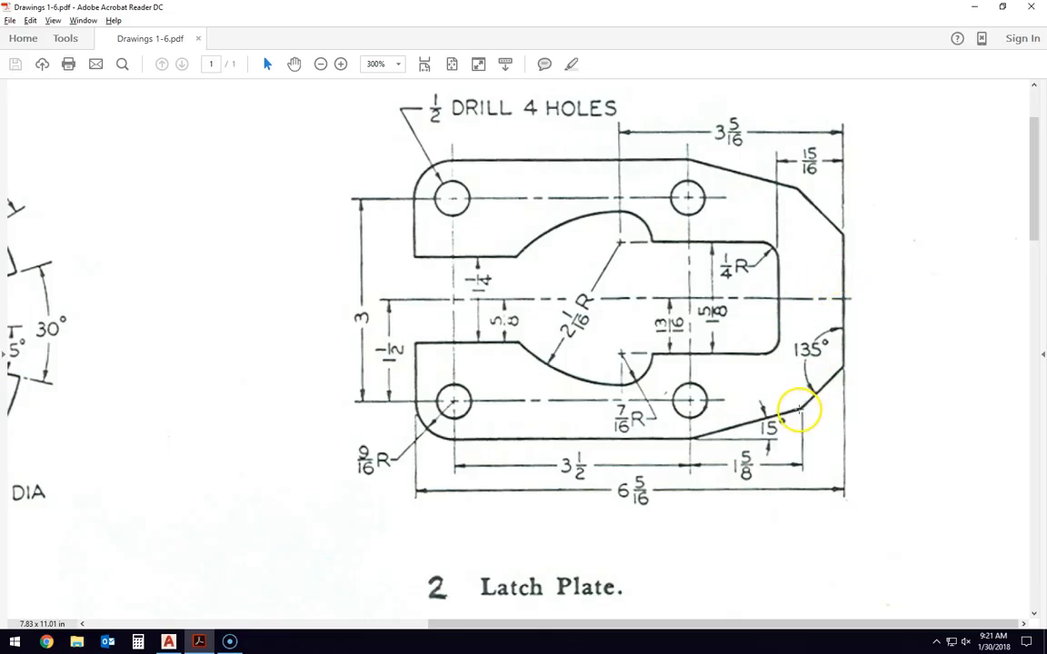
pyautogui.moveTo(840, 355)
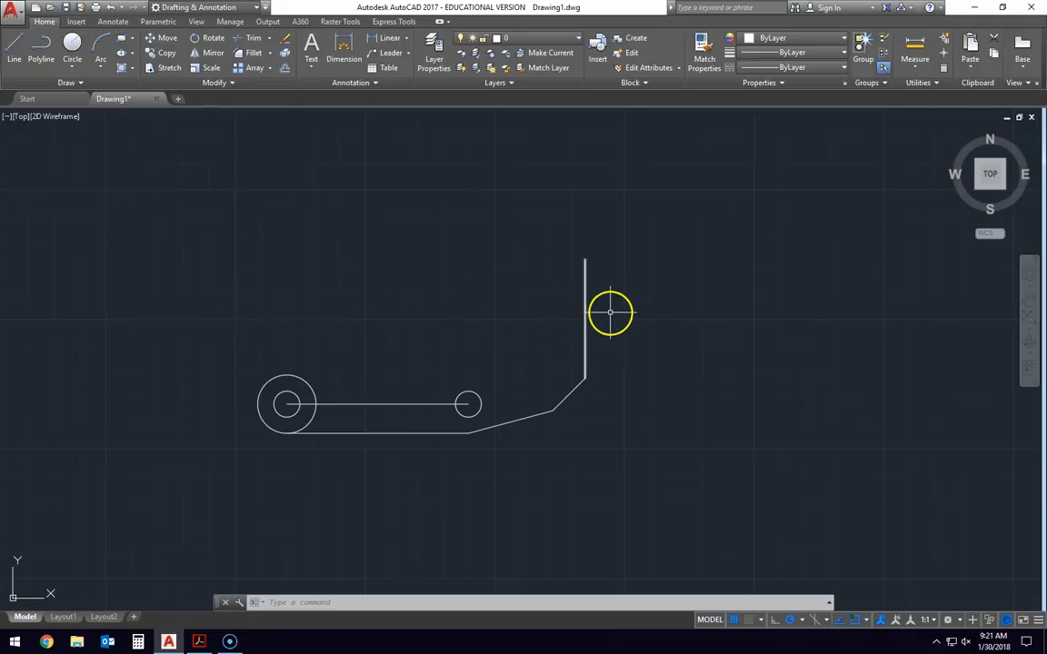
pyautogui.click(199, 644)
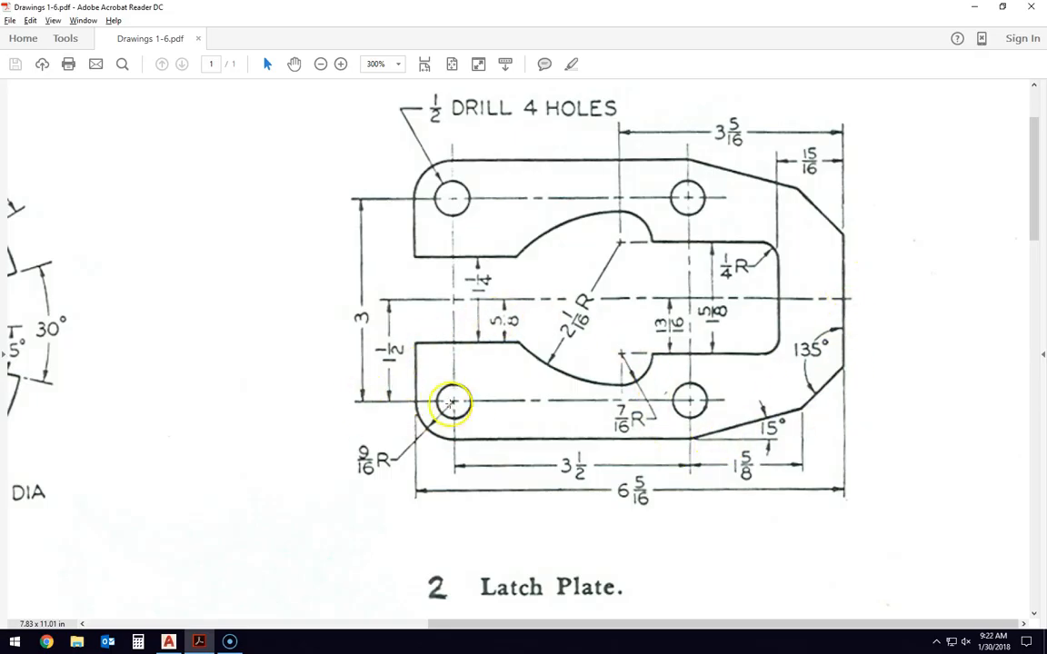
pyautogui.moveTo(361, 393)
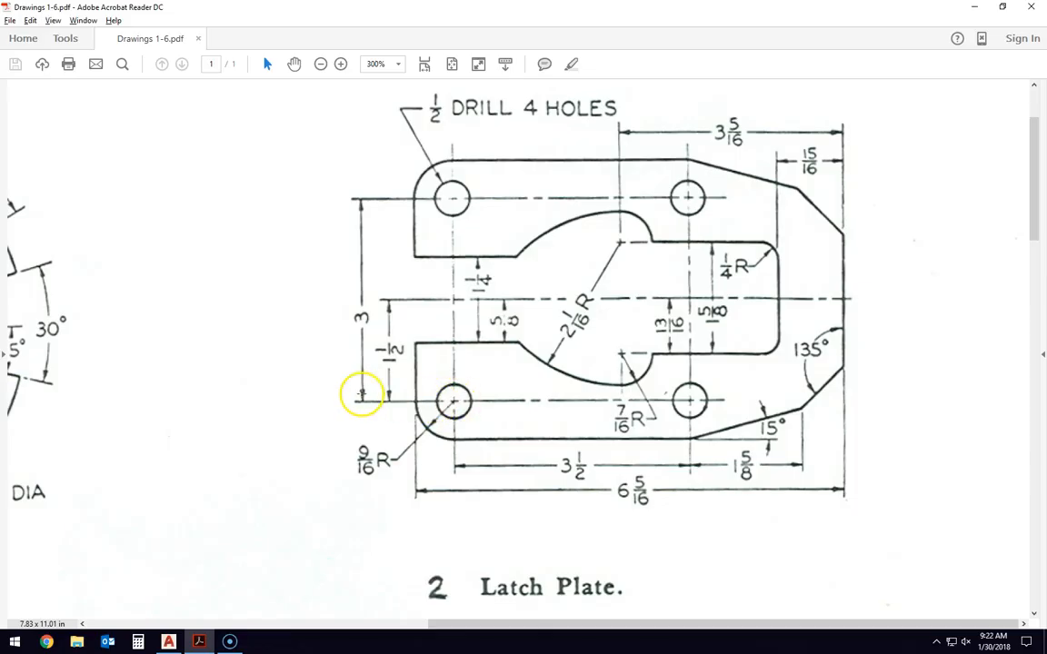
pyautogui.moveTo(407, 404)
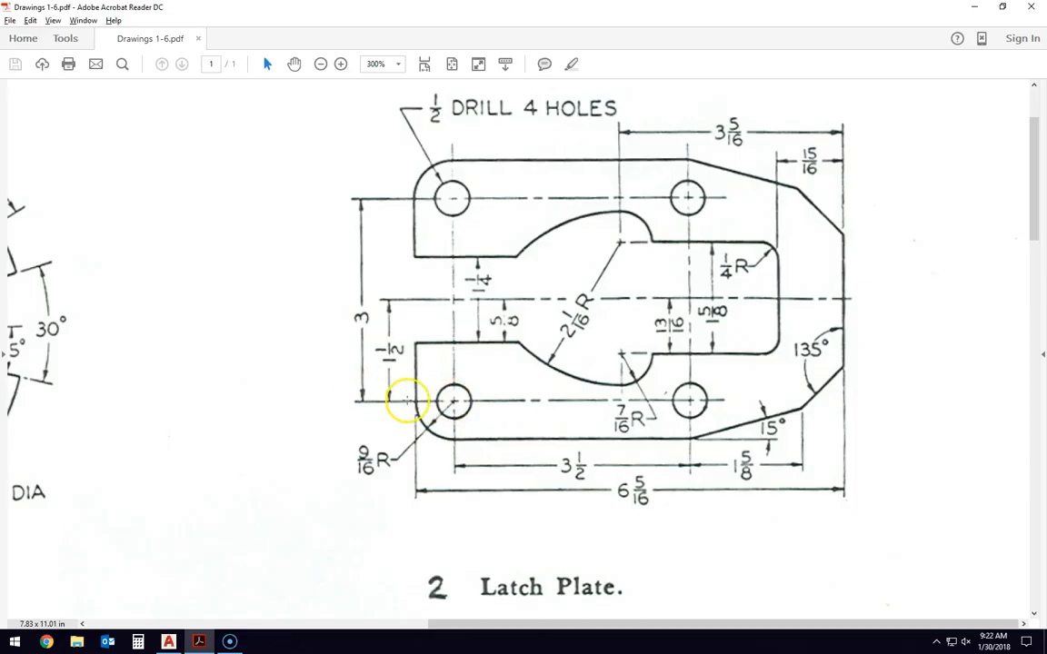
pyautogui.moveTo(357, 300)
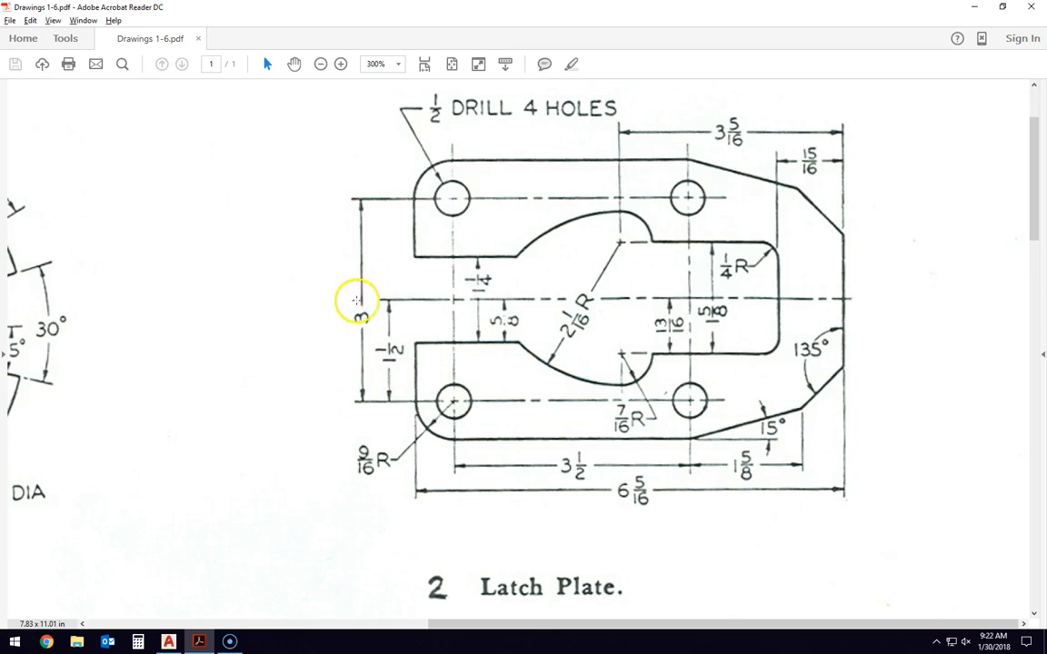
pyautogui.moveTo(848, 316)
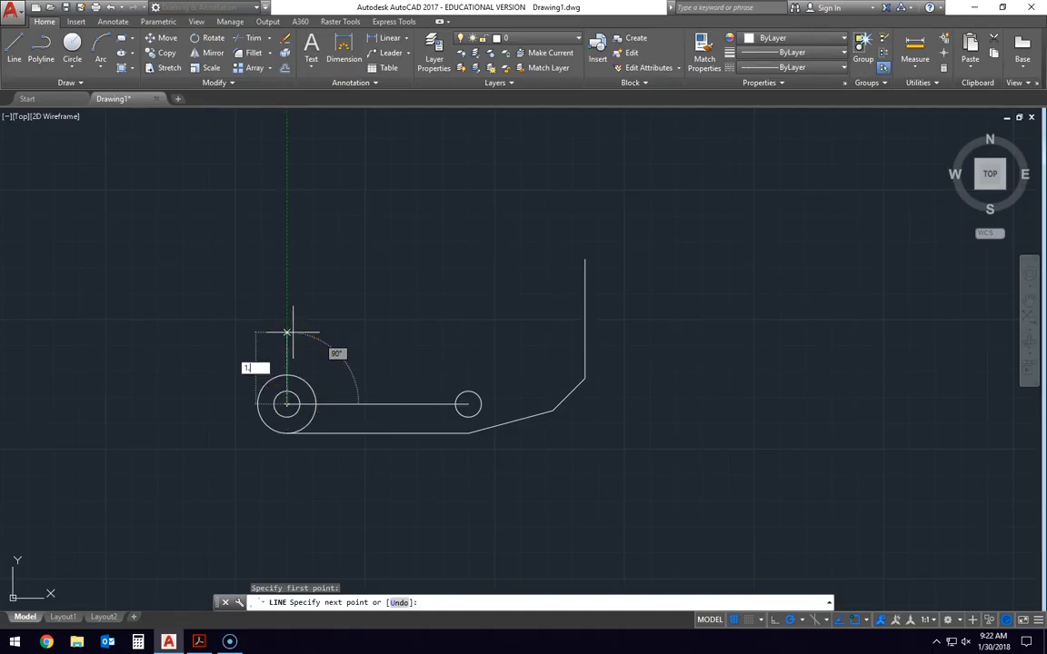
# Draw a 1.5 line up from the left hole and a horizontal line across to the right edge
pyautogui.write('1.5')
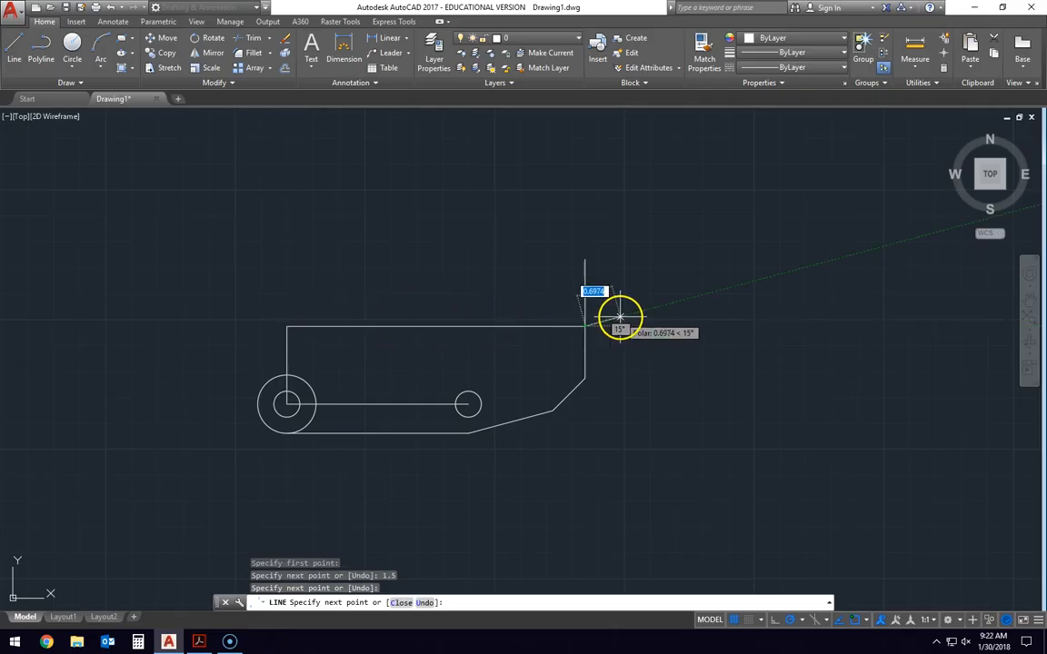
pyautogui.press('Escape')
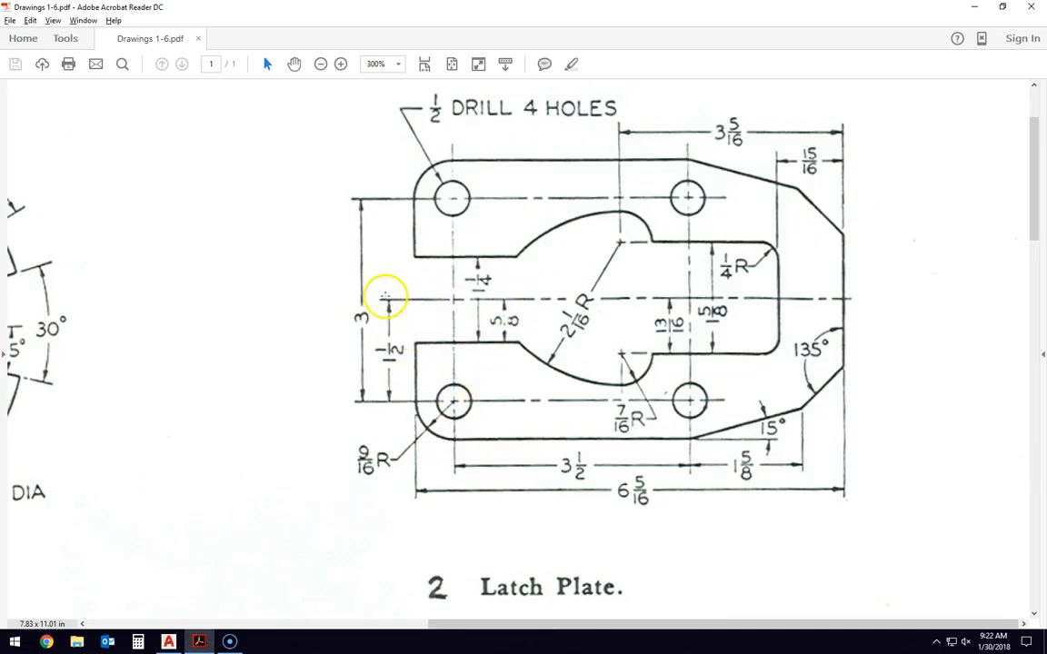
pyautogui.moveTo(629, 302)
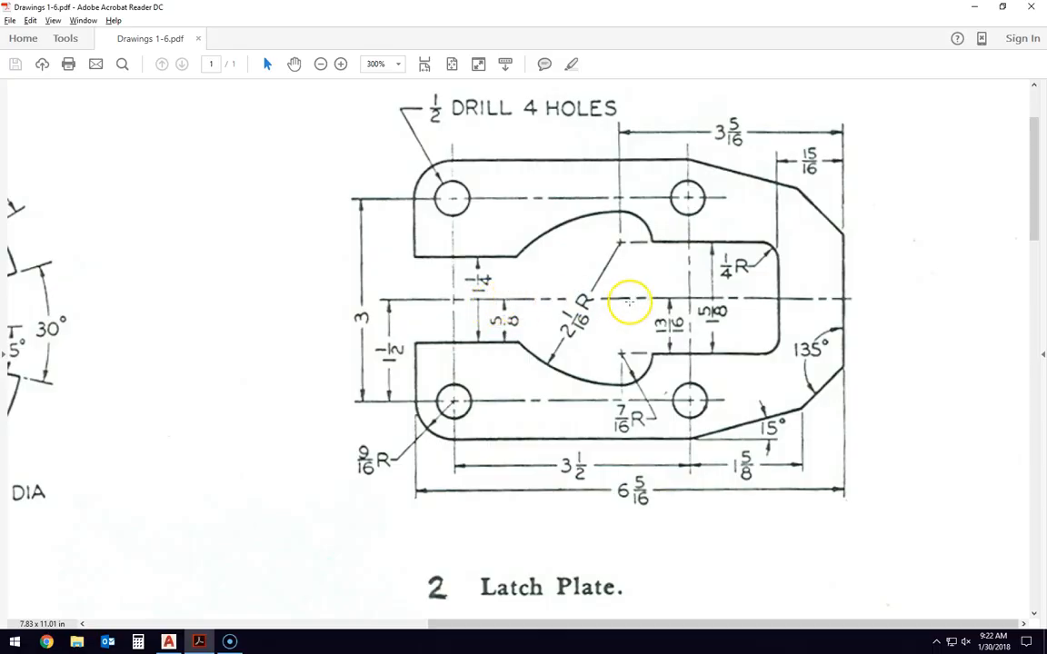
pyautogui.moveTo(654, 307)
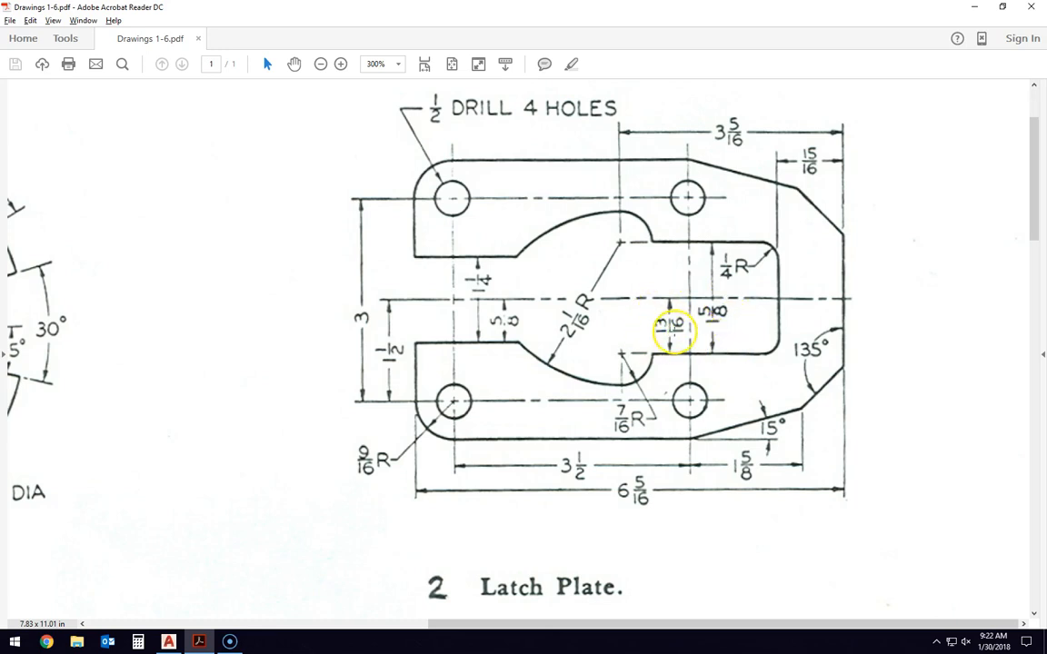
pyautogui.moveTo(760, 360)
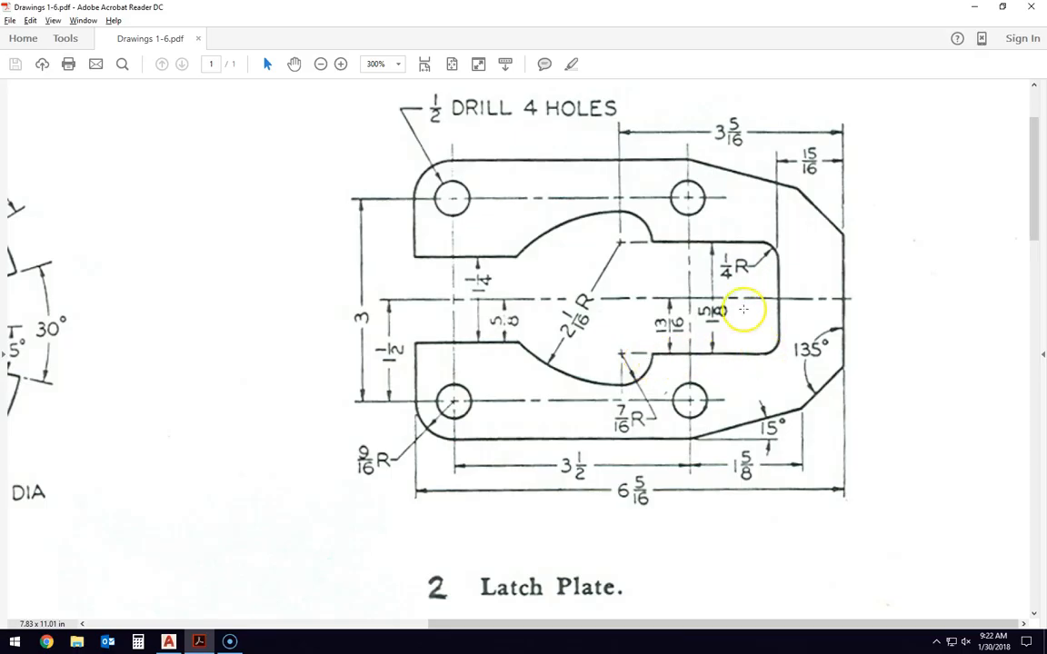
pyautogui.moveTo(759, 295)
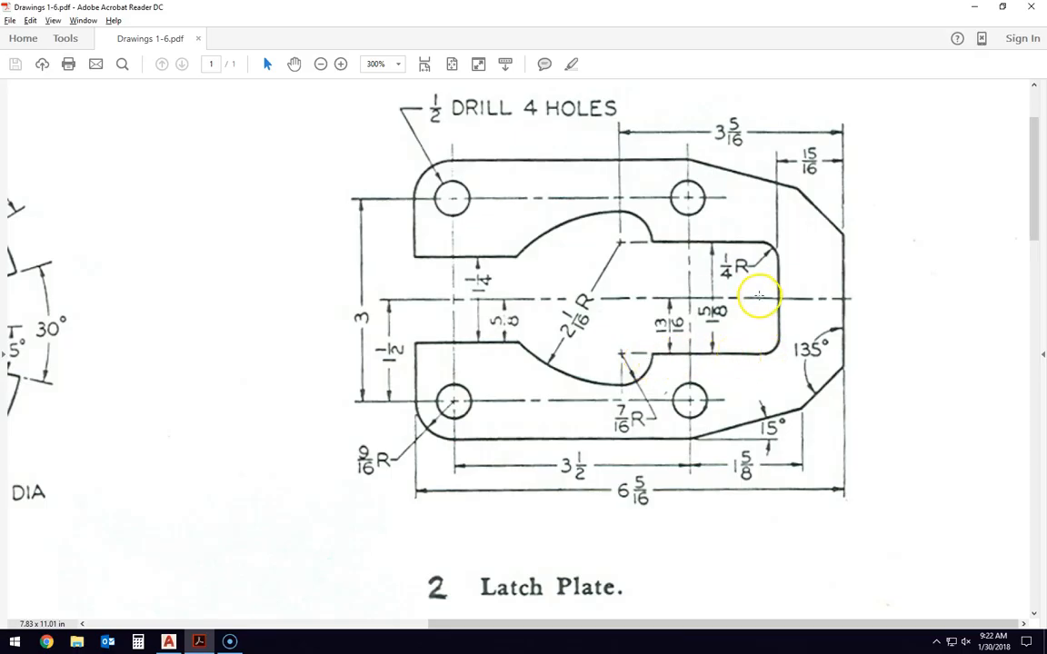
pyautogui.moveTo(727, 360)
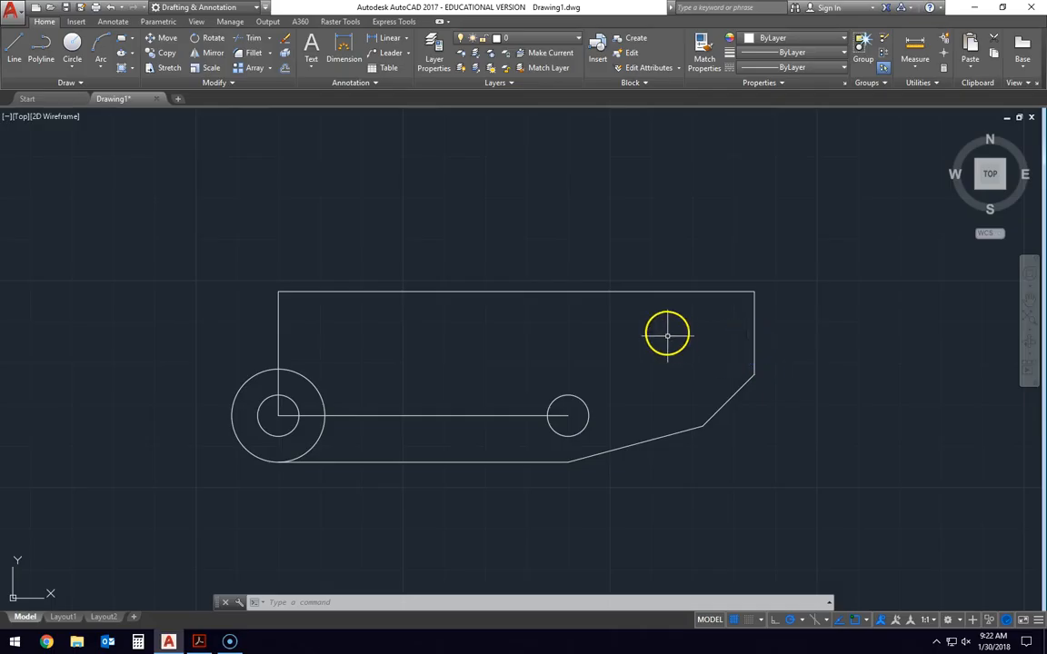
# Drop a short line from the top edge and start the horizontal hole-height guide line
pyautogui.click(15, 58)
pyautogui.write('13/16')
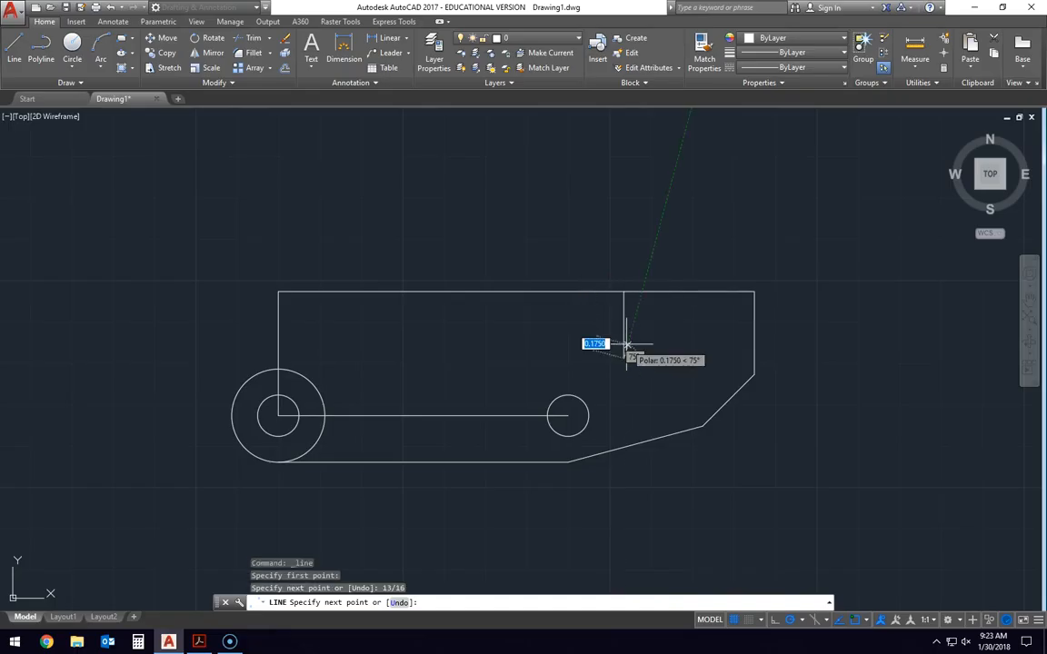
pyautogui.press('Escape')
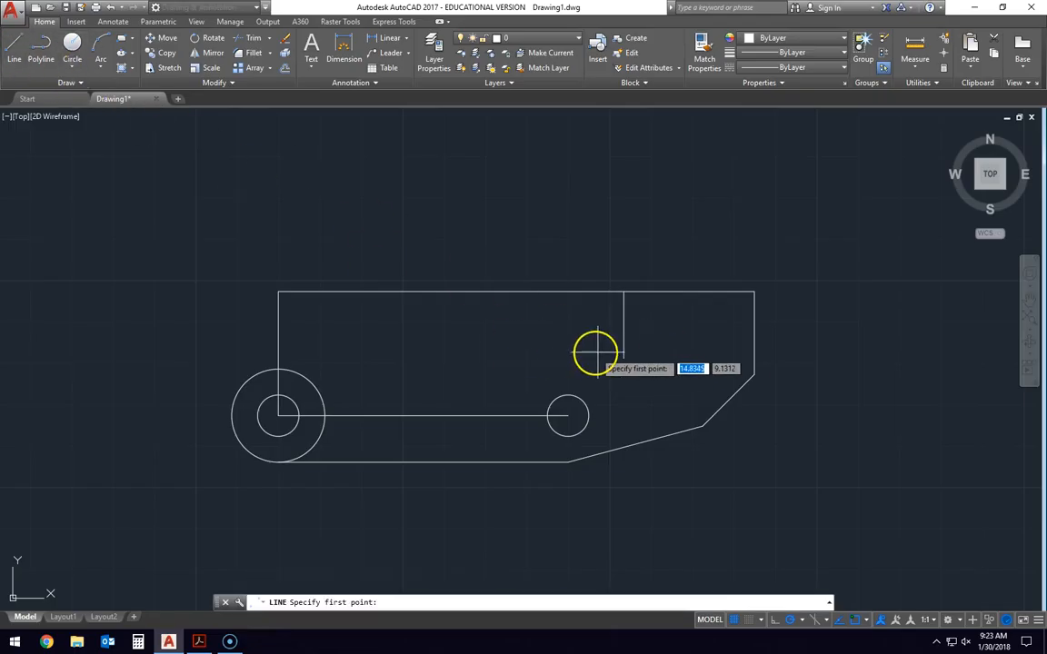
pyautogui.click(596, 350)
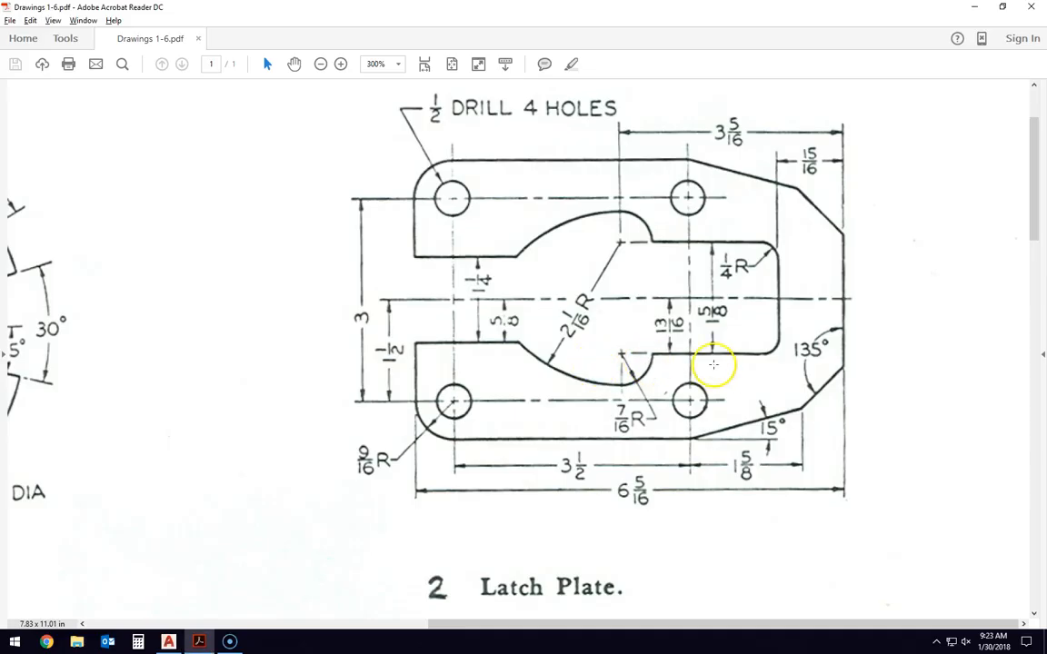
pyautogui.moveTo(742, 355)
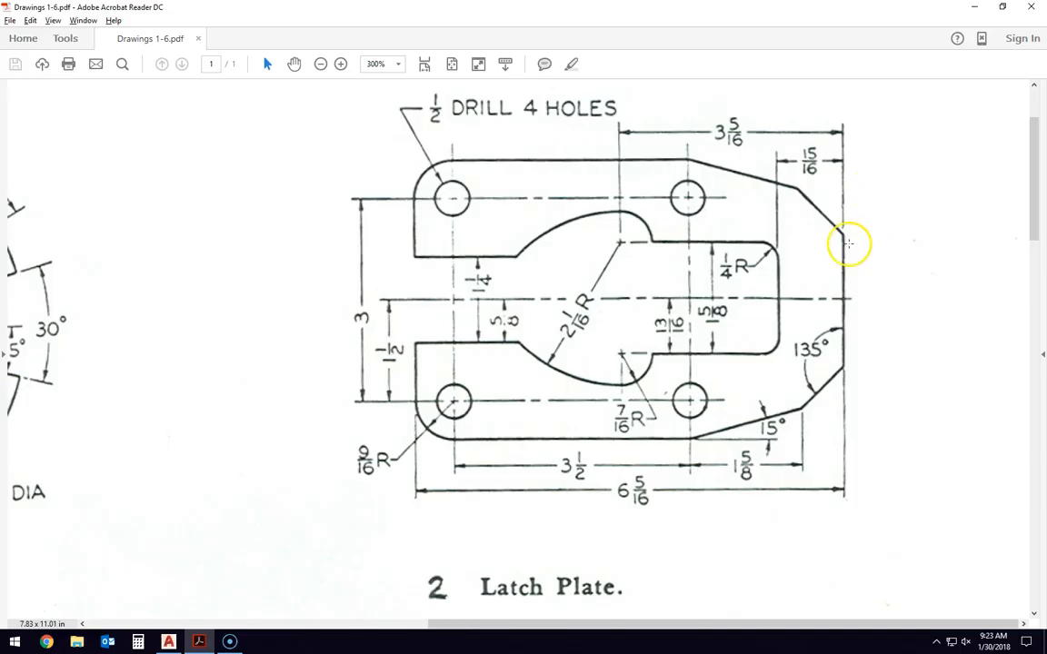
pyautogui.moveTo(745, 354)
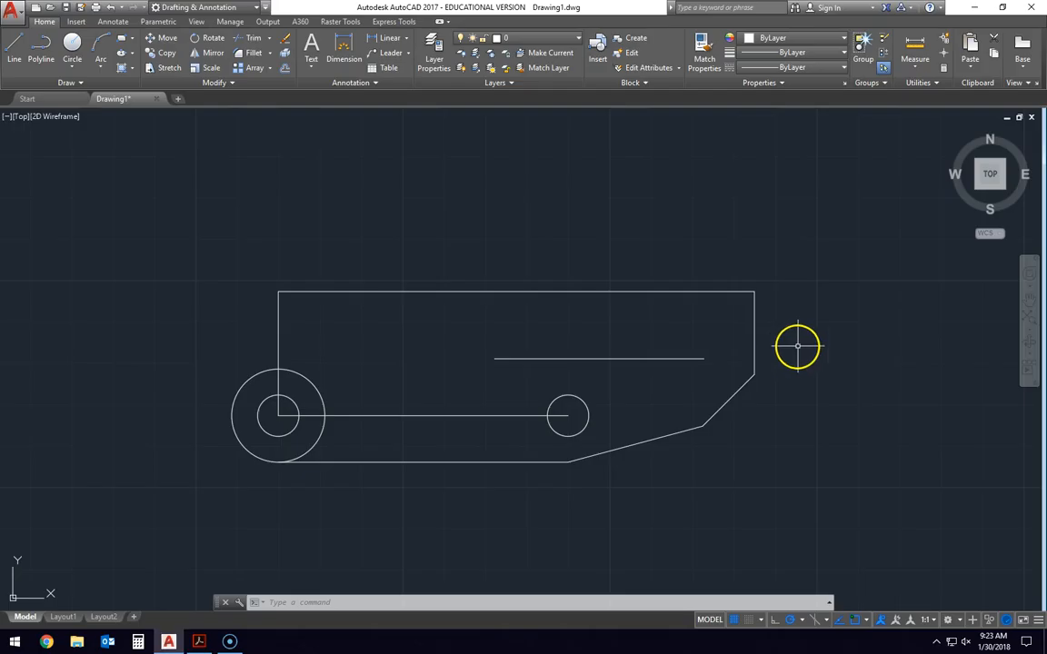
# Draw a 15/16 line left from the top-right corner and trim the top edge past it
pyautogui.click(14, 45)
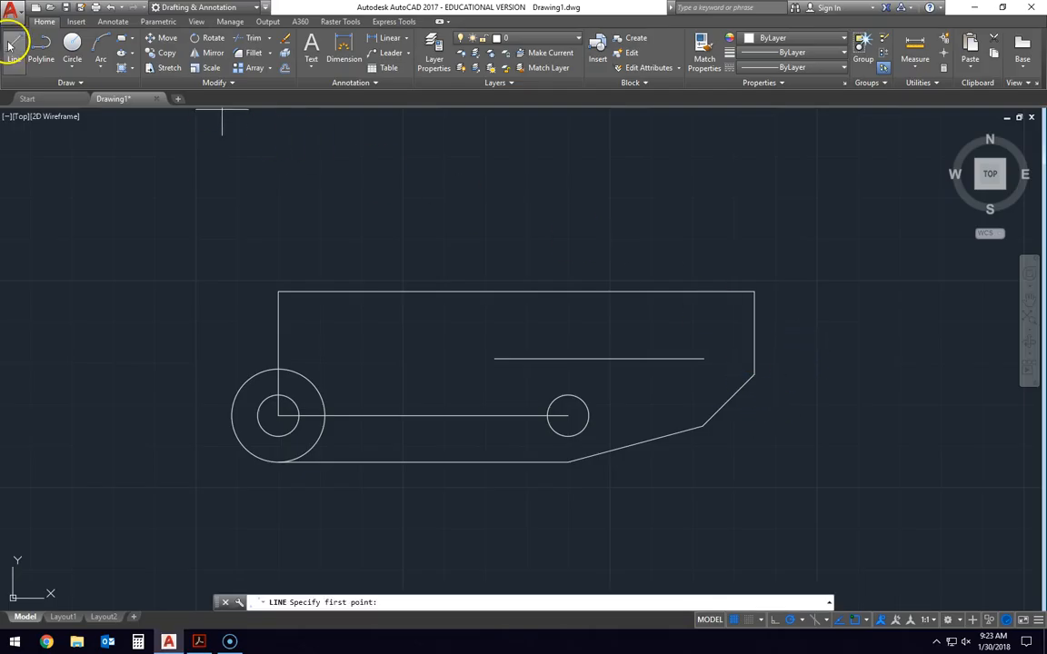
pyautogui.moveTo(754, 292)
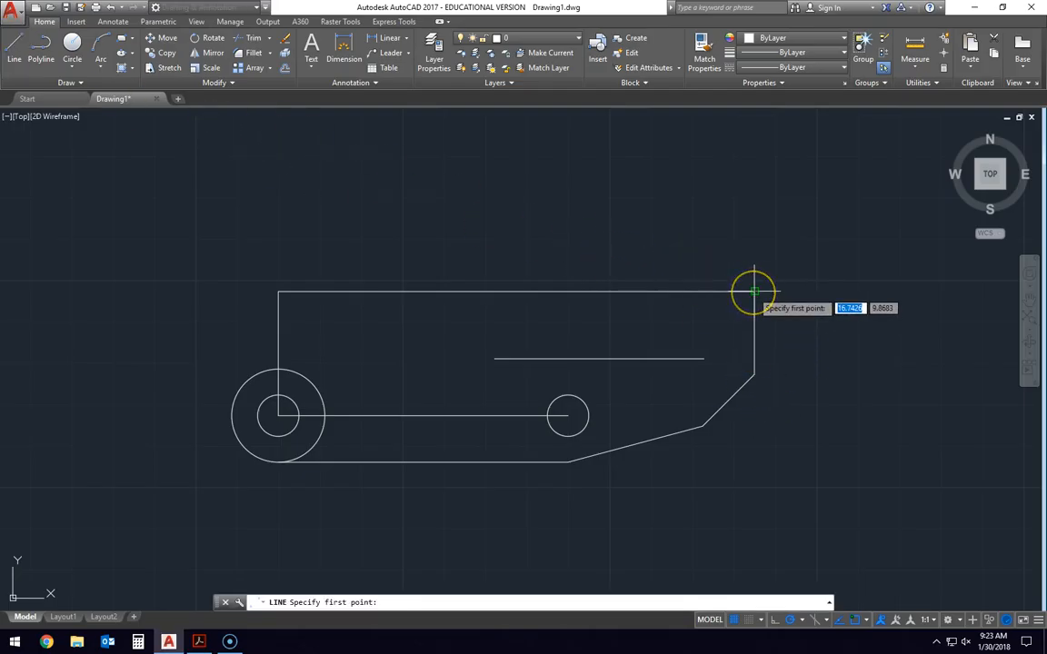
pyautogui.click(754, 291)
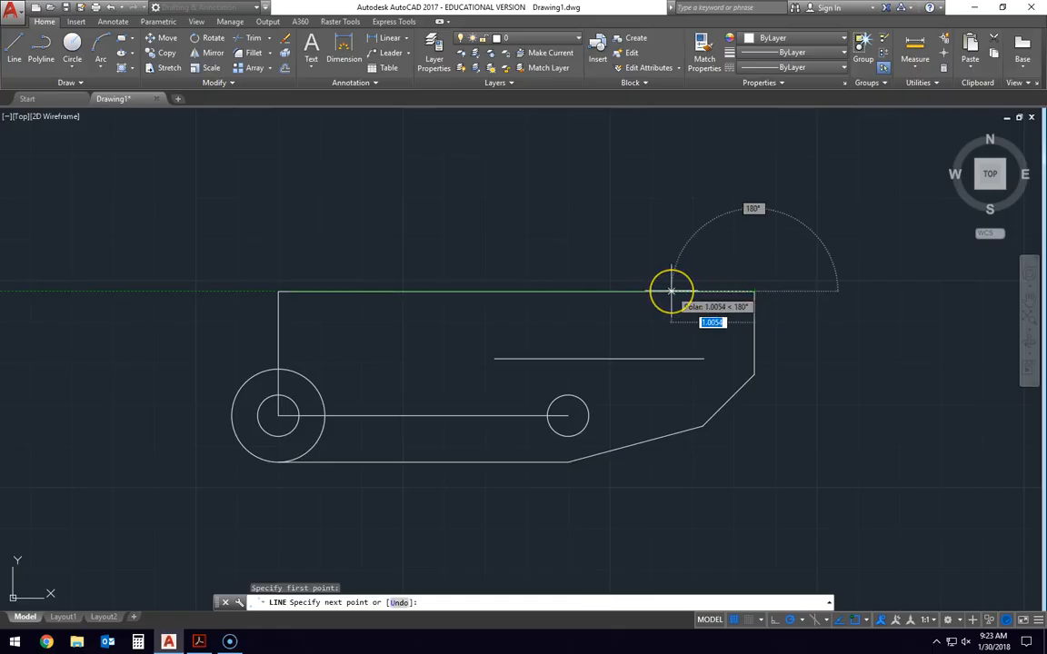
pyautogui.write('15/16')
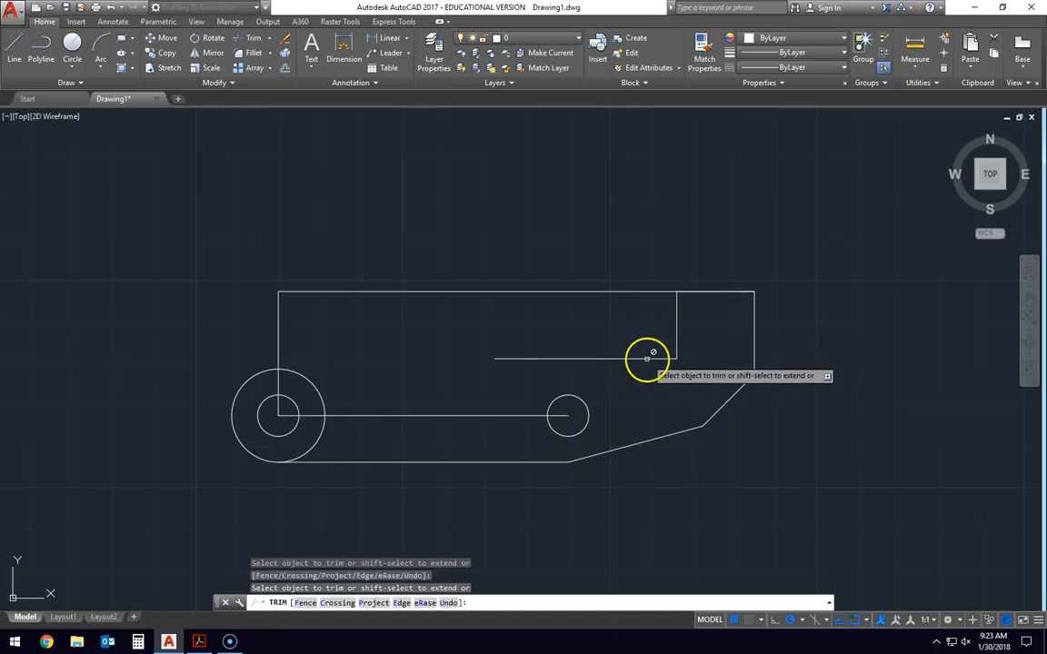
pyautogui.click(198, 643)
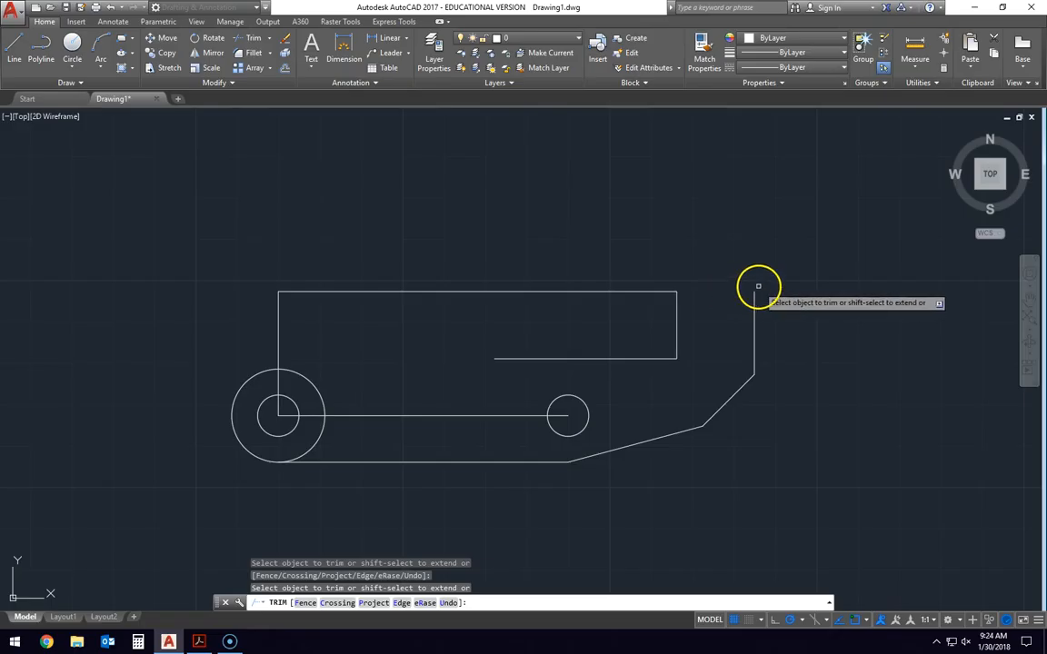
pyautogui.press('Escape')
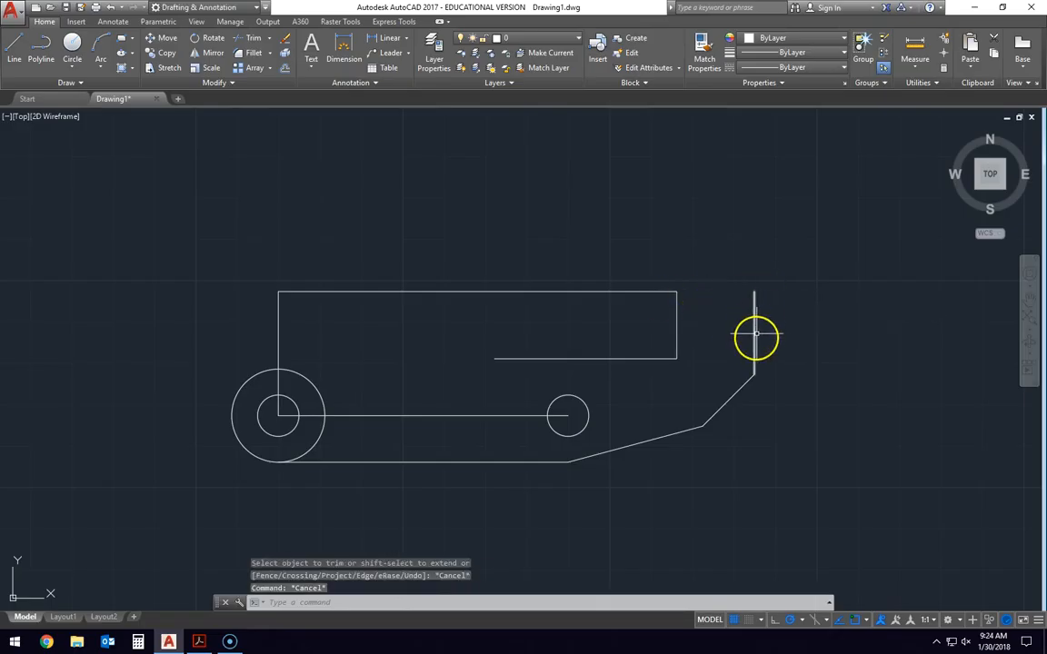
pyautogui.click(200, 644)
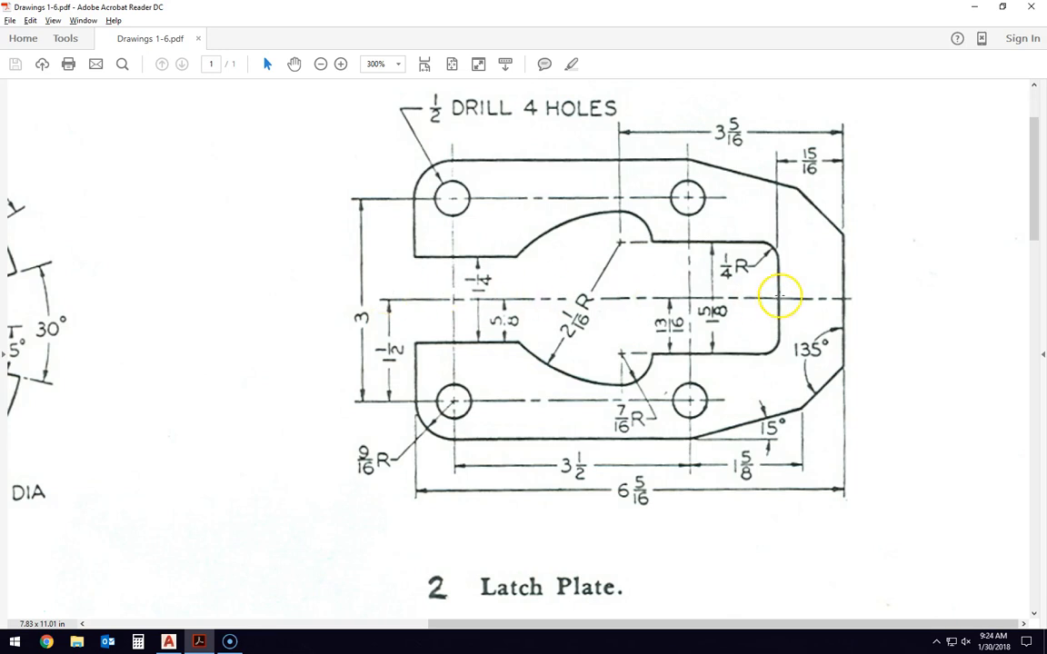
pyautogui.moveTo(744, 357)
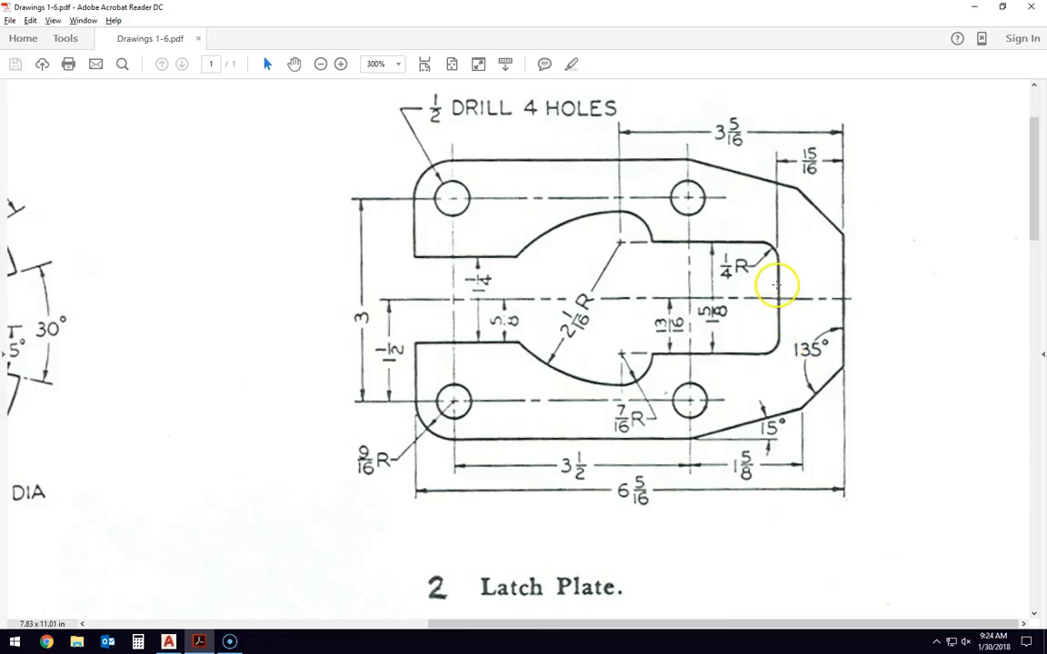
pyautogui.moveTo(778, 197)
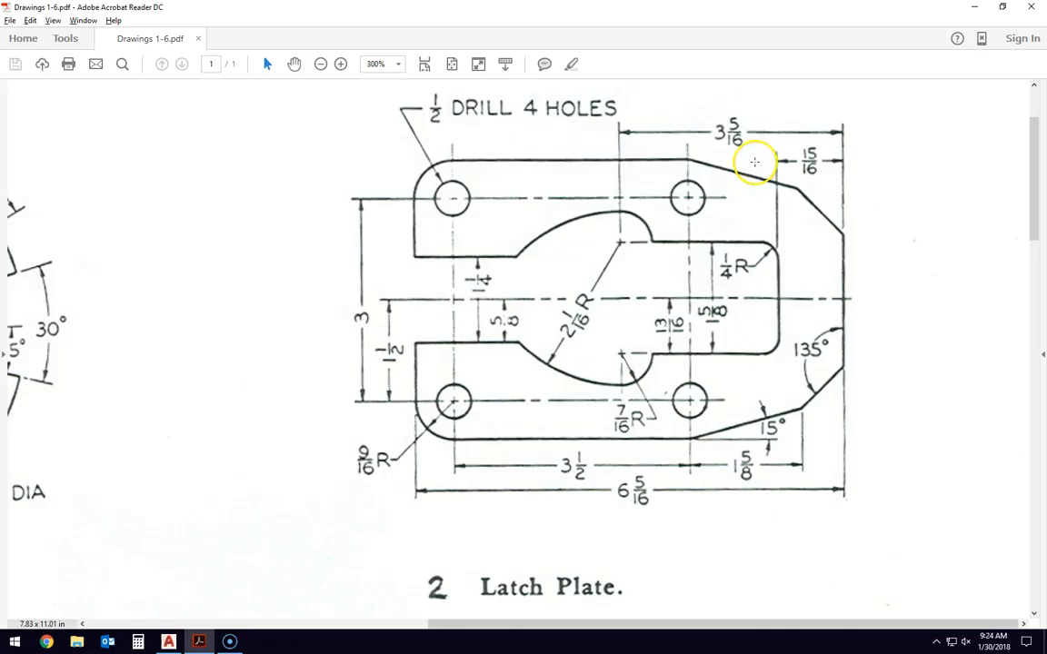
pyautogui.moveTo(736, 145)
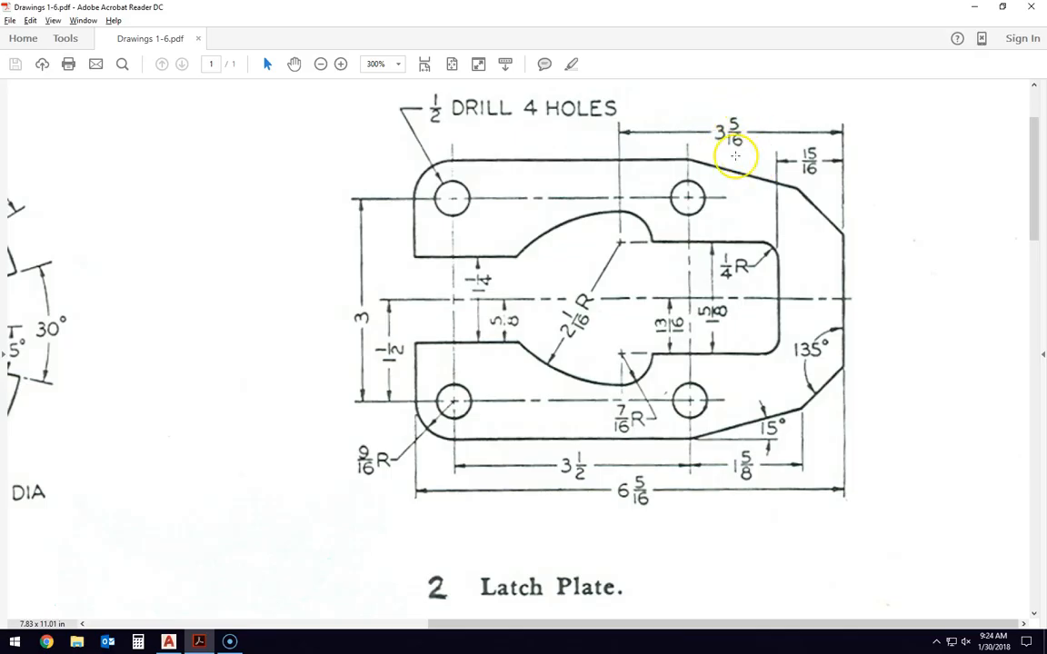
pyautogui.moveTo(625, 353)
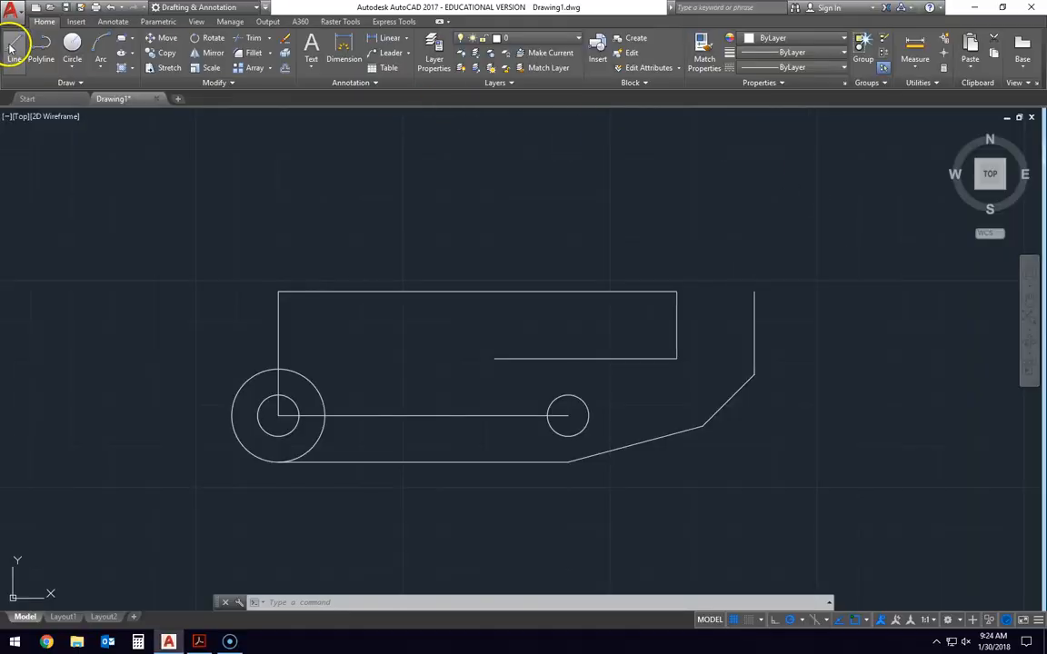
# Draw the guide 3-5/16 left along the top then down to hole height, and erase the leftover helper line
pyautogui.click(15, 45)
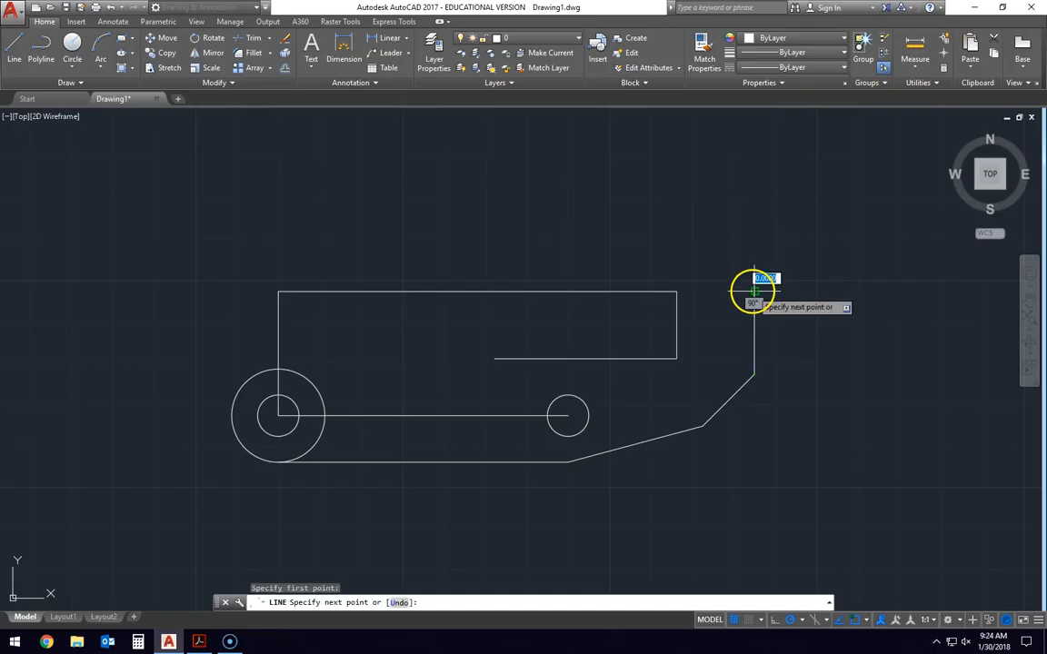
pyautogui.moveTo(535, 299)
pyautogui.write('3-5/16')
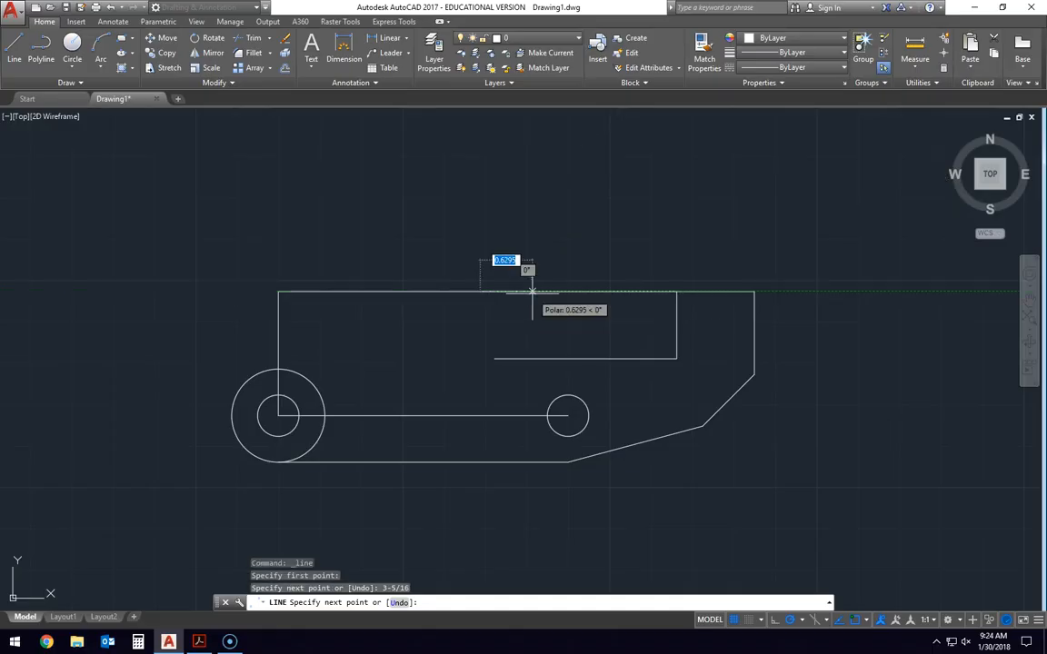
pyautogui.moveTo(480, 373)
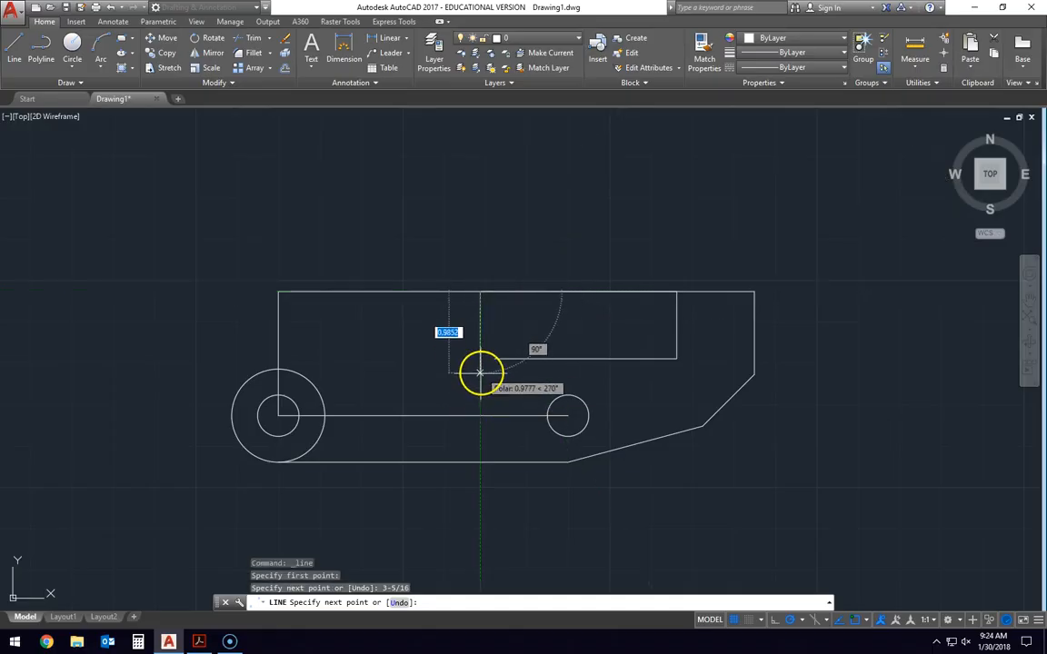
pyautogui.press('Escape')
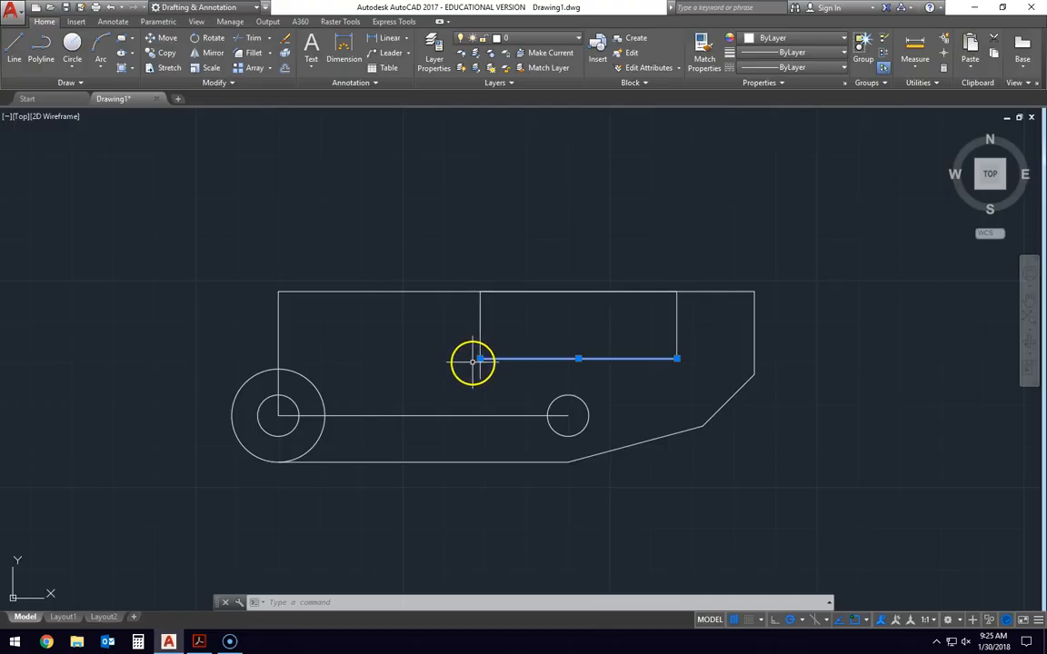
pyautogui.click(200, 644)
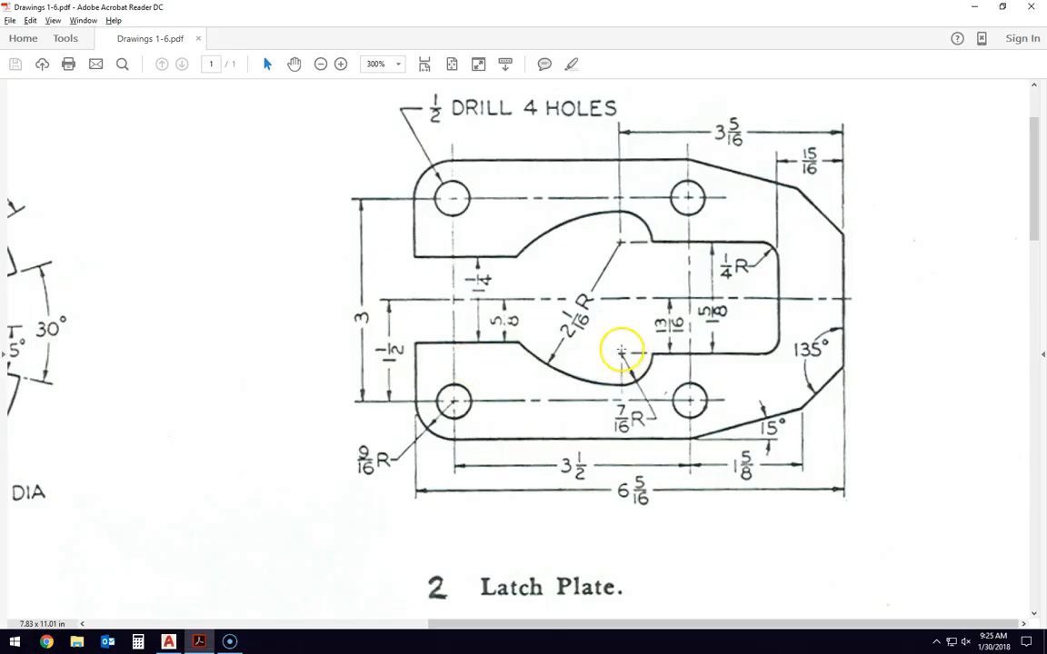
pyautogui.press('alt+tab')
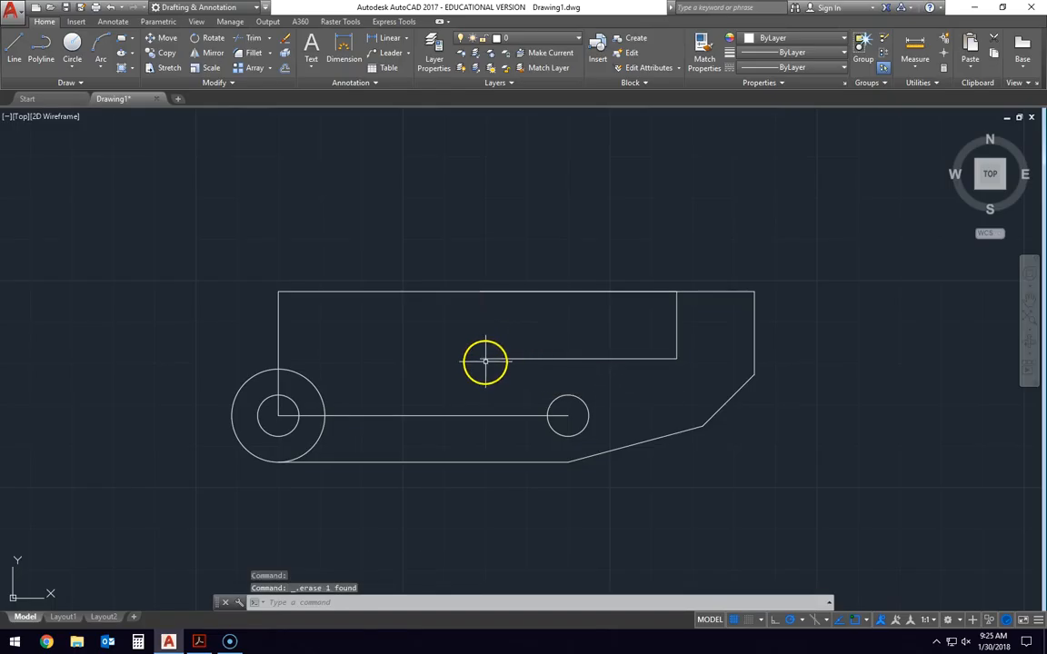
pyautogui.moveTo(520, 331)
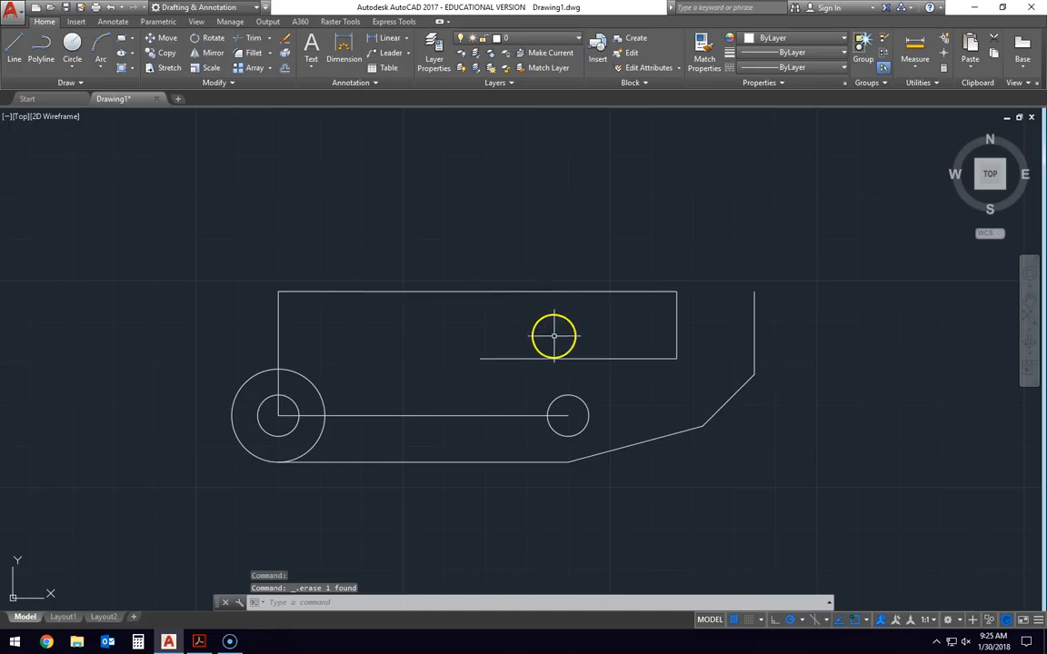
pyautogui.click(198, 642)
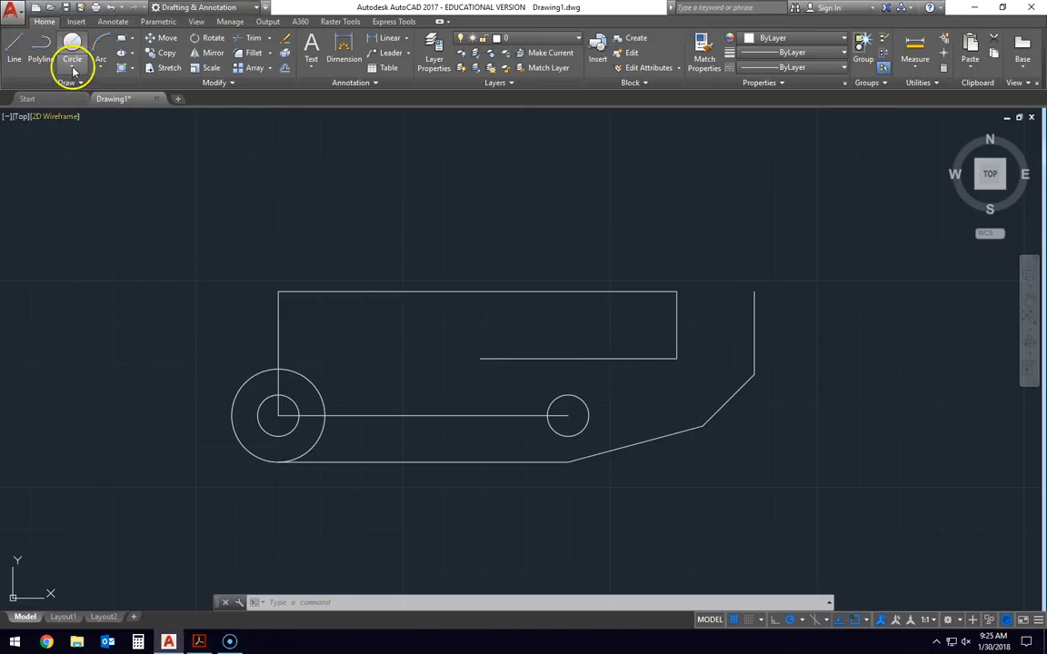
pyautogui.click(72, 58)
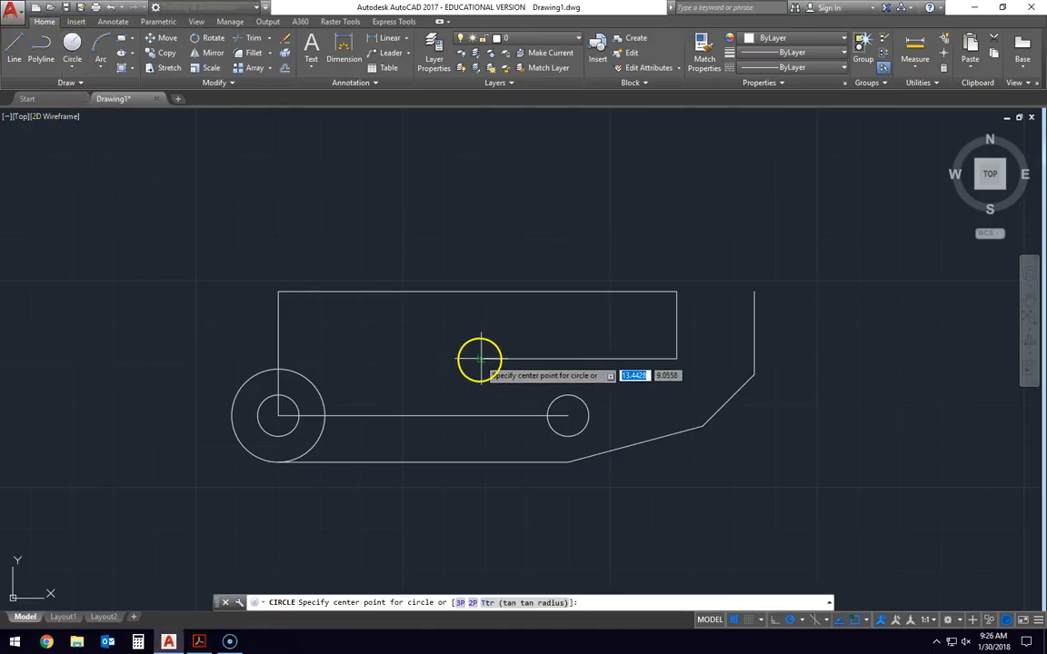
pyautogui.click(480, 360)
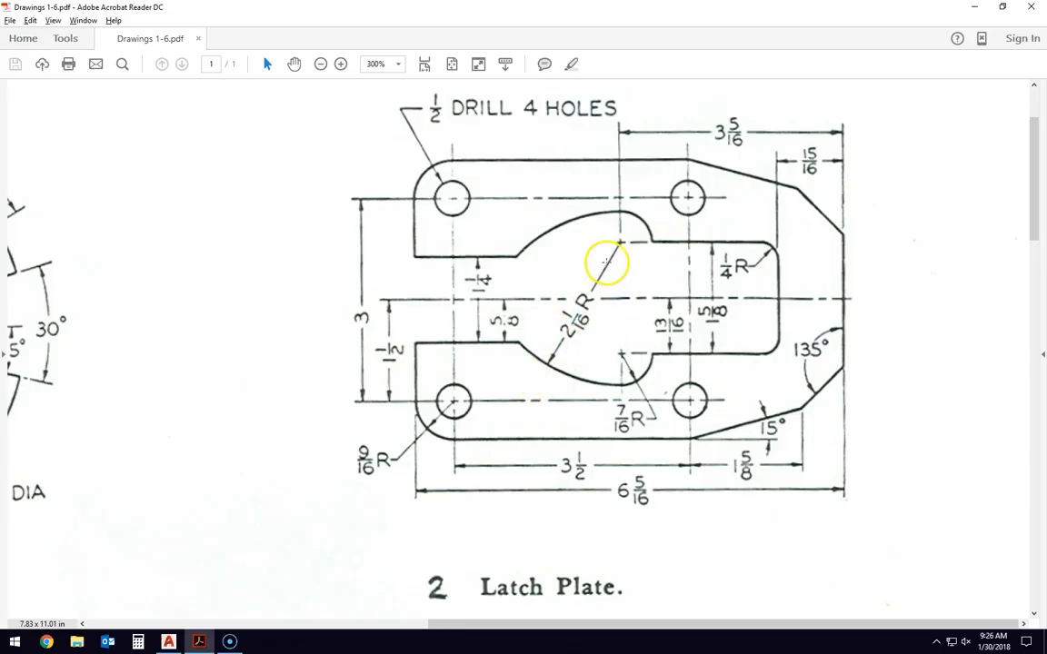
pyautogui.moveTo(620, 295)
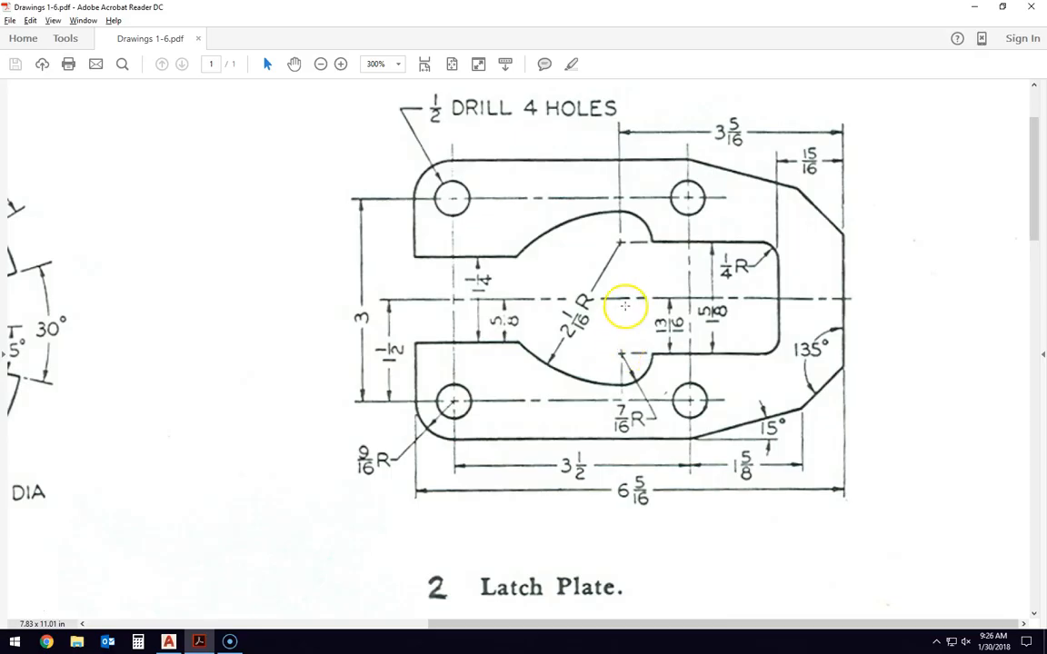
pyautogui.moveTo(560, 226)
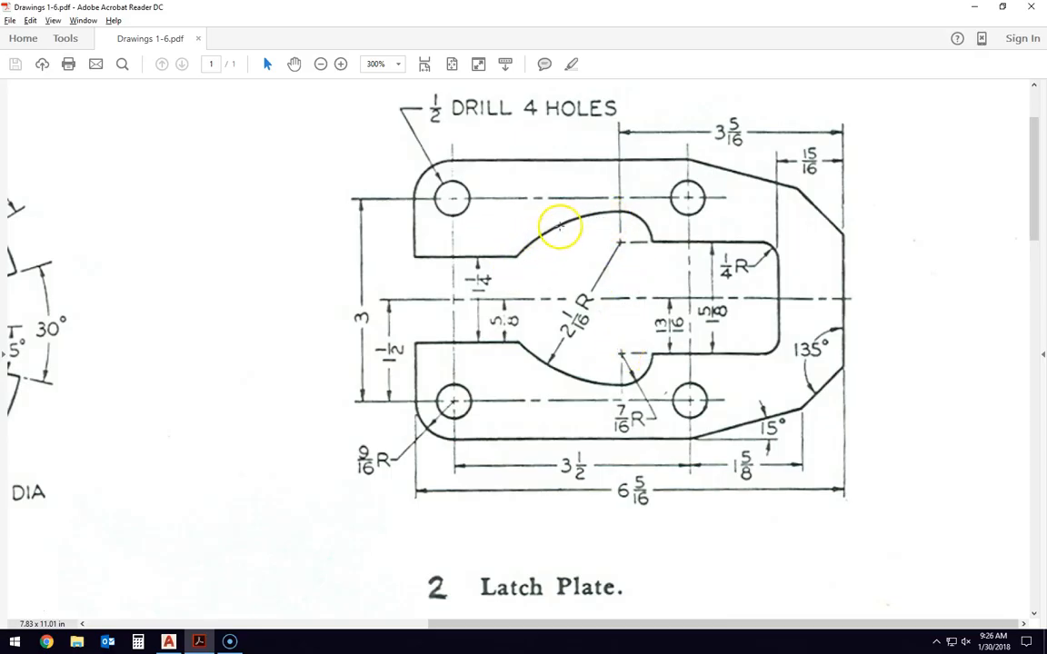
pyautogui.moveTo(578, 331)
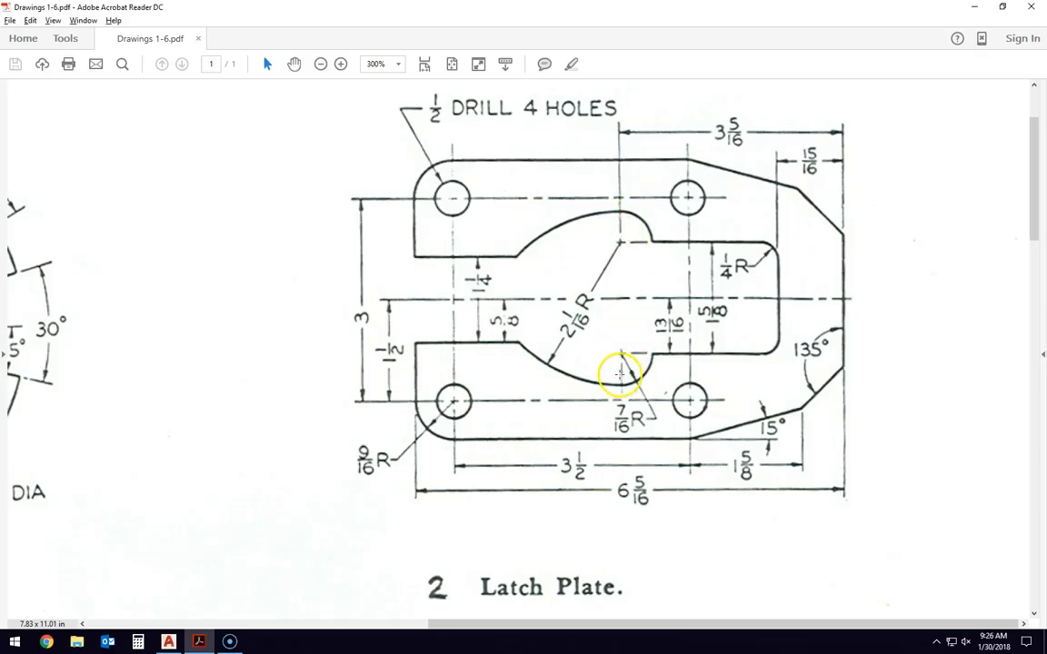
pyautogui.moveTo(622, 240)
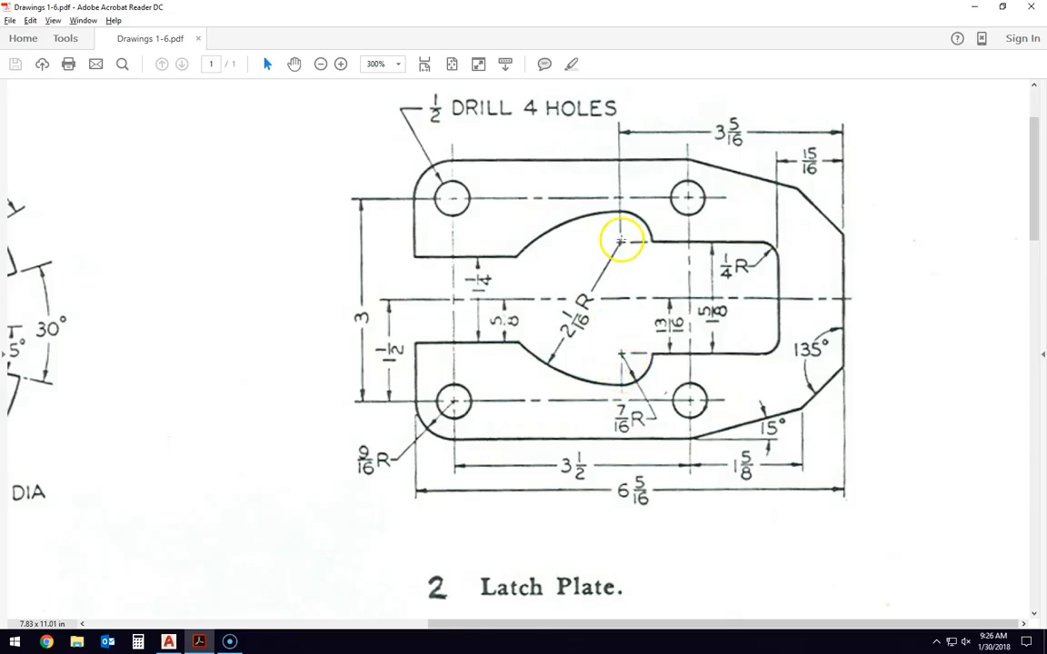
pyautogui.moveTo(621, 356)
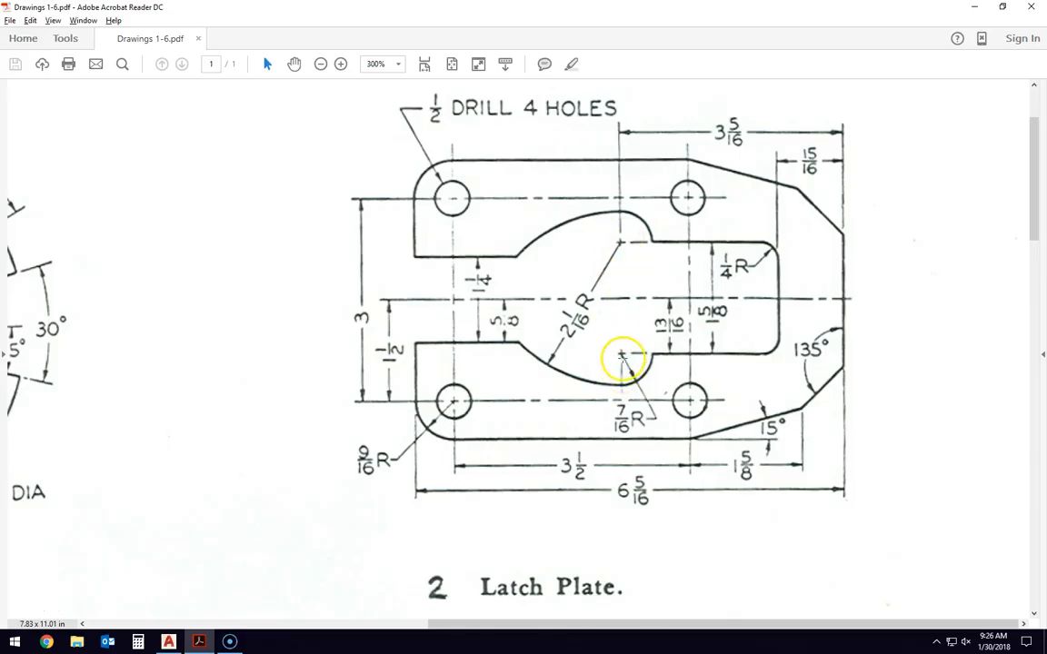
pyautogui.moveTo(585, 208)
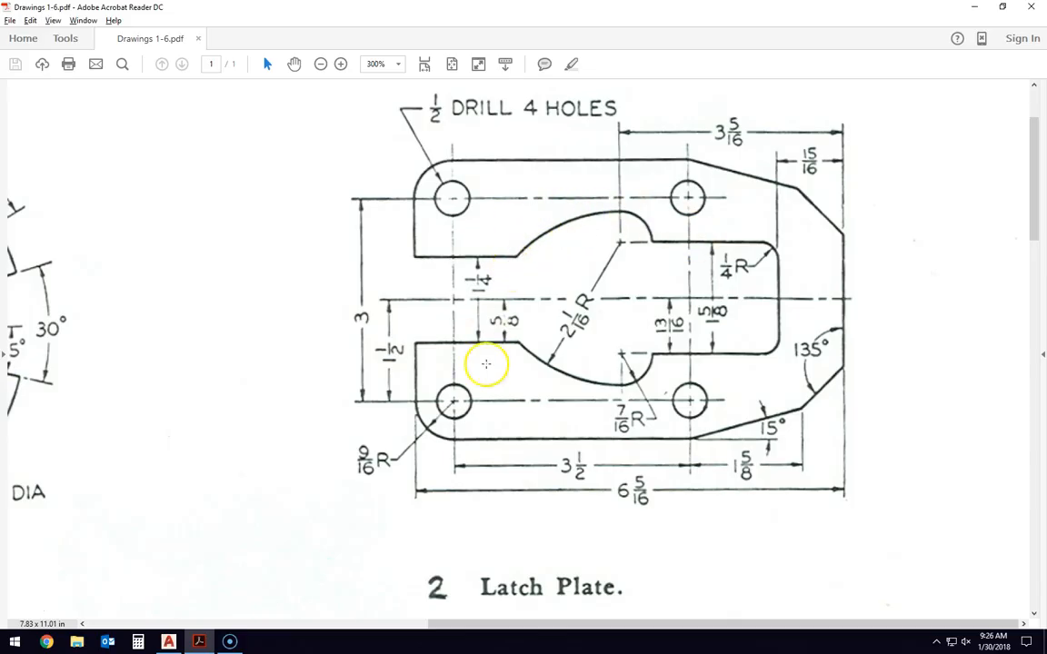
pyautogui.moveTo(661, 298)
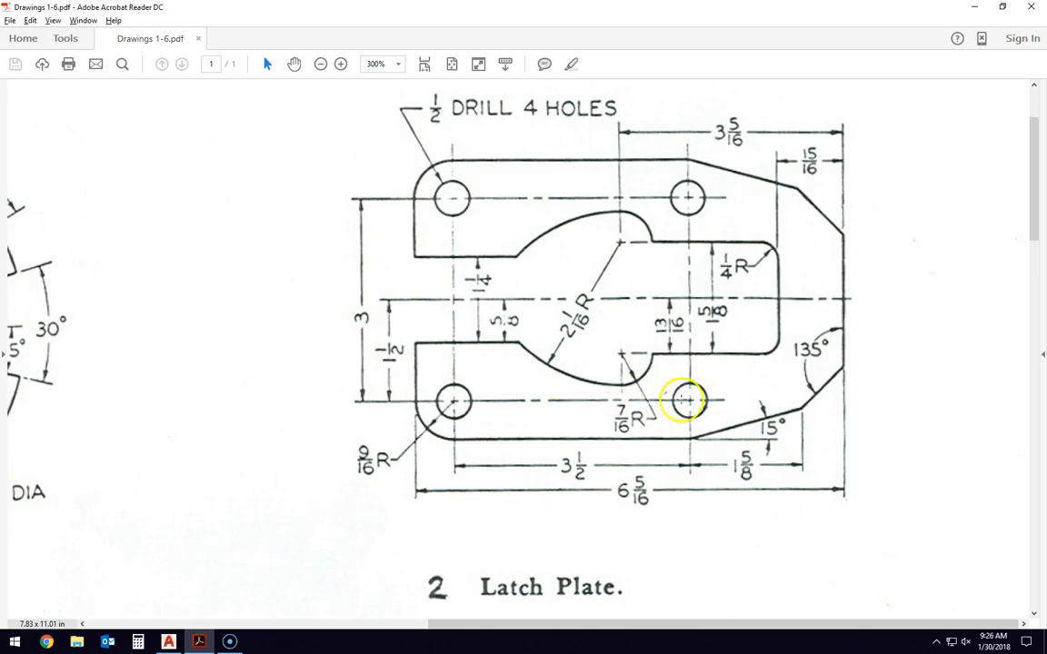
# Draw a radius 2-1/16 circle centred on the middle hole for the curved slot
pyautogui.click(167, 643)
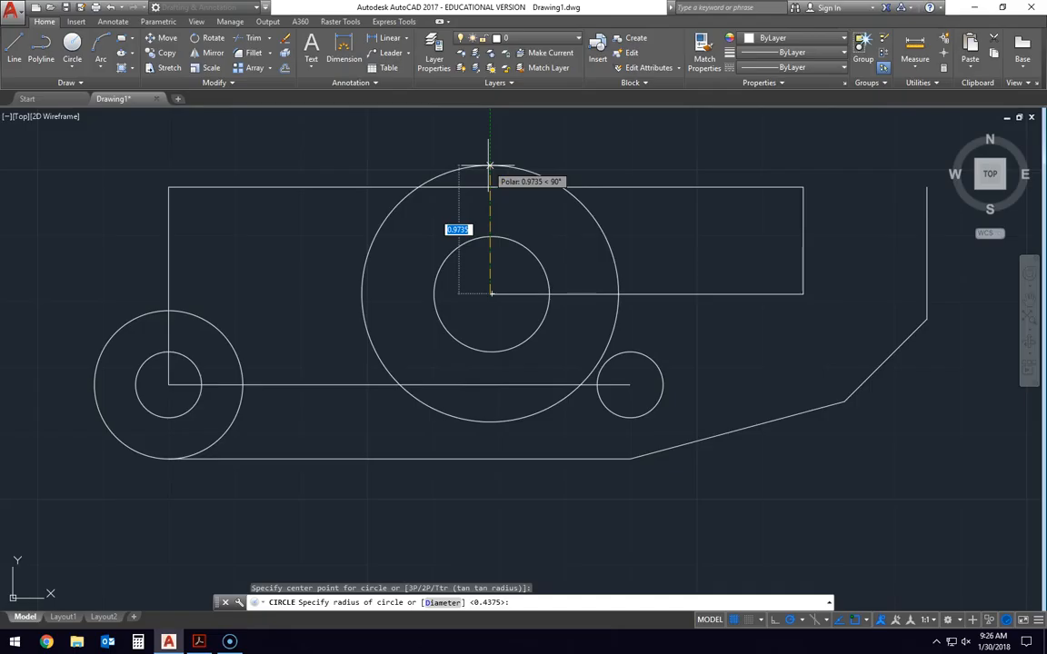
pyautogui.write('2-1/1')
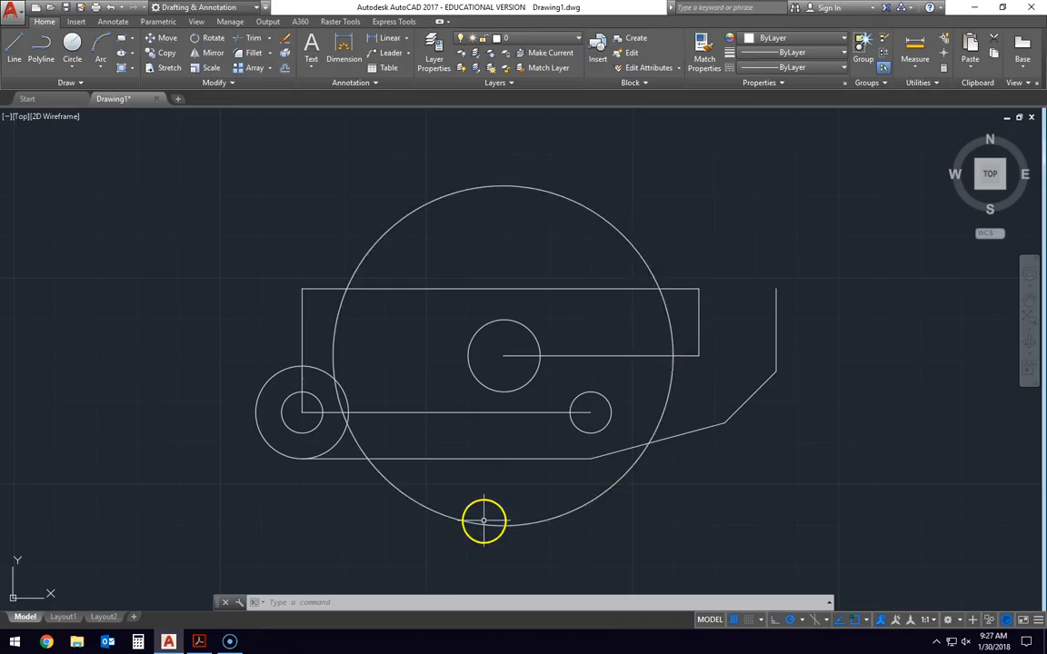
pyautogui.moveTo(536, 335)
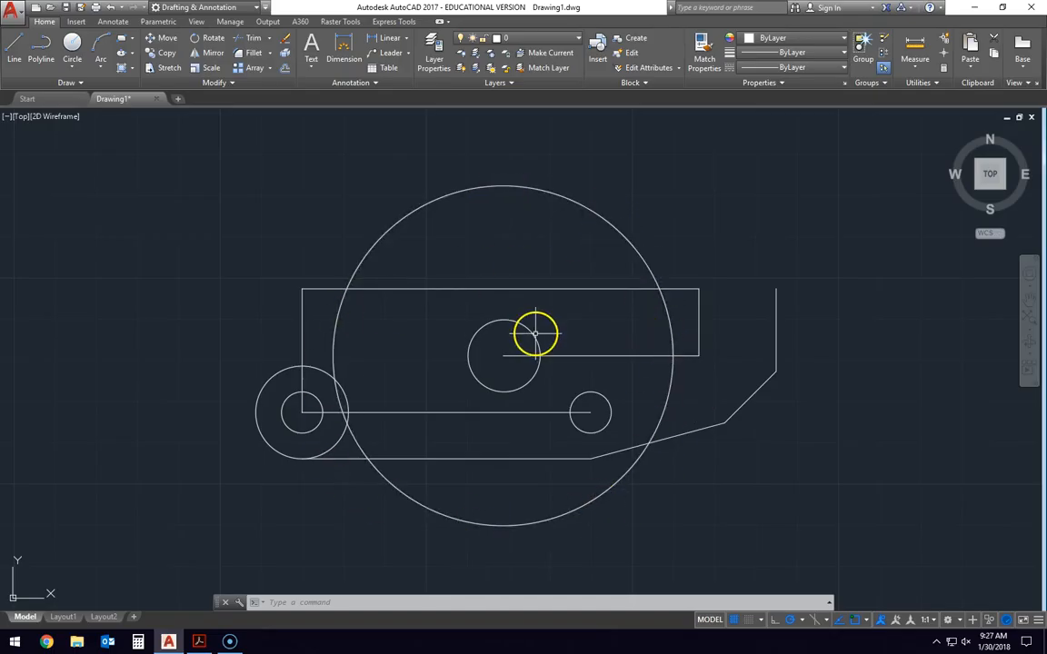
pyautogui.click(198, 642)
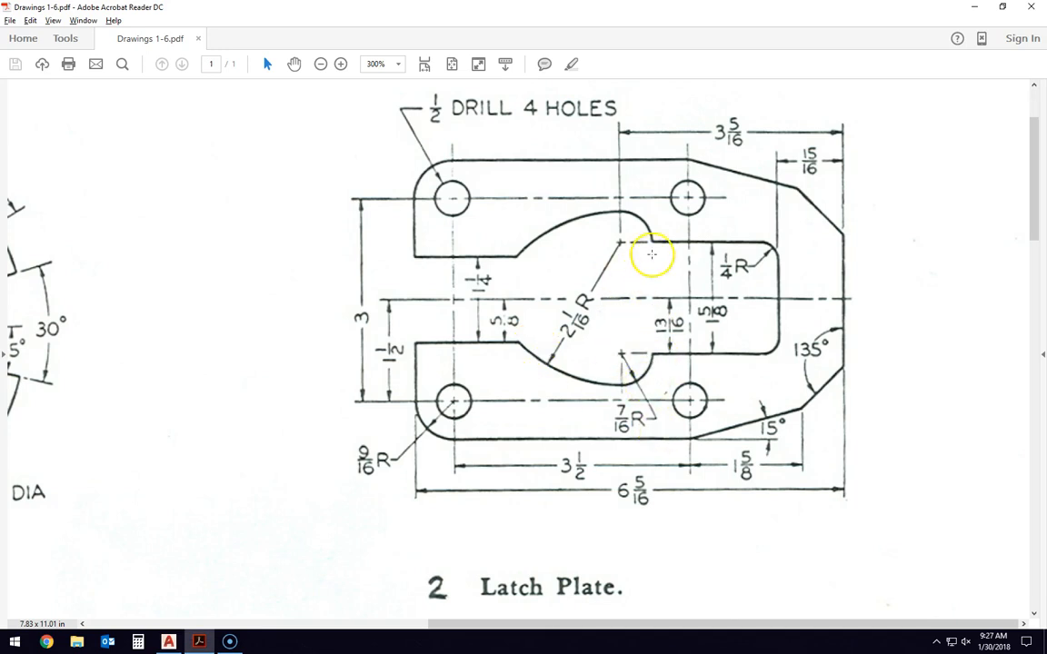
pyautogui.moveTo(507, 305)
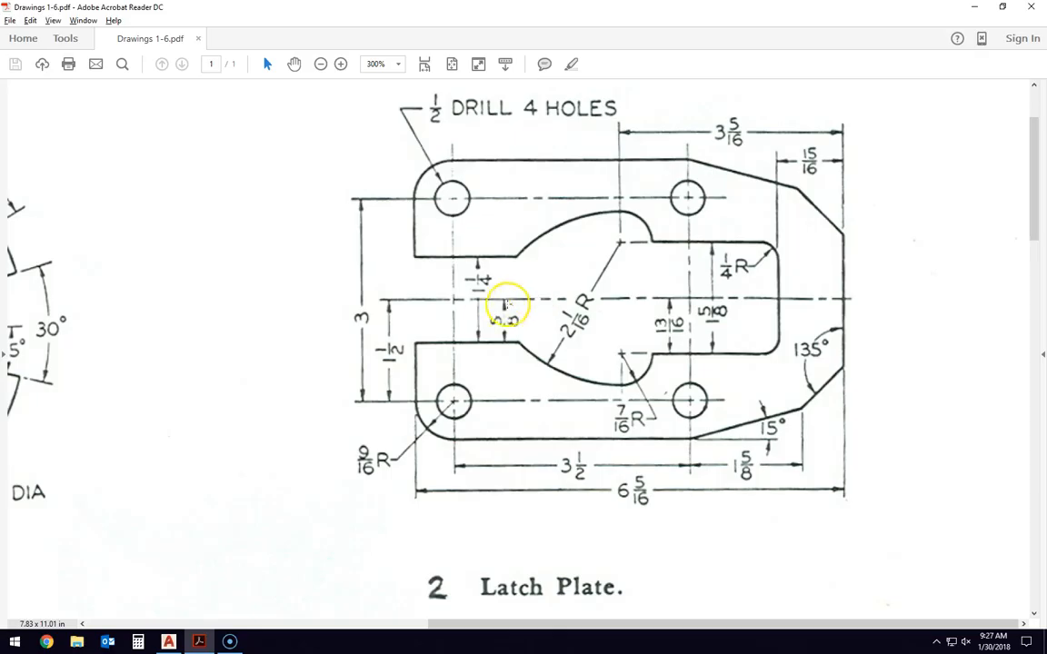
pyautogui.moveTo(433, 349)
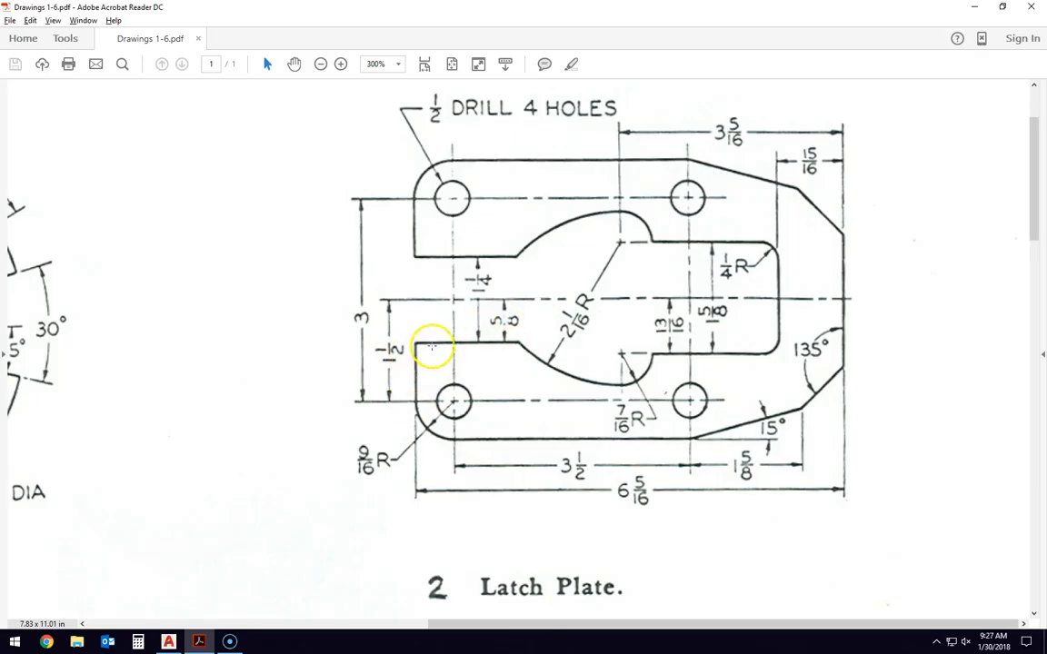
pyautogui.moveTo(780, 355)
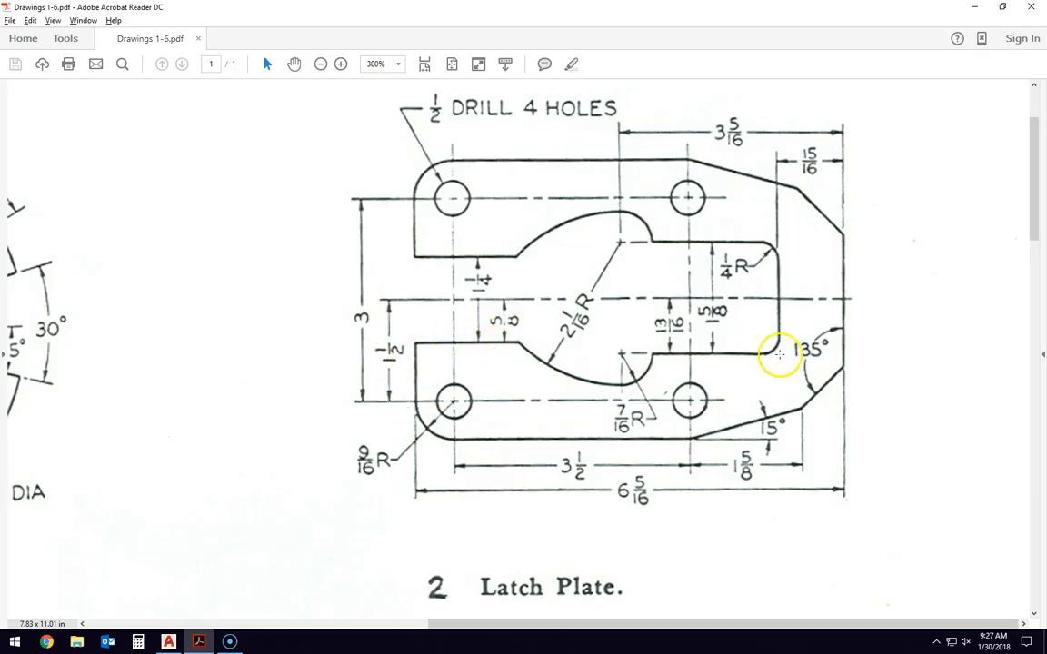
pyautogui.moveTo(516, 404)
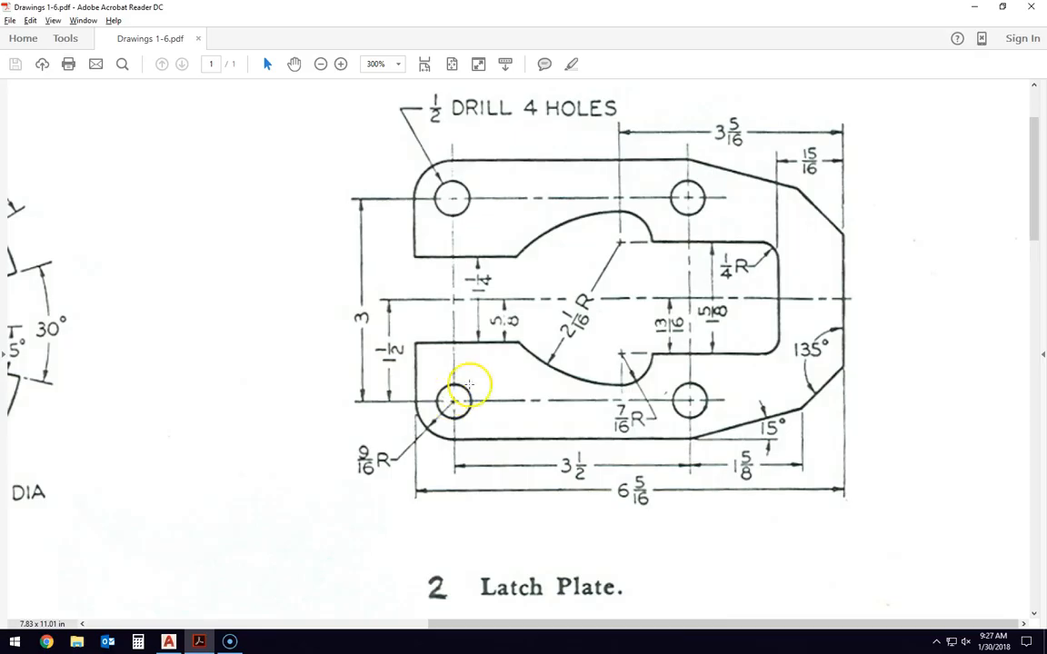
pyautogui.moveTo(529, 302)
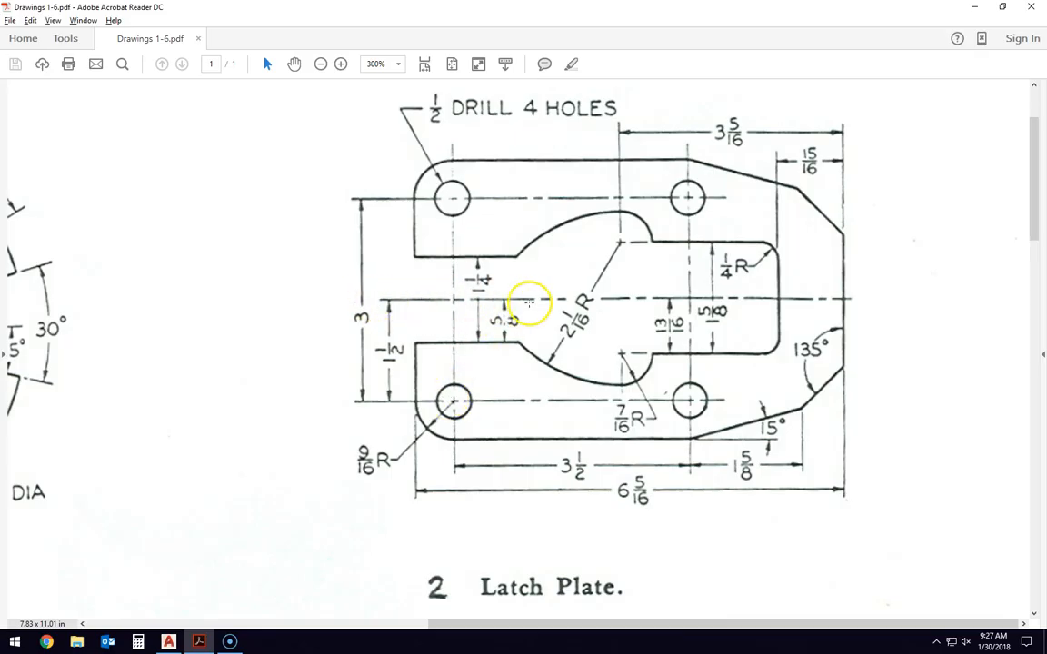
pyautogui.moveTo(487, 326)
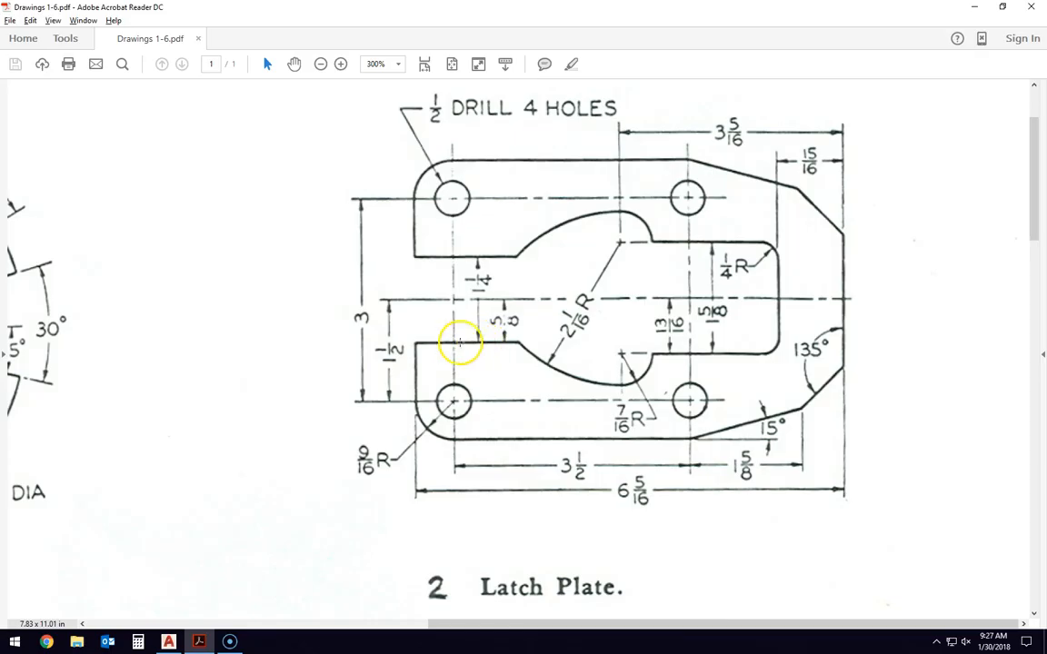
pyautogui.moveTo(529, 342)
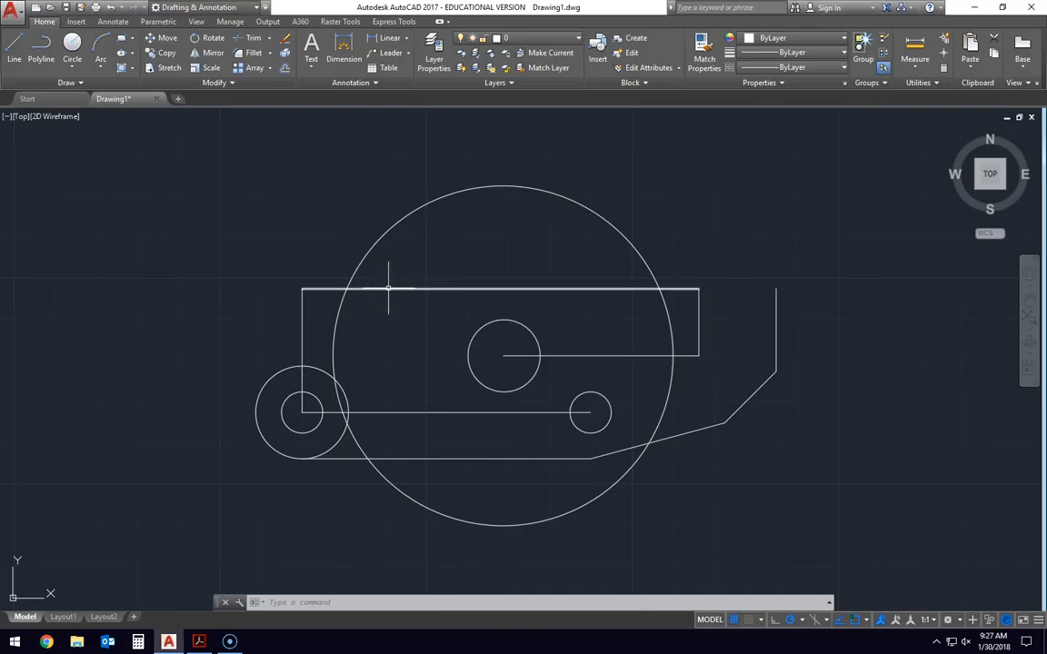
# Start a line on the left edge 5/8 below the top-left corner for the slot opening
pyautogui.click(15, 58)
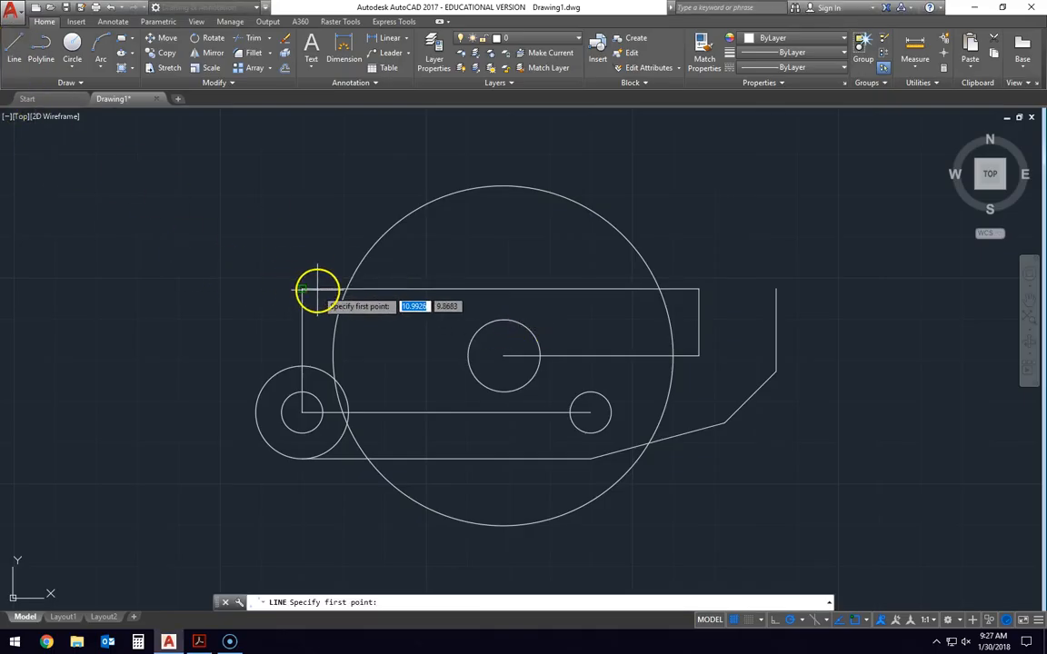
pyautogui.click(301, 302)
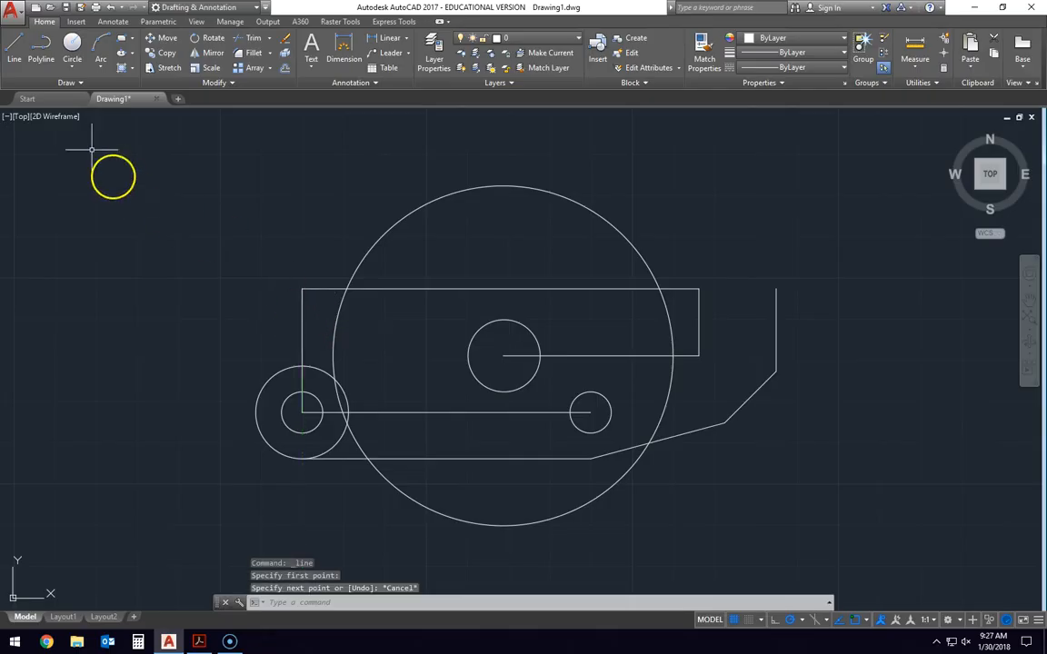
pyautogui.moveTo(300, 294)
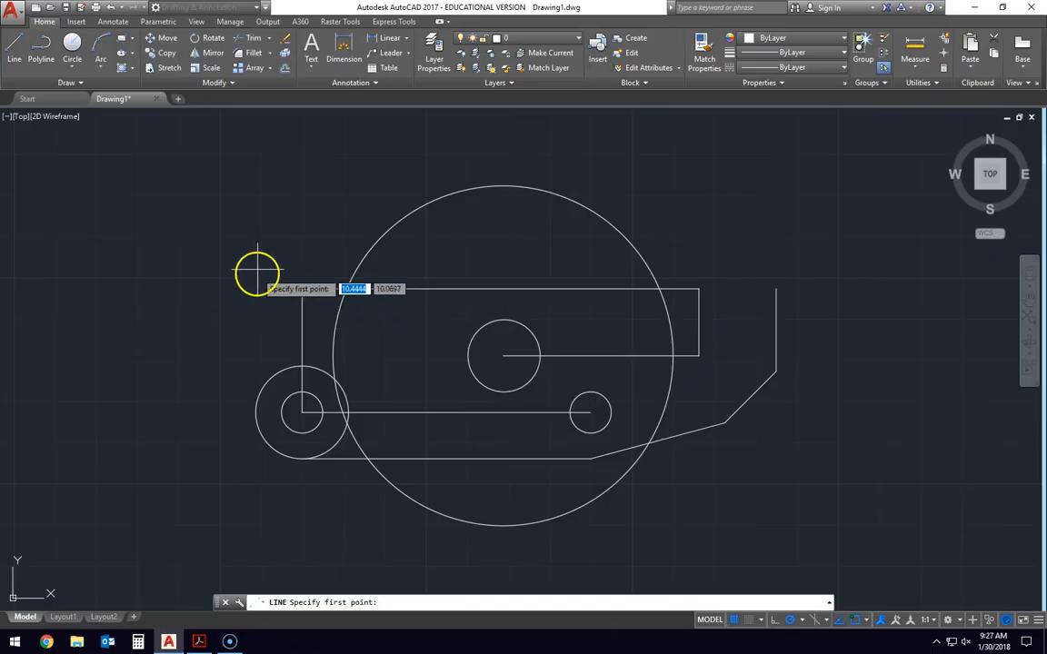
pyautogui.moveTo(253, 309)
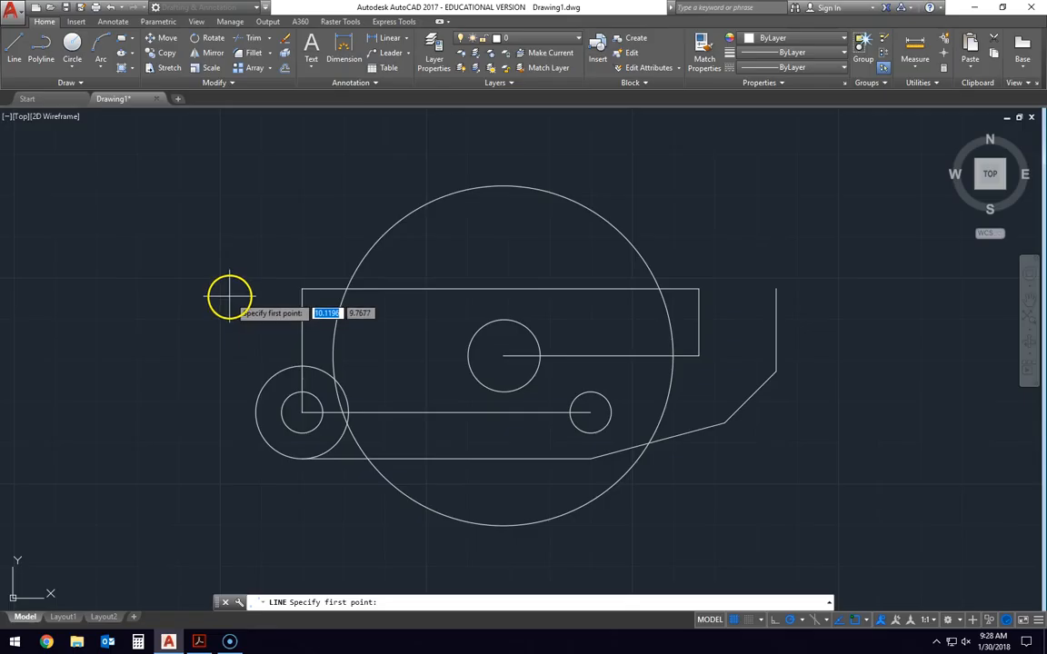
pyautogui.moveTo(302, 289)
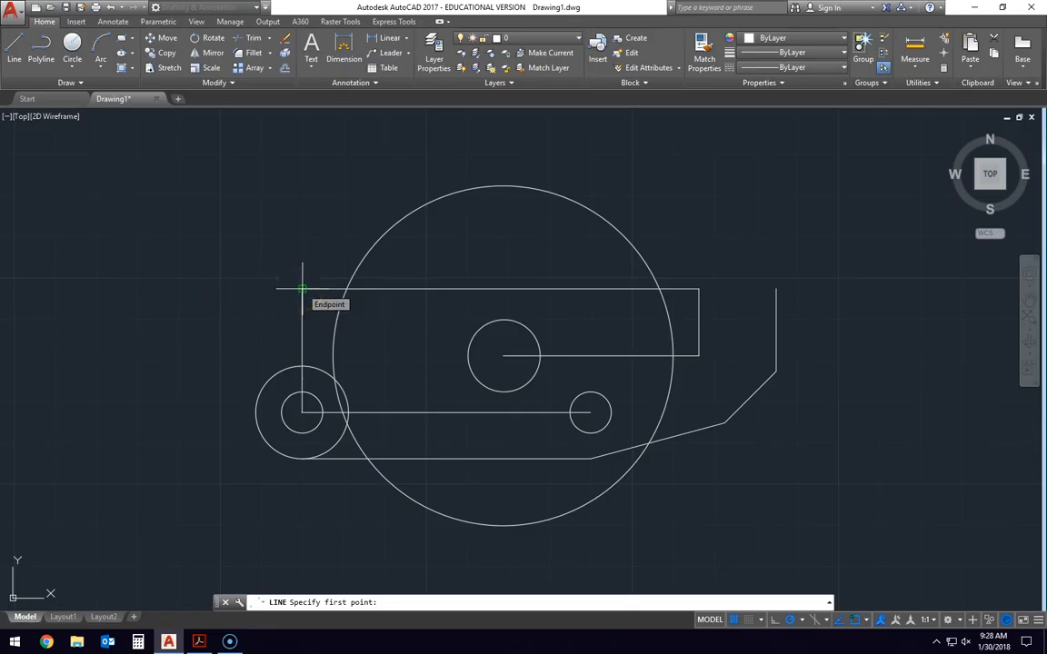
pyautogui.moveTo(302, 318)
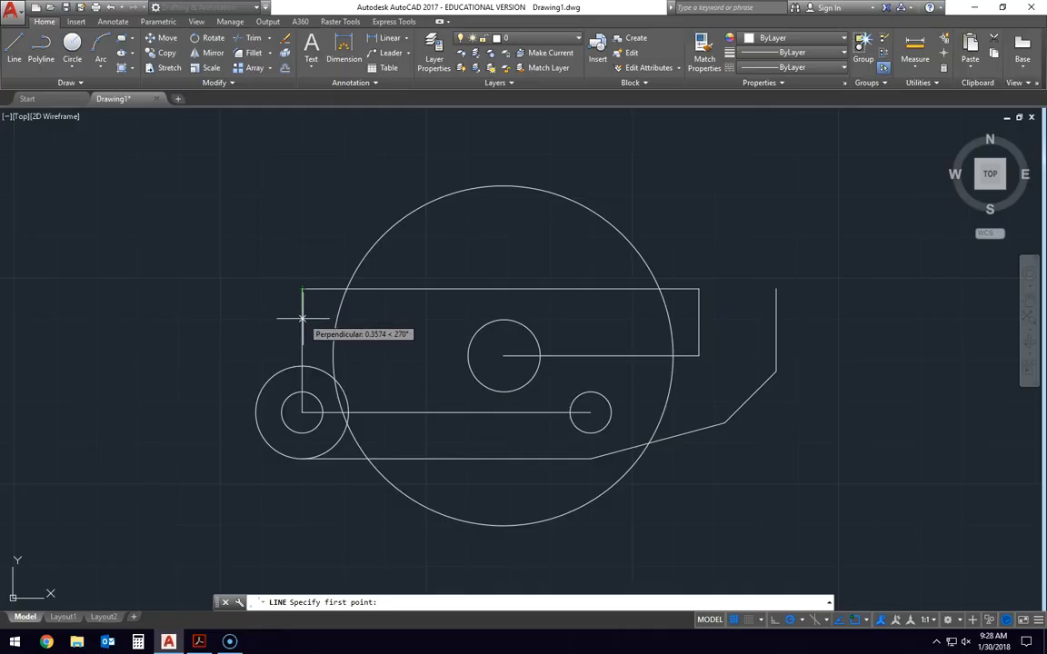
pyautogui.moveTo(302, 324)
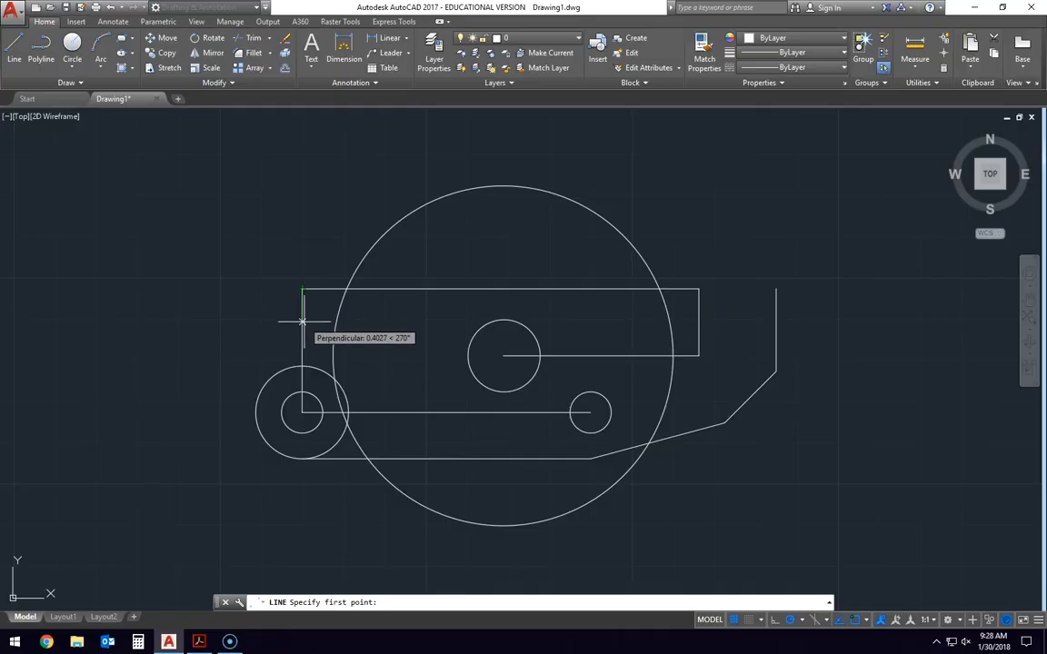
pyautogui.write('5/8')
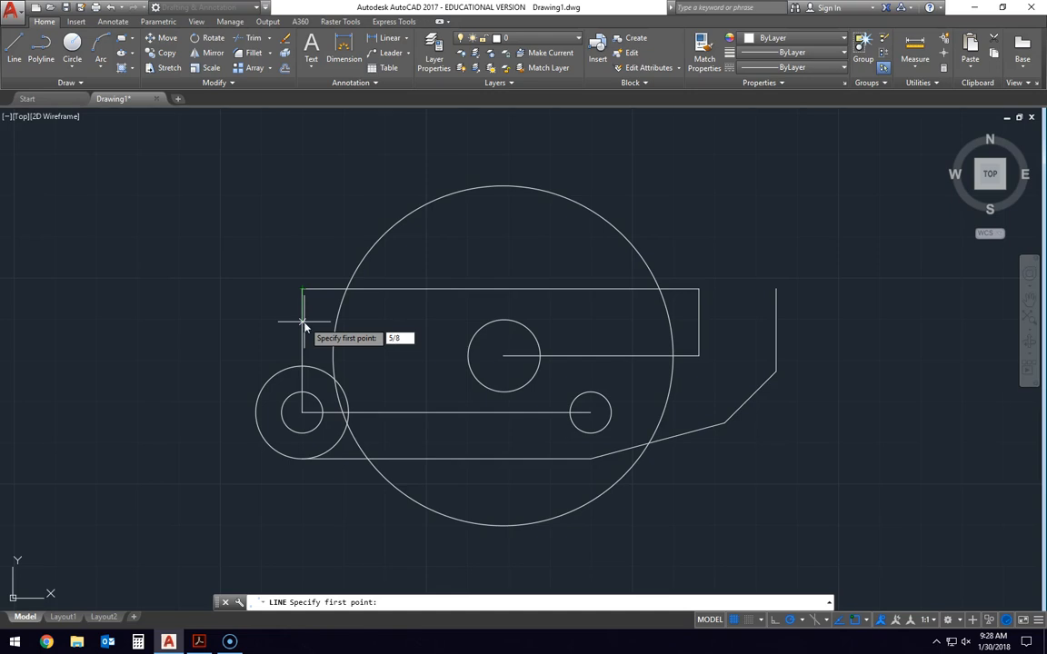
pyautogui.click(302, 321)
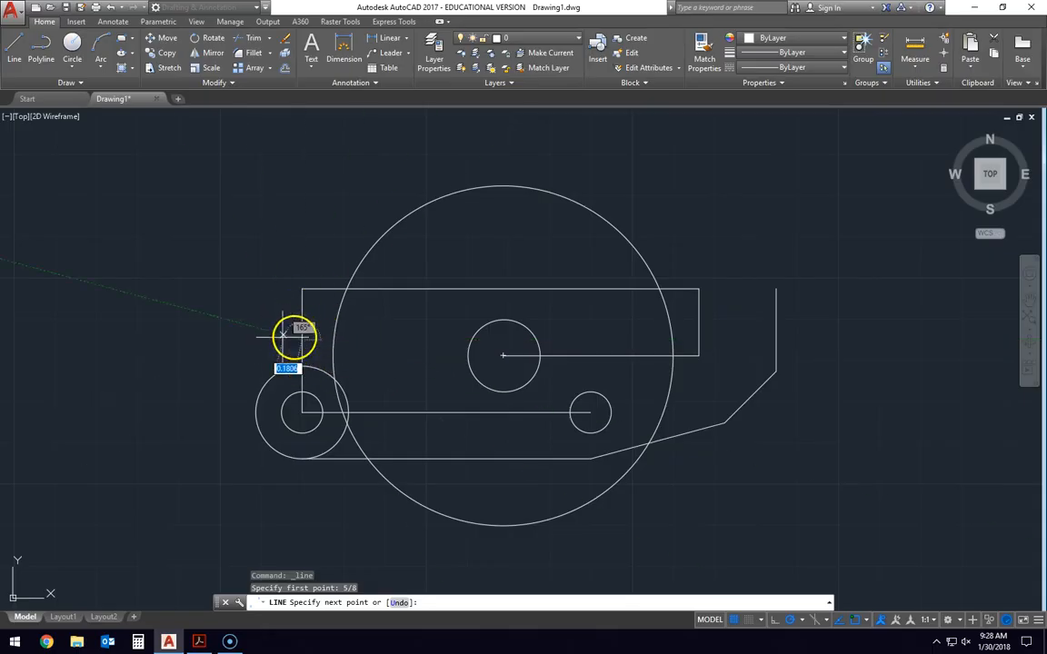
pyautogui.moveTo(428, 342)
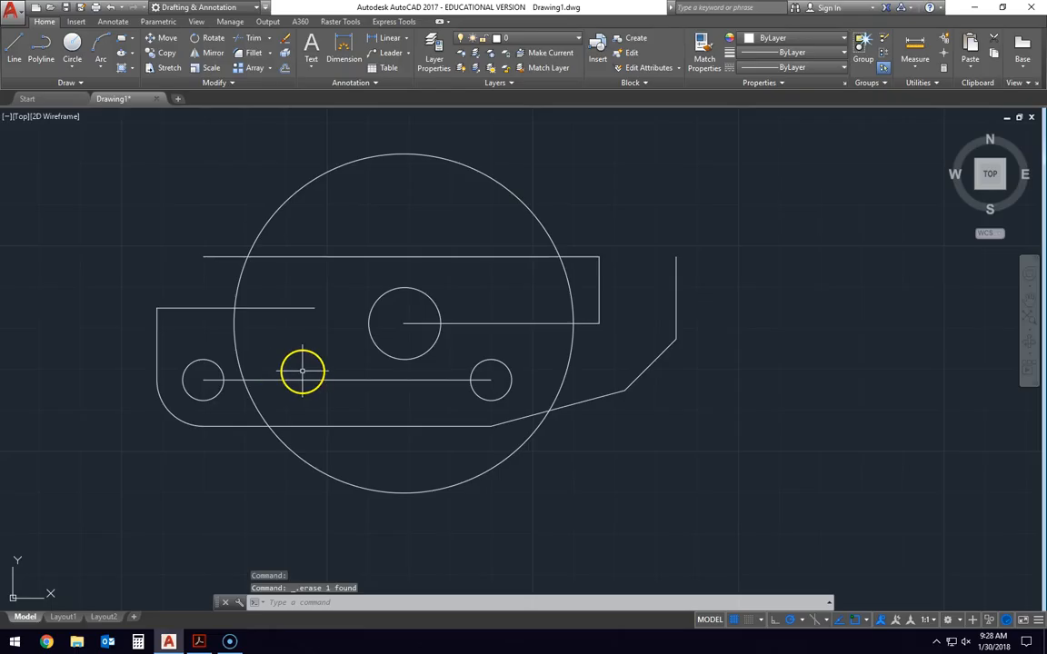
pyautogui.moveTo(437, 353)
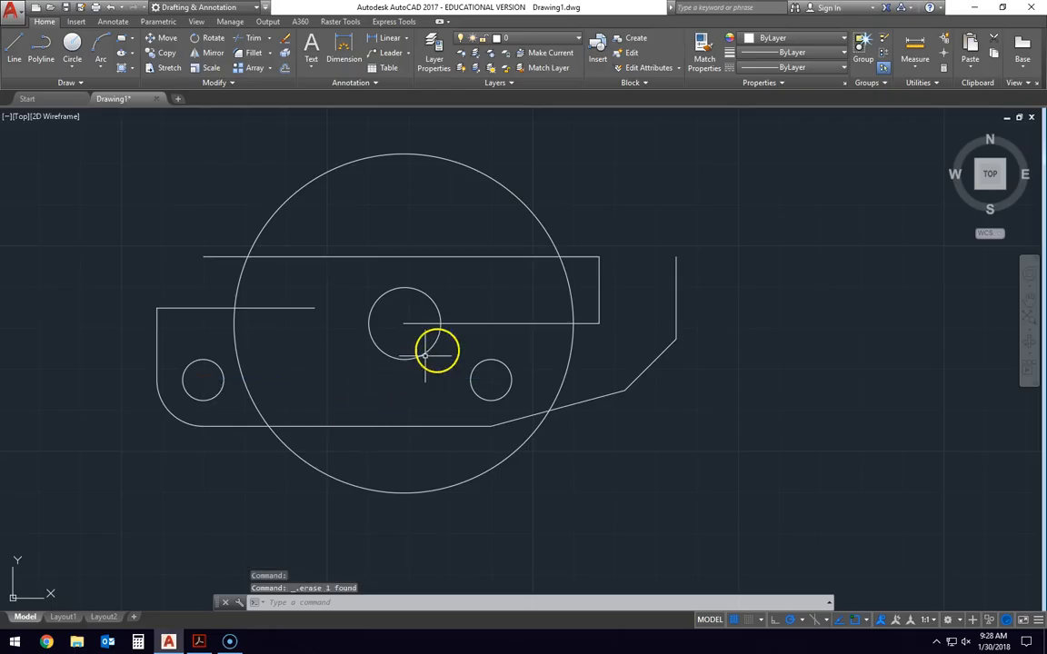
pyautogui.moveTo(593, 318)
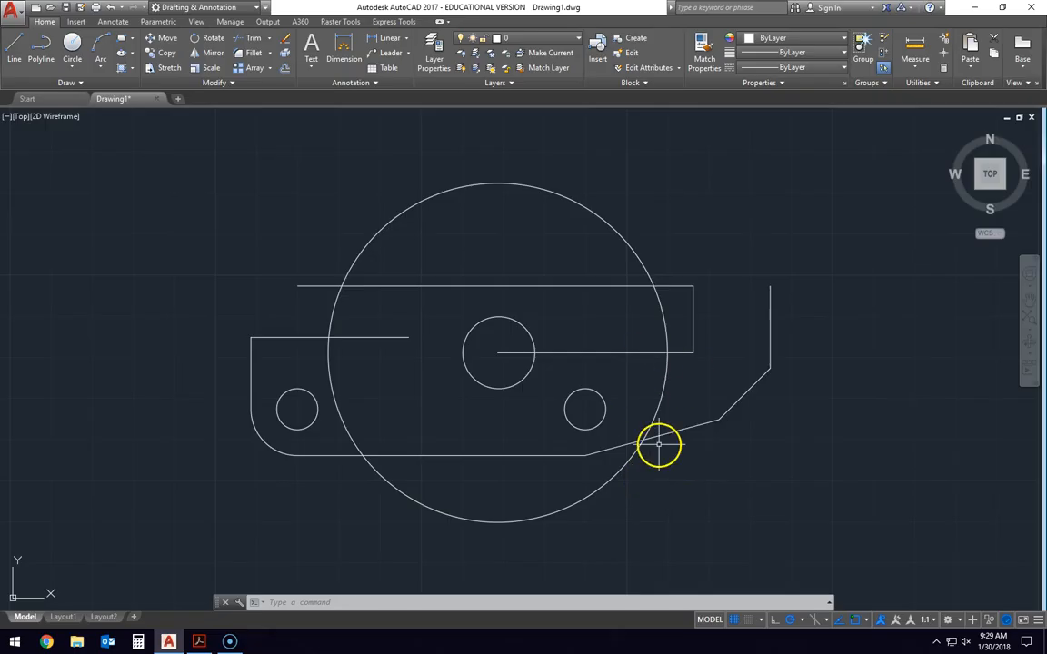
# Window-select the lower half, mirror it across the horizontal centre and keep the source objects
pyautogui.moveTo(658, 446); pyautogui.dragTo(178, 560)
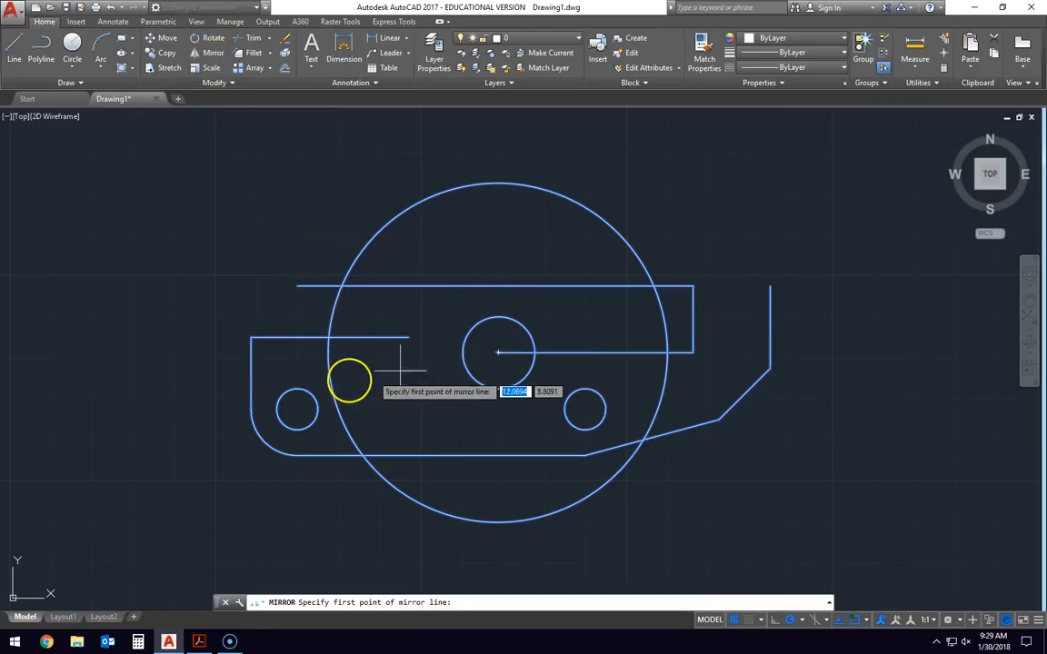
pyautogui.moveTo(695, 288)
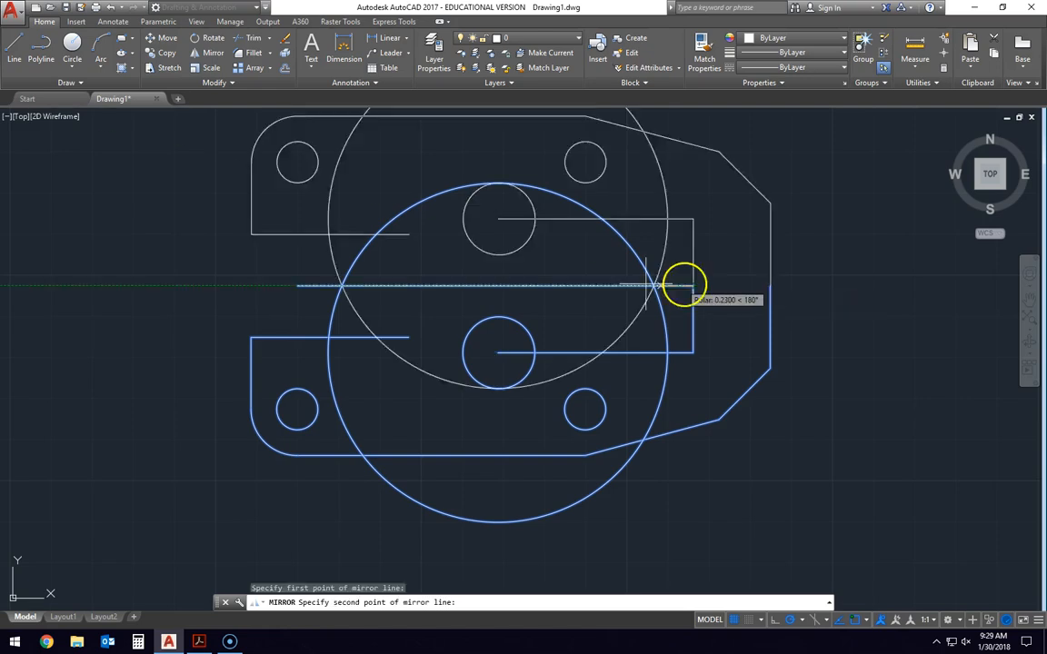
pyautogui.moveTo(298, 287)
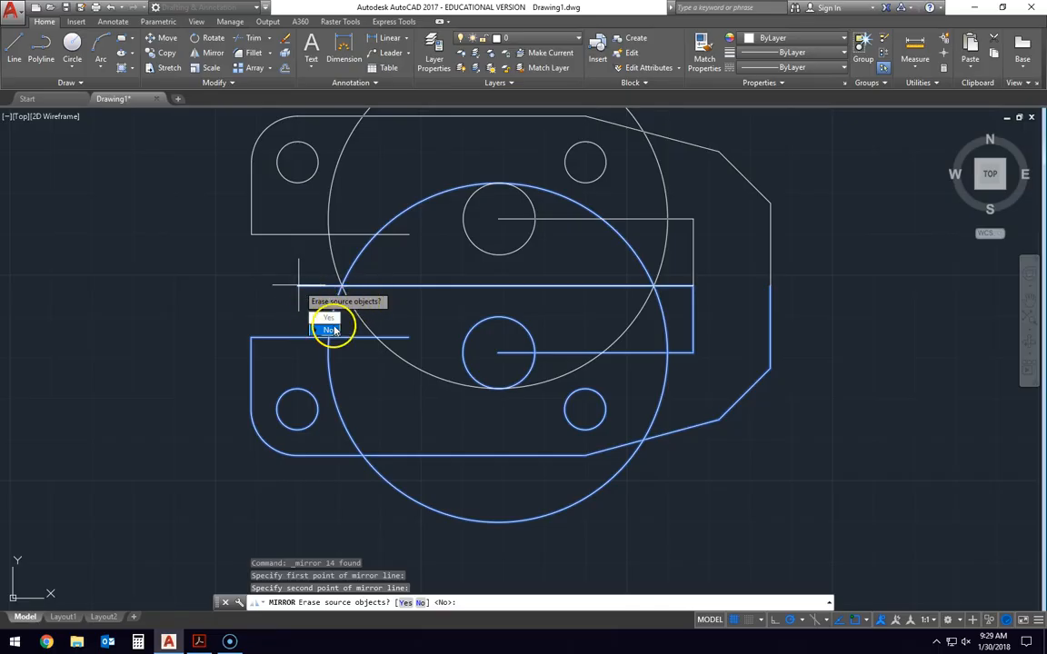
pyautogui.click(328, 331)
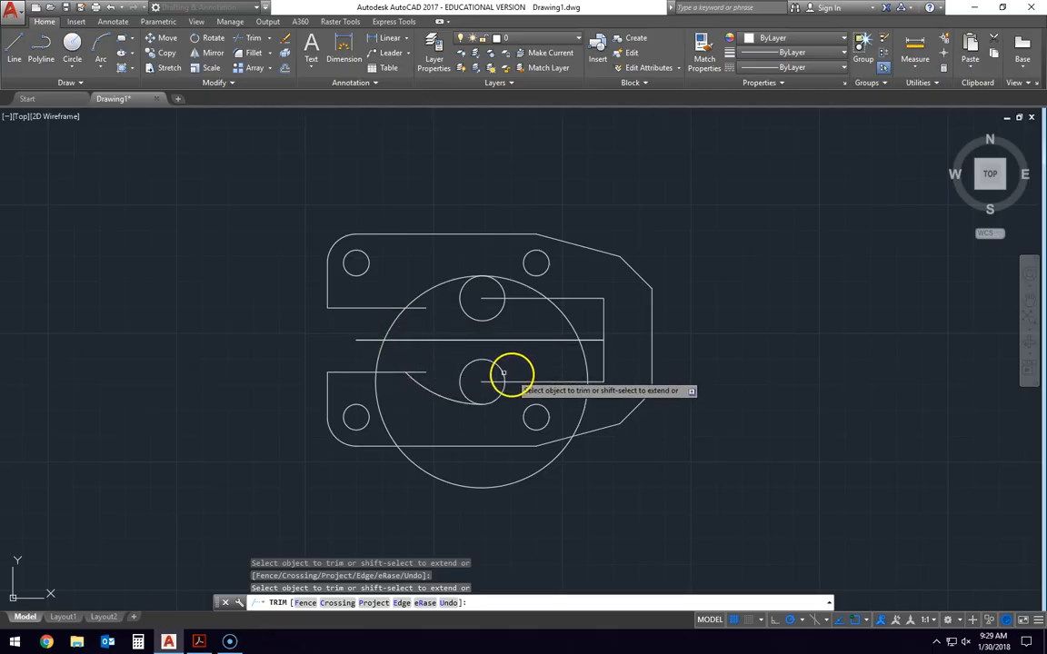
# Trim away the construction circle piece inside the plate outline
pyautogui.click(506, 374)
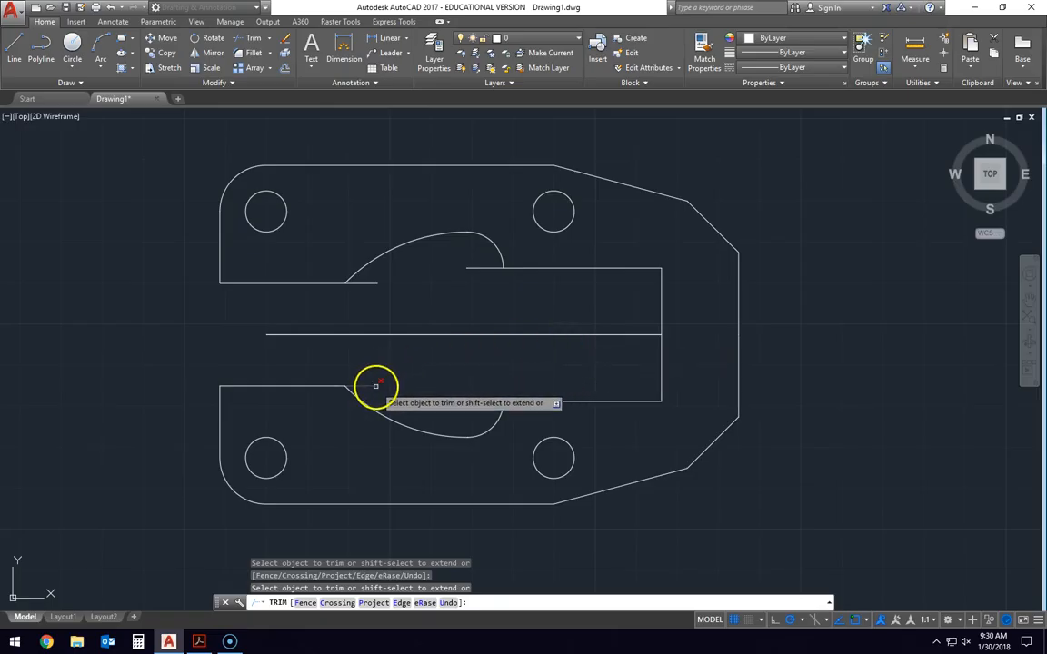
pyautogui.moveTo(370, 282)
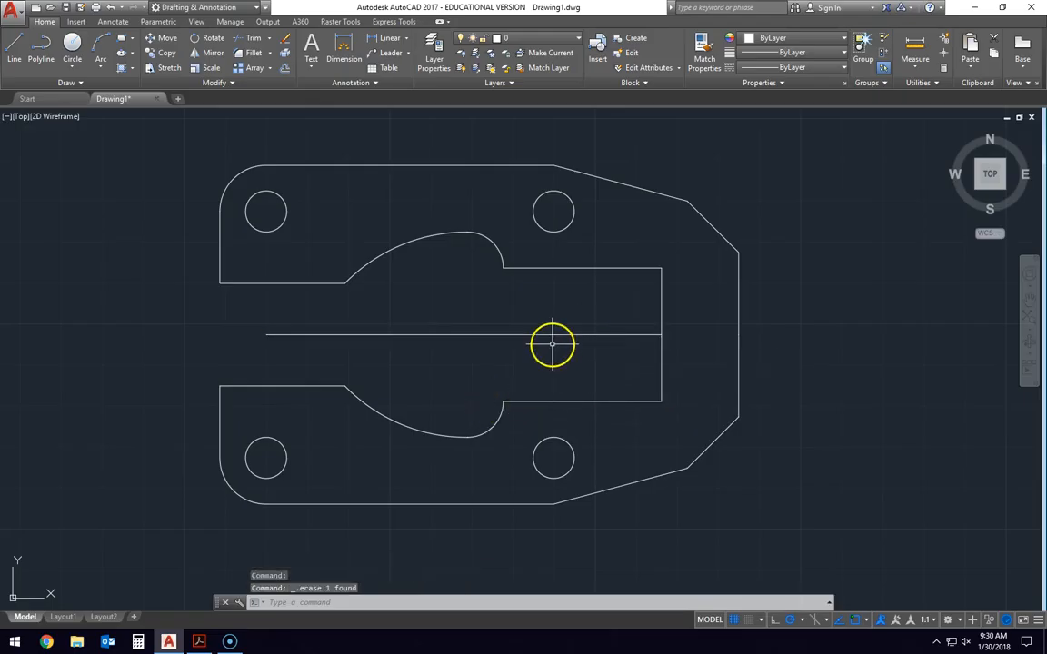
pyautogui.moveTo(591, 349)
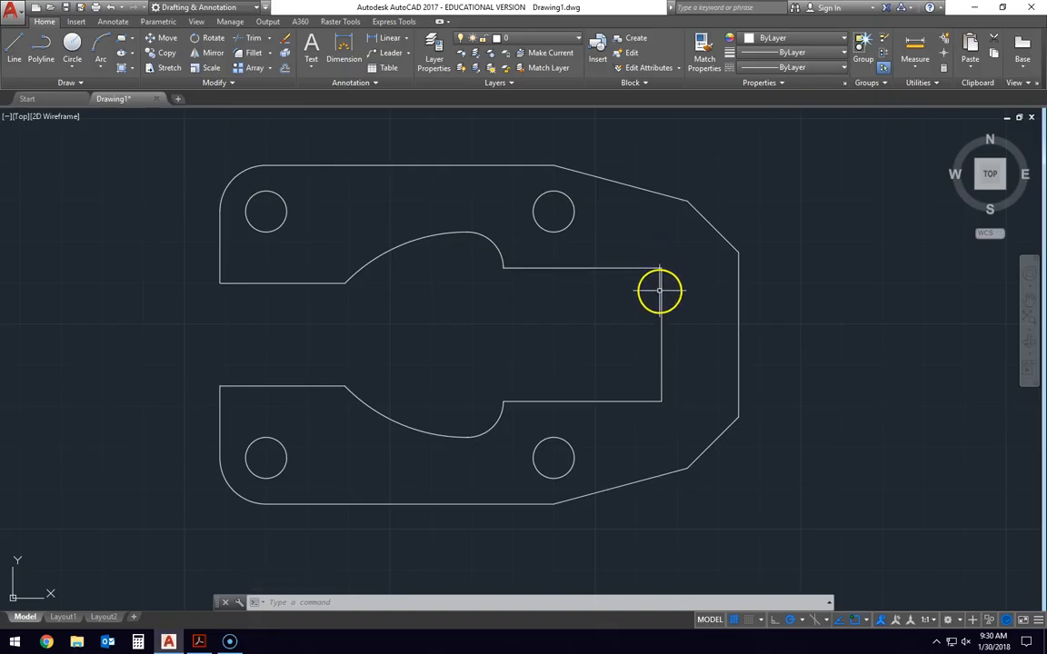
pyautogui.moveTo(627, 265)
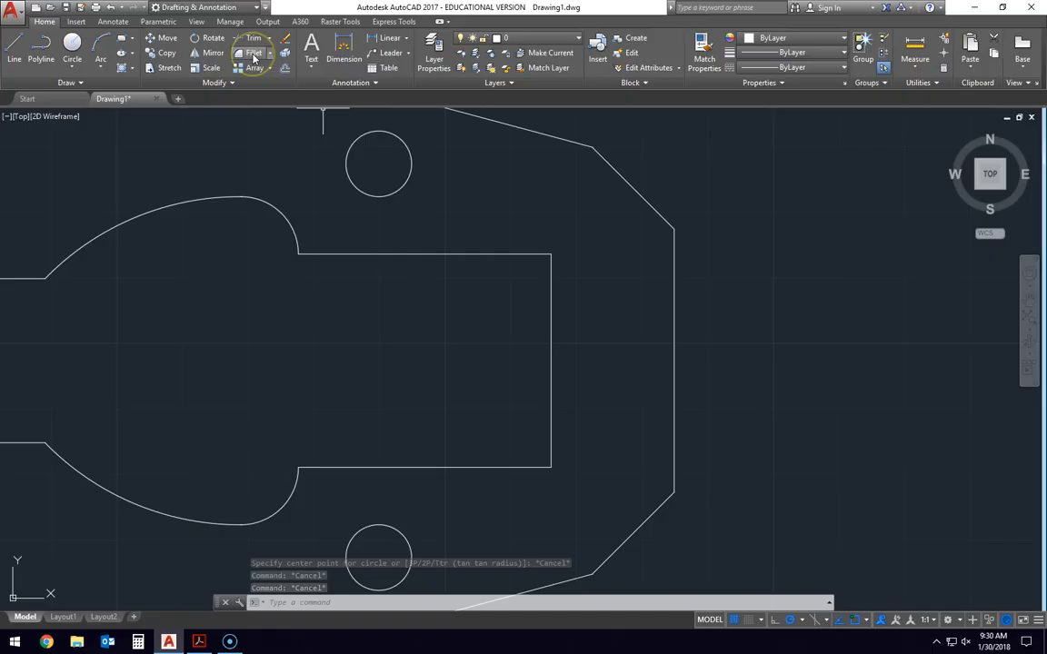
# Fillet the slot's inner corners with radius .25, starting at the slot's right edge
pyautogui.click(253, 53)
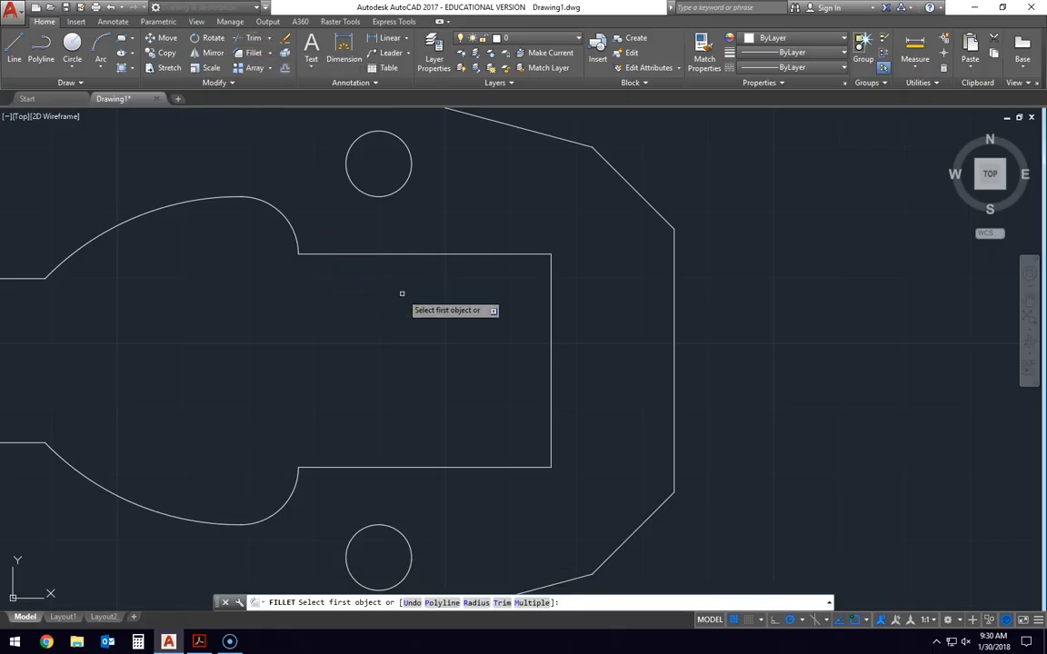
pyautogui.moveTo(529, 589)
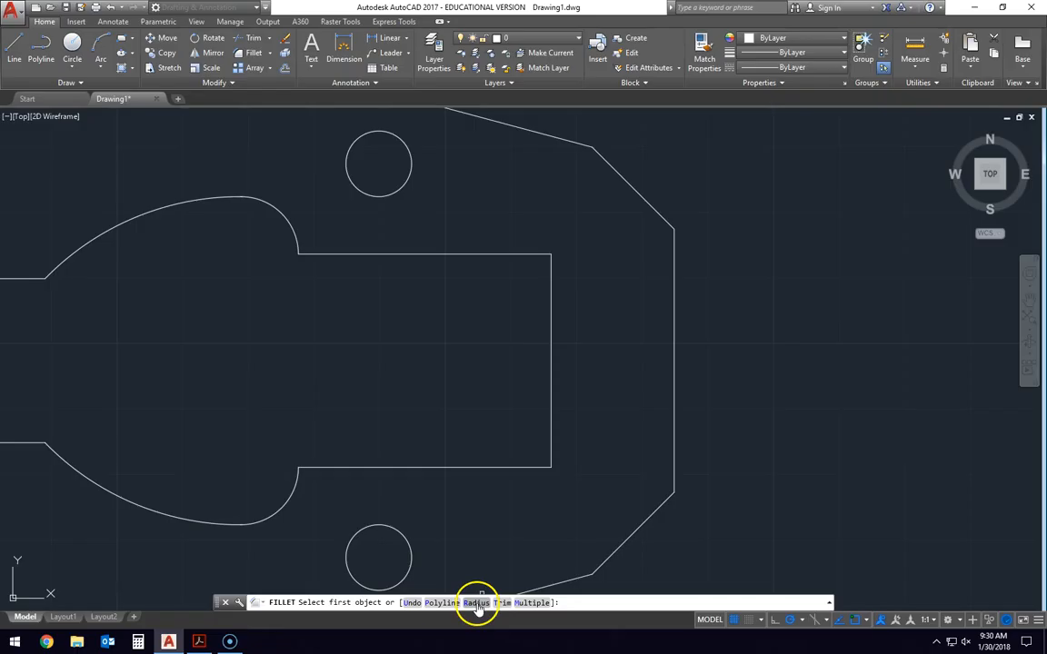
pyautogui.click(476, 603)
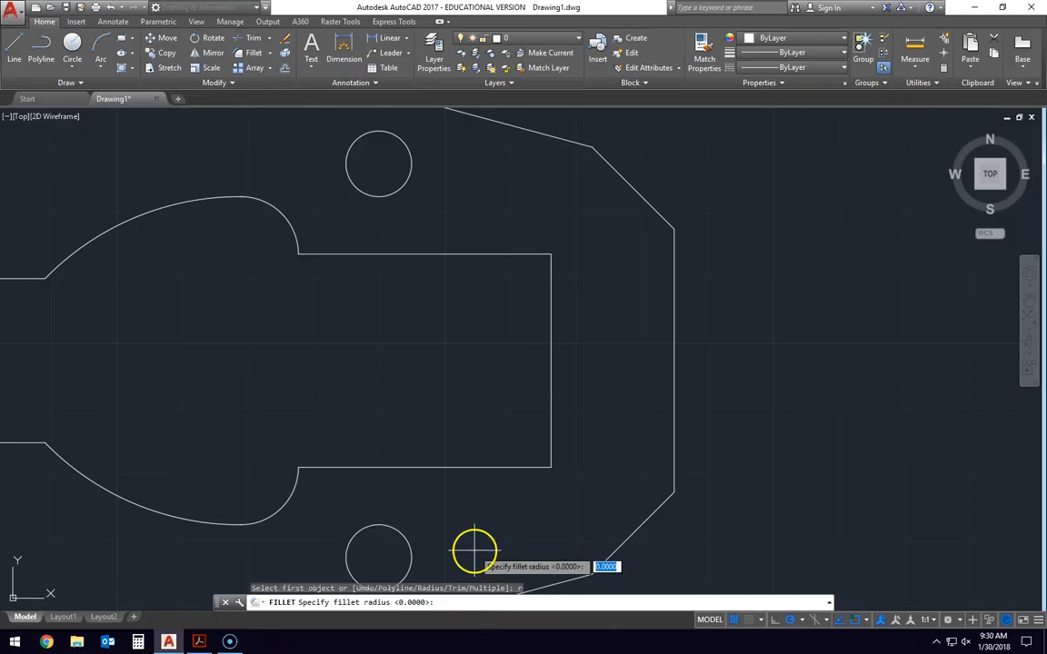
pyautogui.moveTo(346, 349)
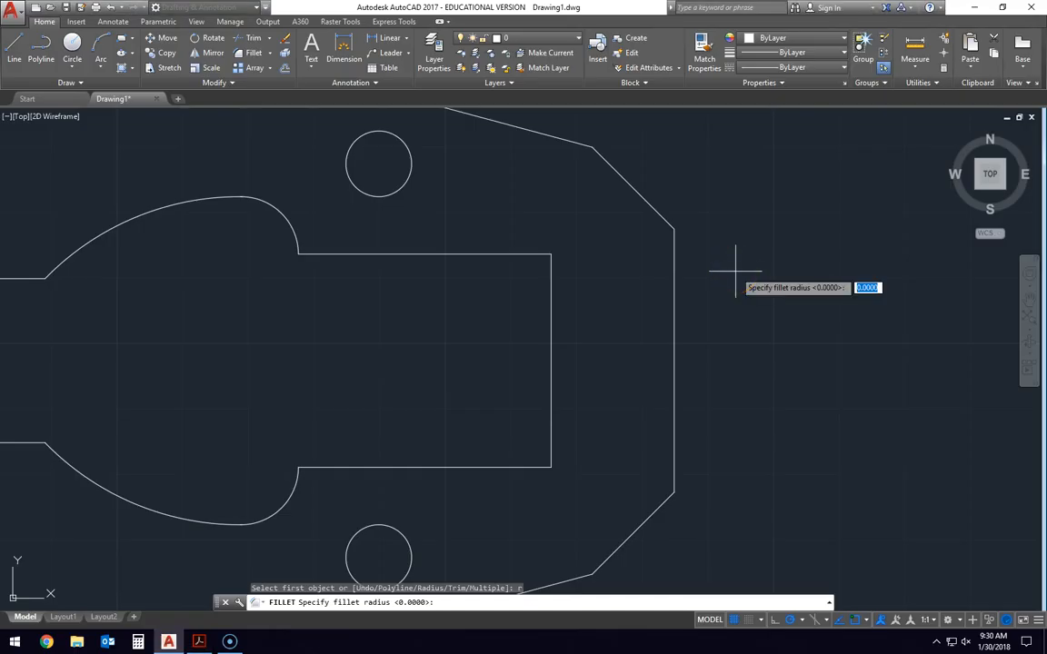
pyautogui.write('.25')
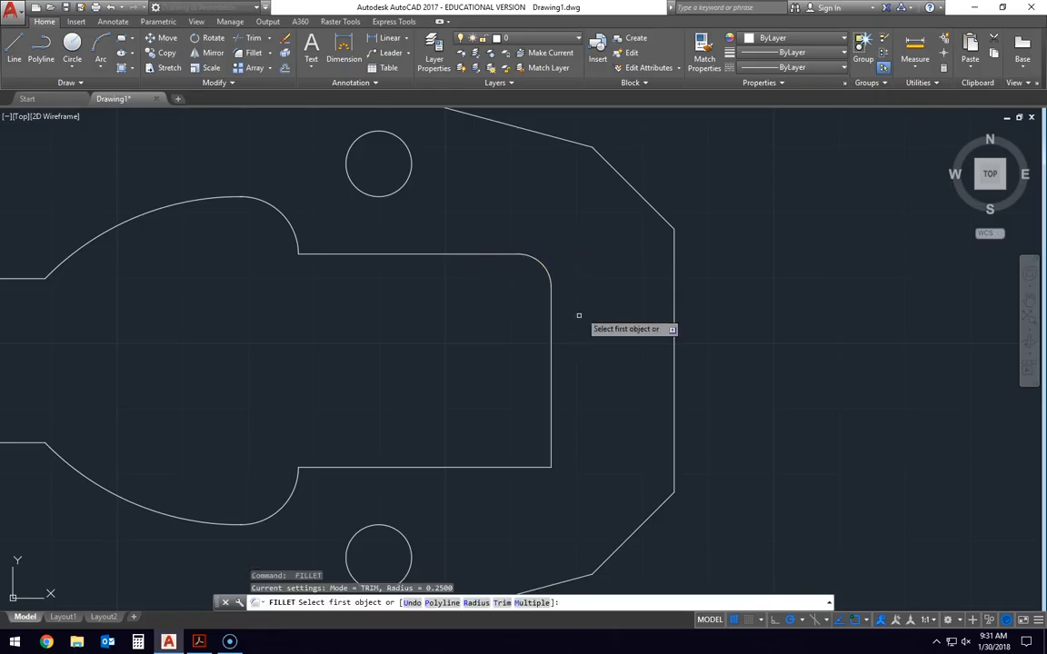
pyautogui.moveTo(553, 416)
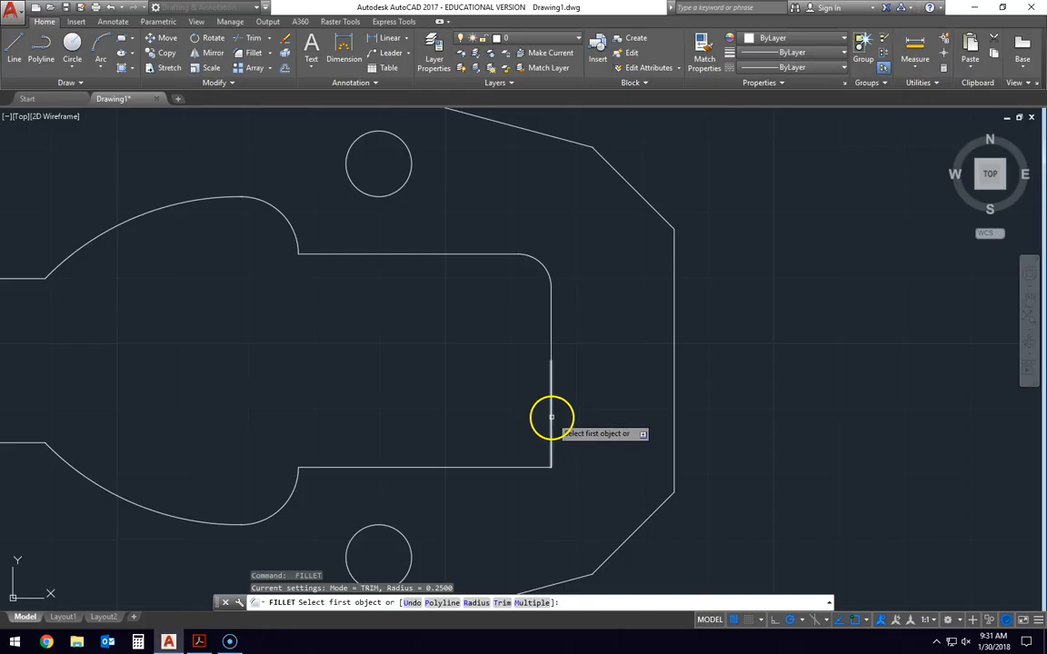
pyautogui.click(553, 417)
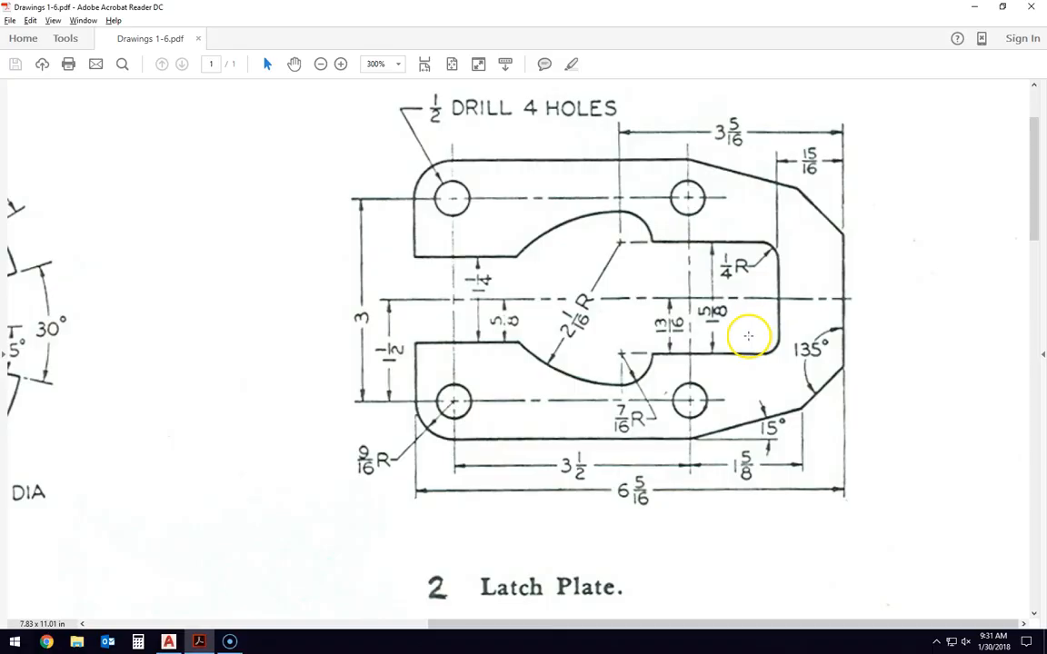
pyautogui.moveTo(498, 131)
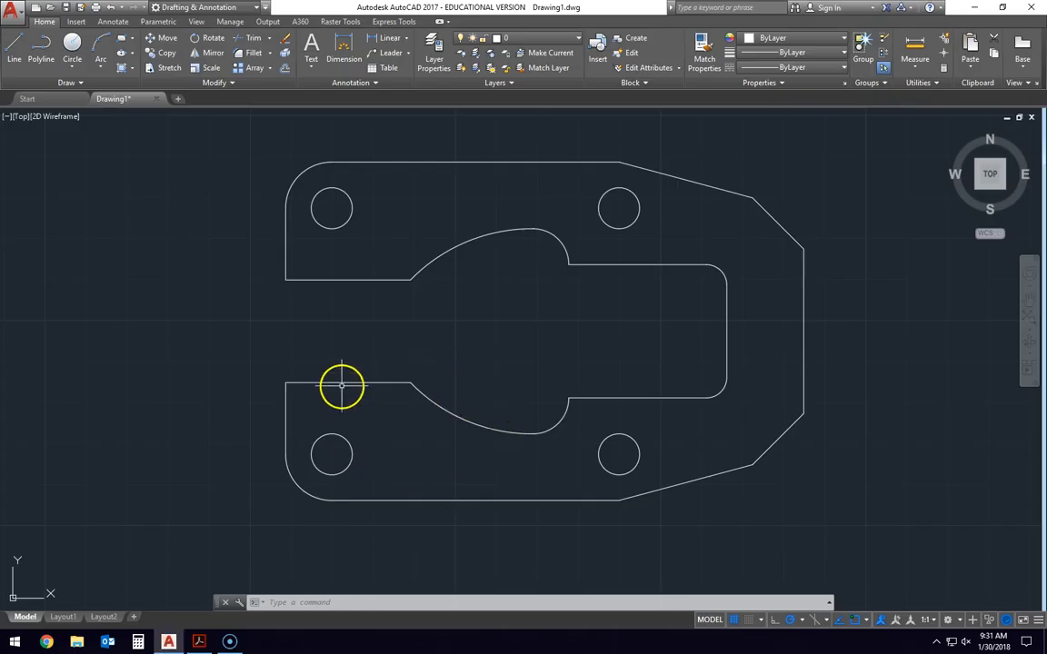
pyautogui.moveTo(644, 392)
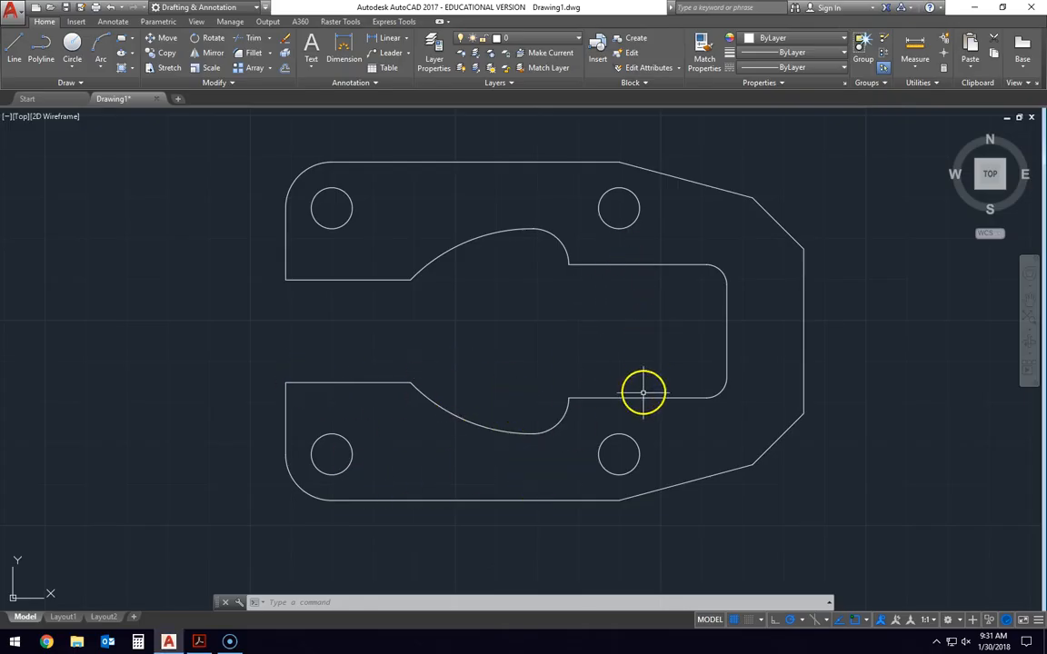
pyautogui.moveTo(658, 349)
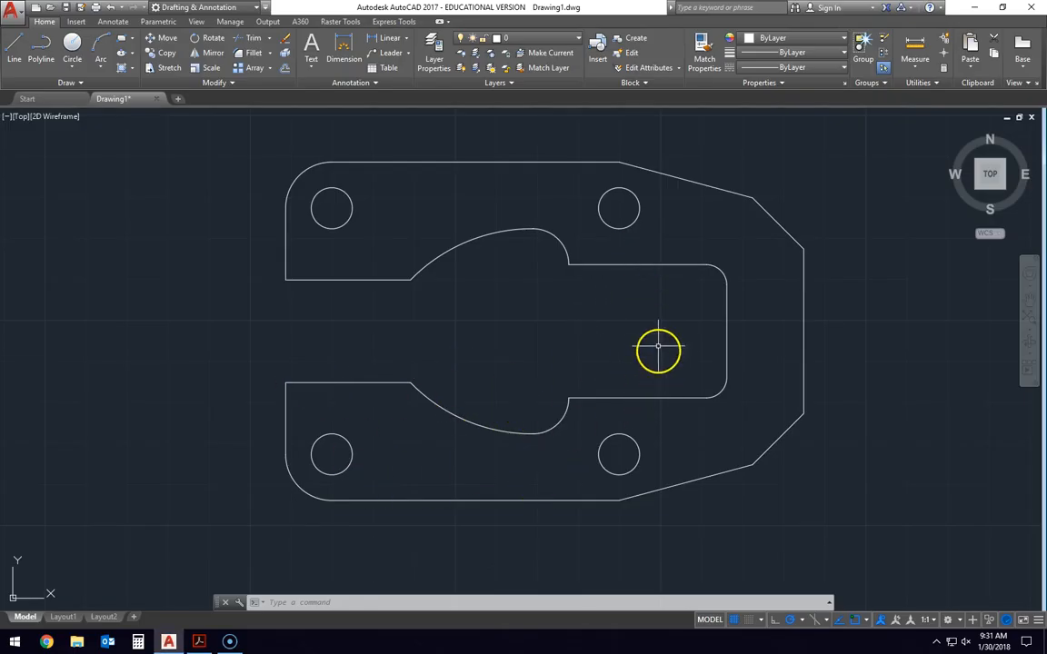
pyautogui.moveTo(323, 344)
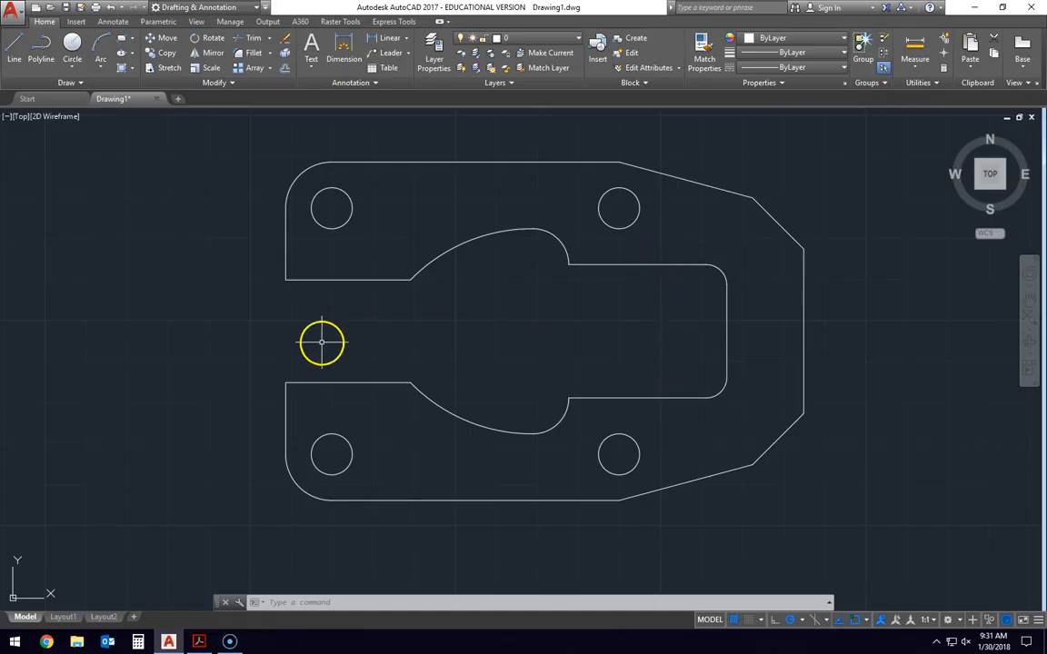
pyautogui.moveTo(356, 147)
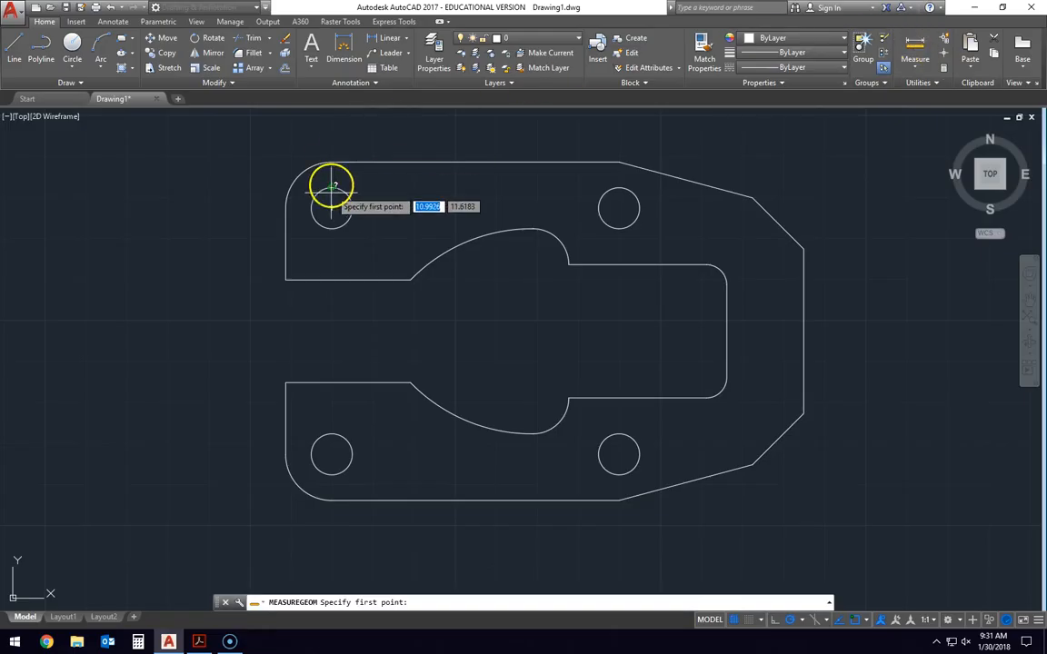
pyautogui.click(331, 186)
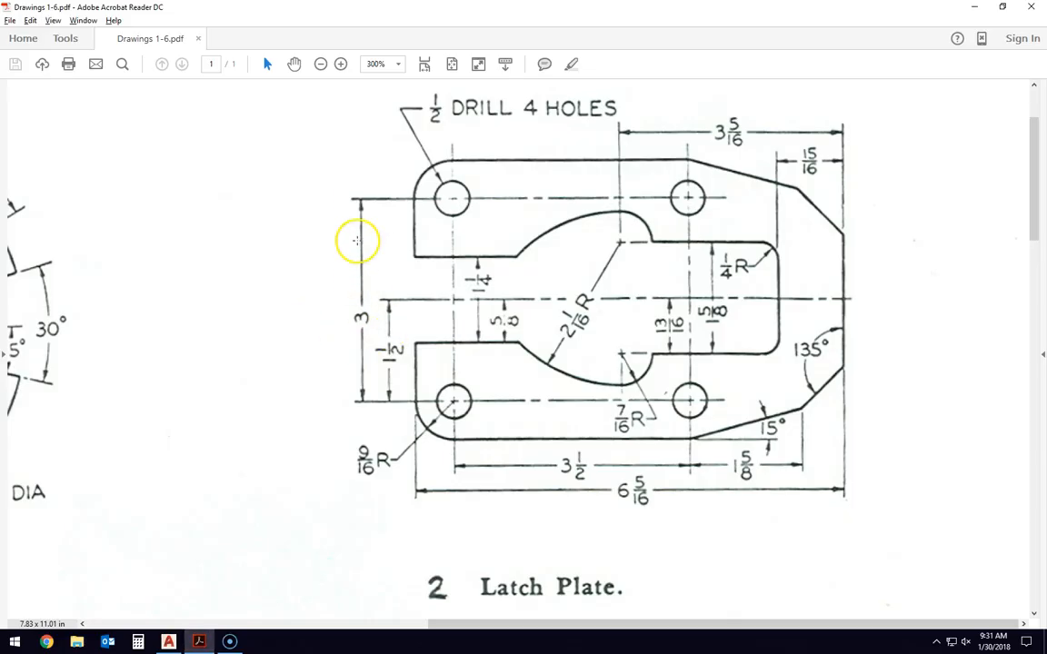
pyautogui.moveTo(652, 382)
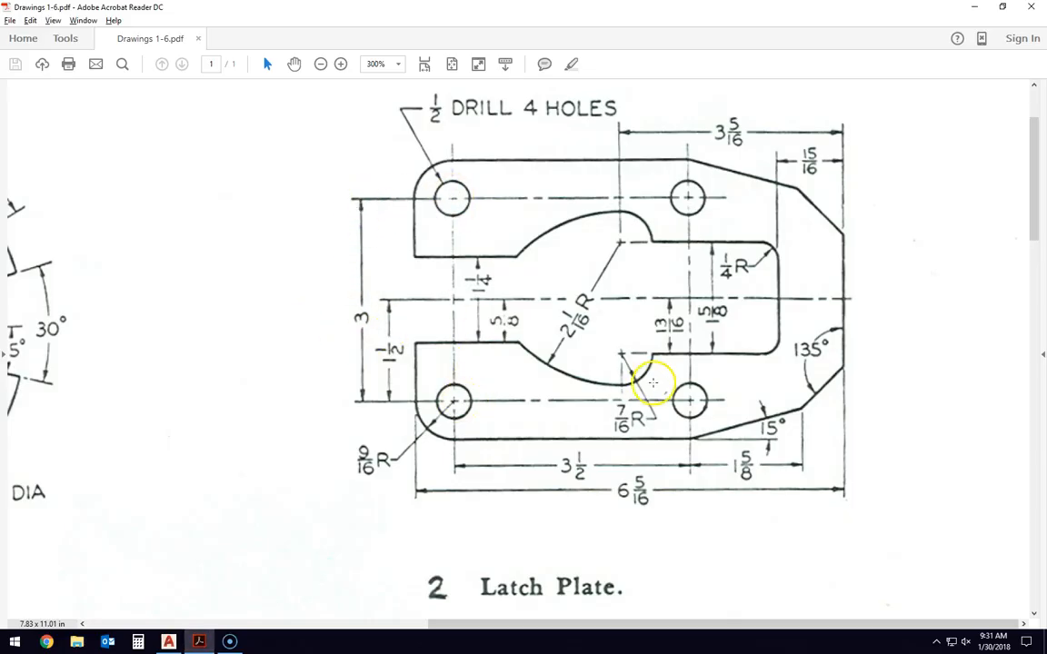